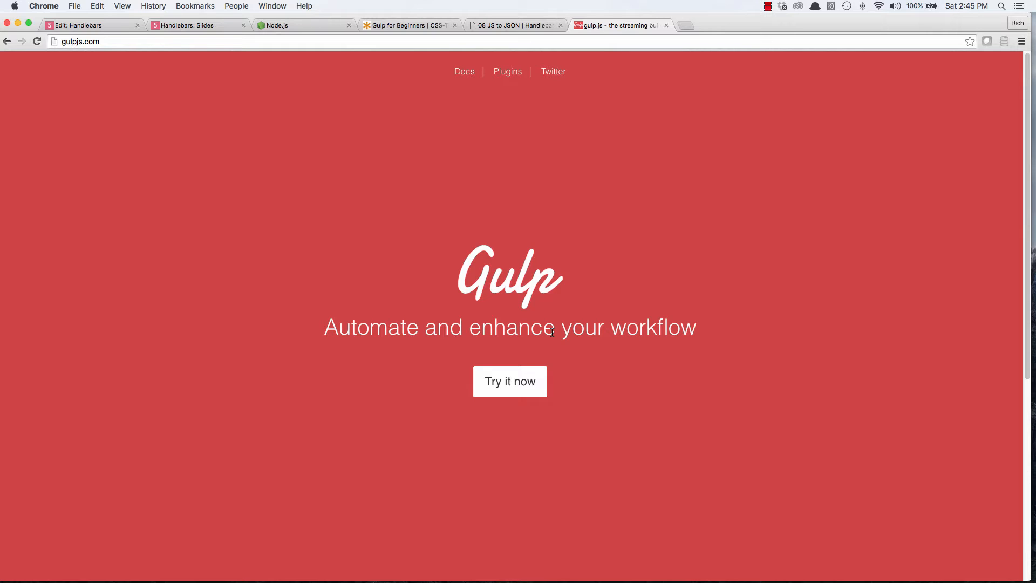
pyautogui.moveTo(247, 3)
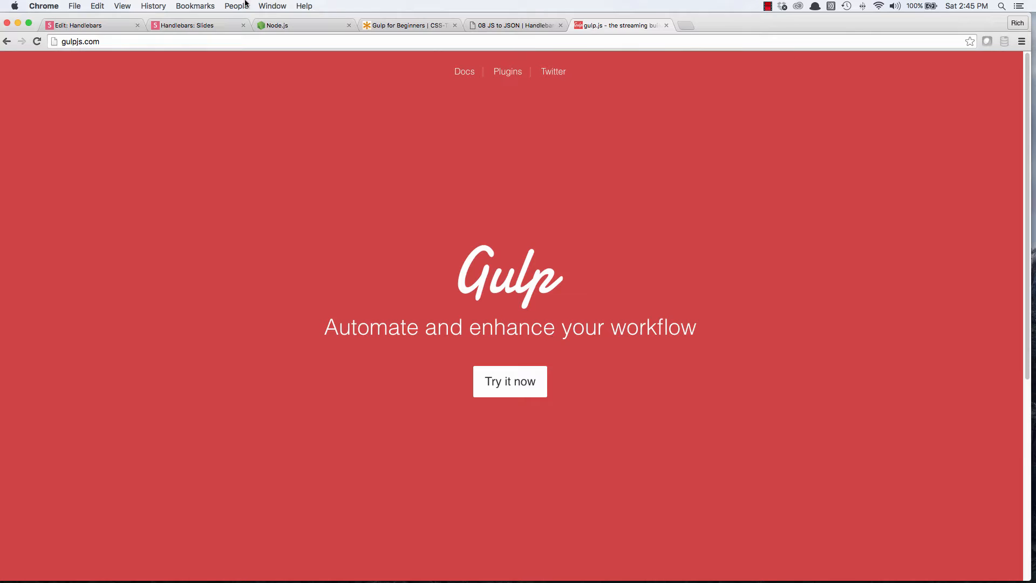
# Step: View the Node.js home page in Chrome after the Gulp site
pyautogui.click(280, 26)
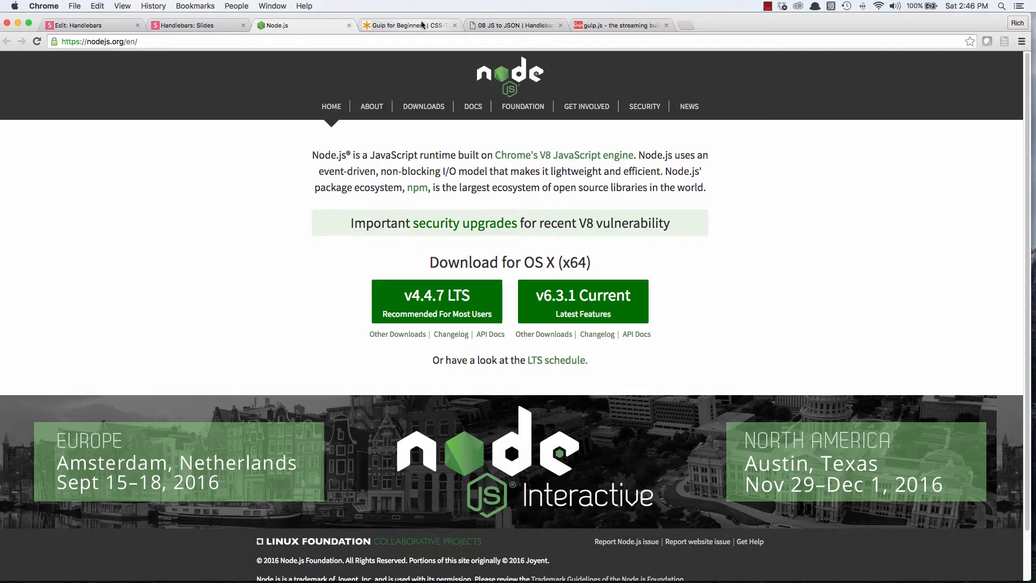
pyautogui.click(412, 26)
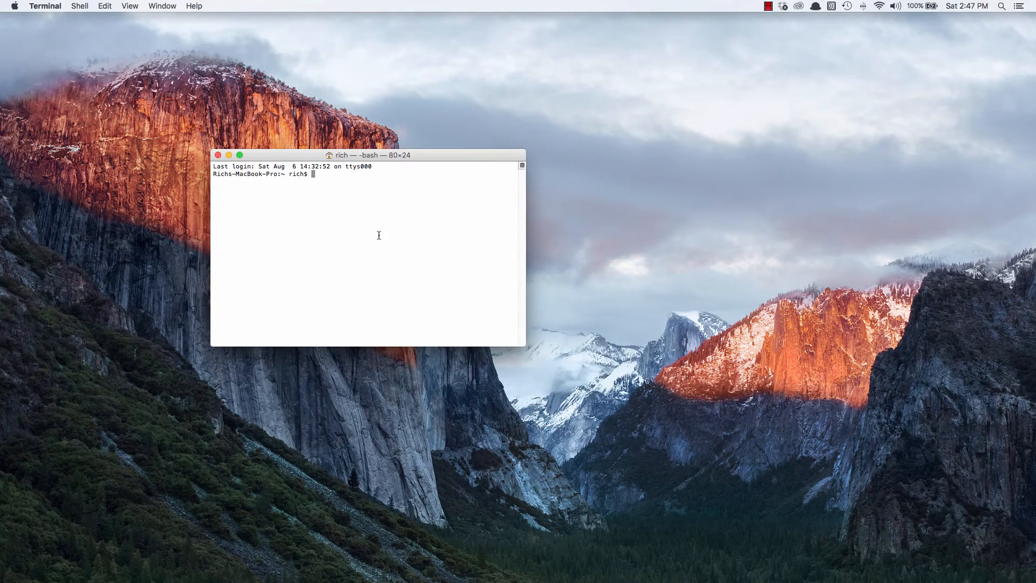
pyautogui.moveTo(369, 154); pyautogui.dragTo(283, 75)
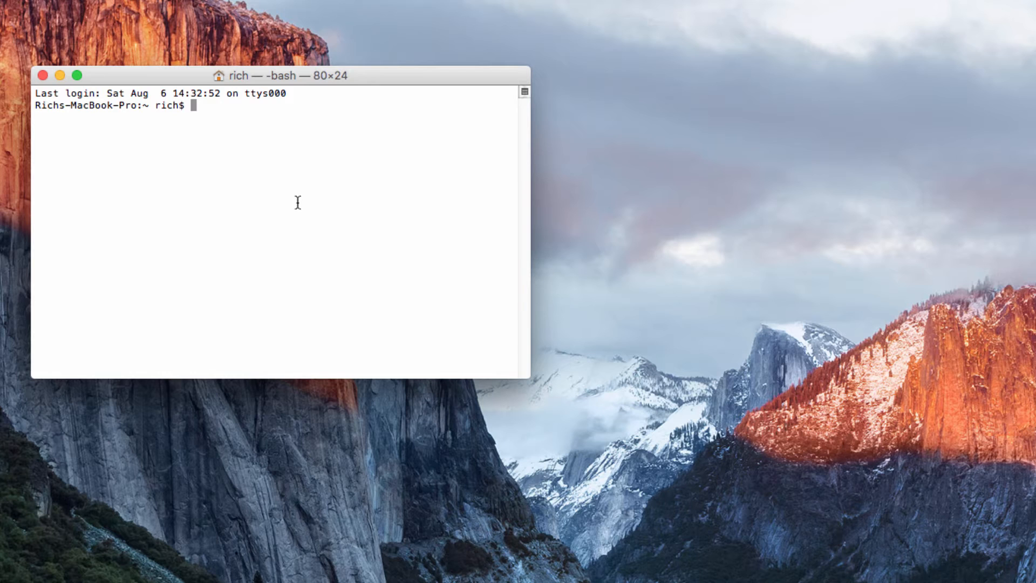
pyautogui.write('sudo')
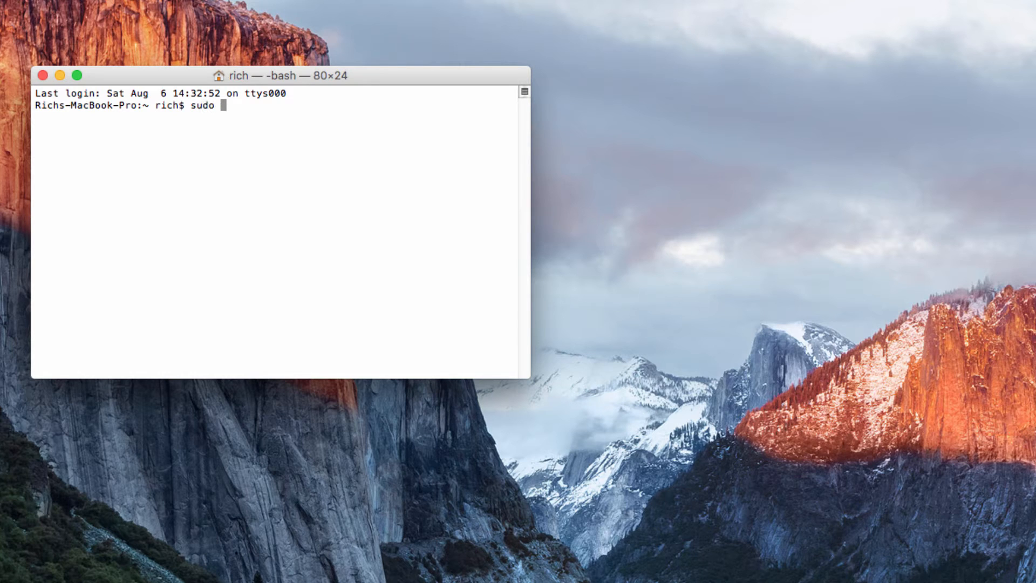
pyautogui.write('npm install g')
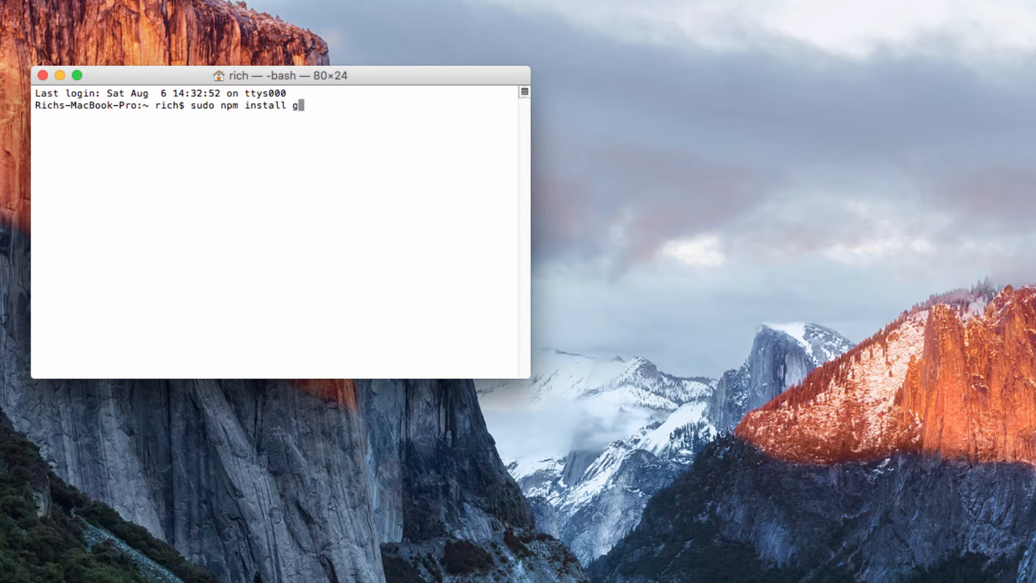
pyautogui.write('ulp -g')
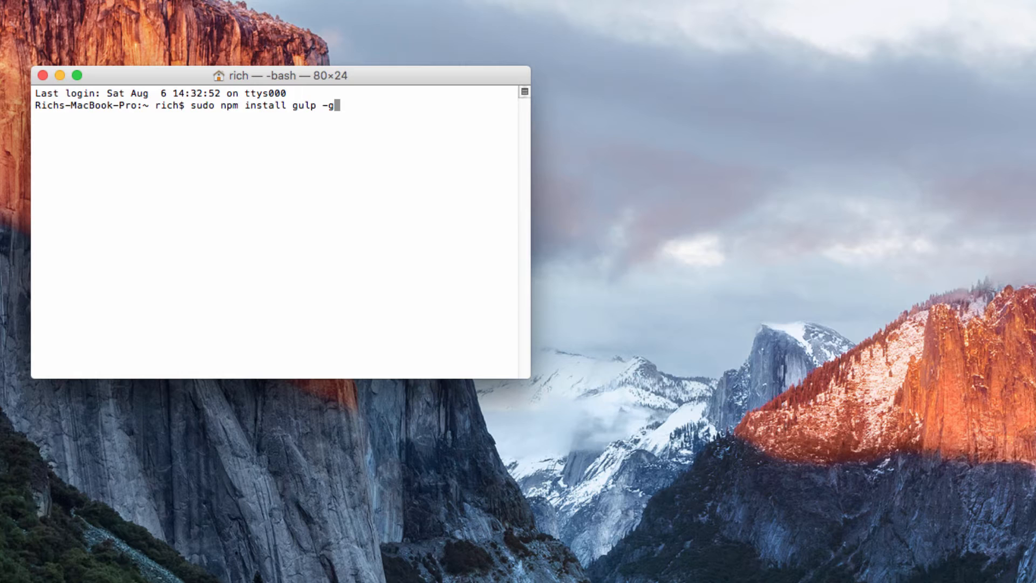
pyautogui.press('Backspace')
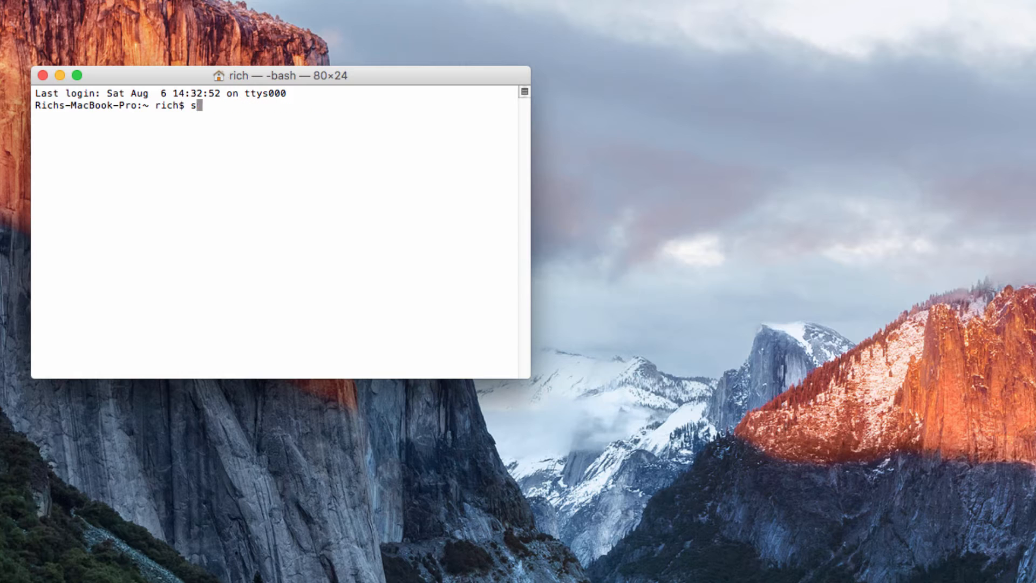
pyautogui.press('Backspace')
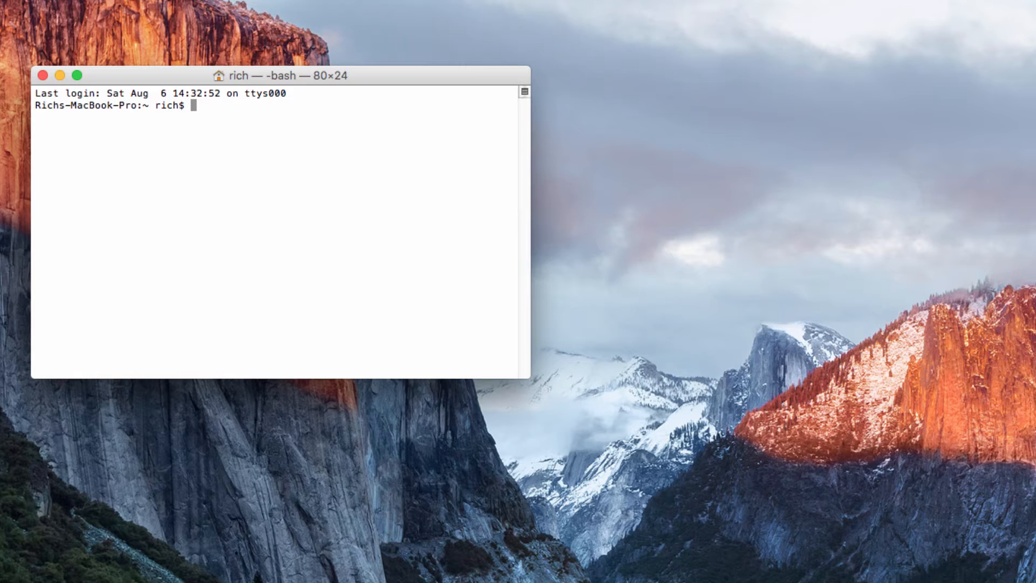
pyautogui.moveTo(333, 315)
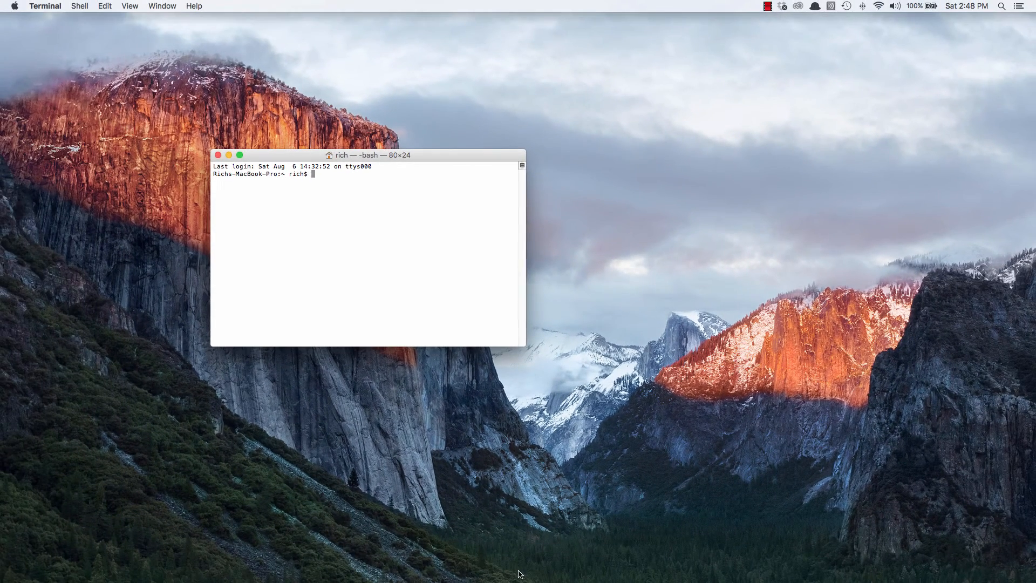
# Step: Build a cd command to the 08-js-to-json folder by dragging it from Finder
pyautogui.moveTo(367, 154); pyautogui.dragTo(313, 128)
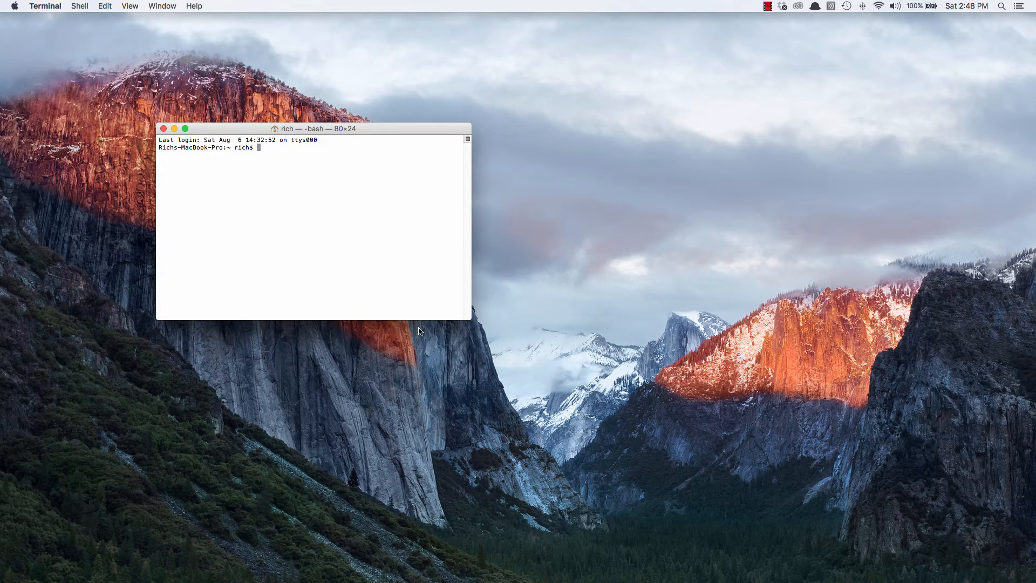
pyautogui.click(439, 564)
pyautogui.write('cd')
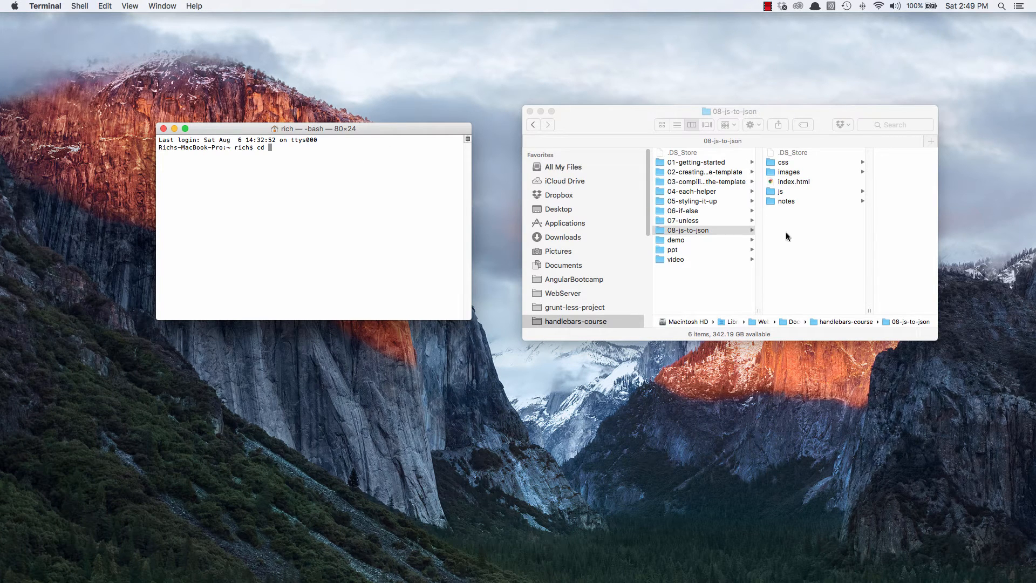
pyautogui.moveTo(688, 230); pyautogui.dragTo(393, 185)
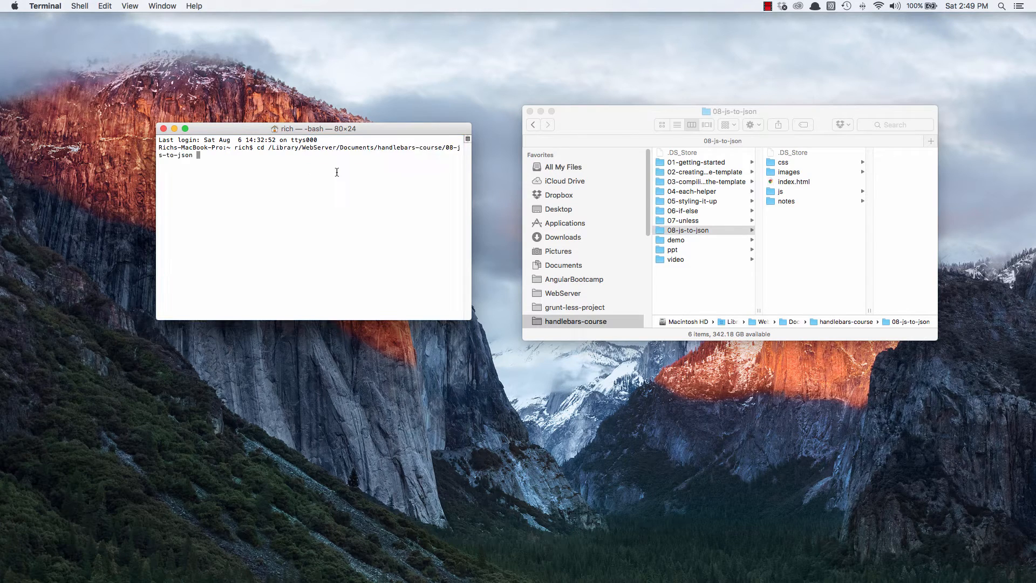
pyautogui.moveTo(293, 169)
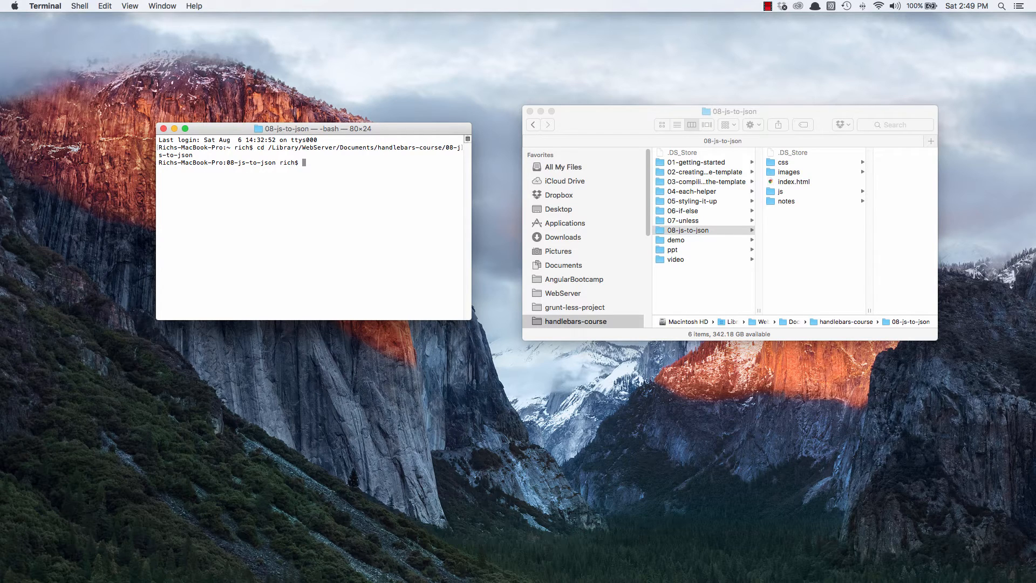
pyautogui.moveTo(673, 237)
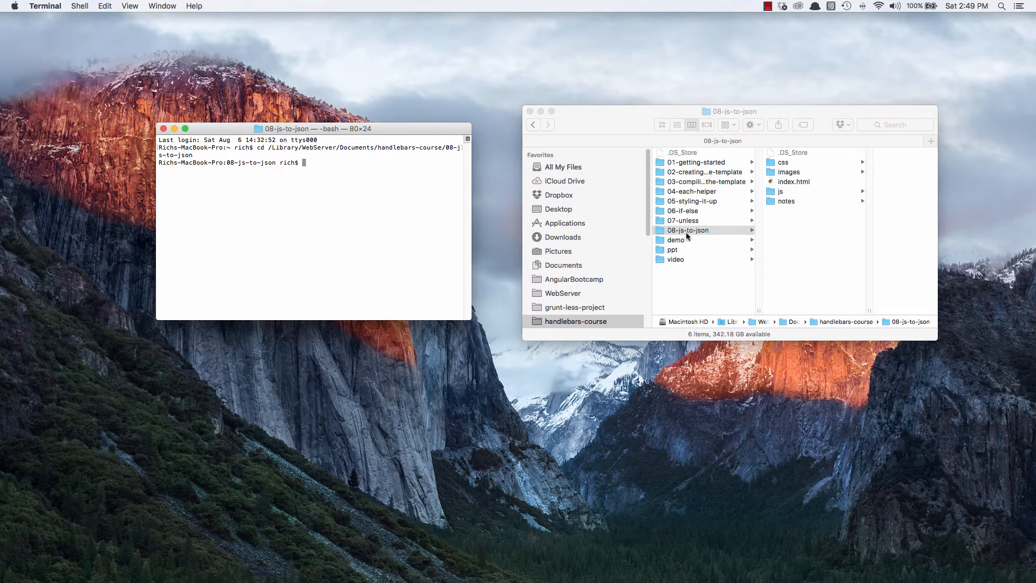
pyautogui.moveTo(716, 239)
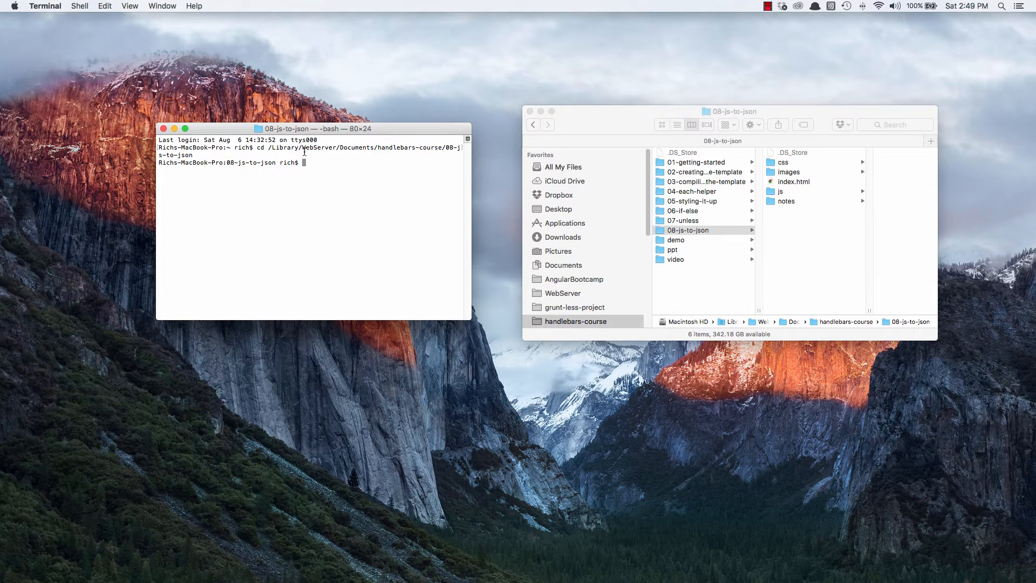
pyautogui.moveTo(348, 210)
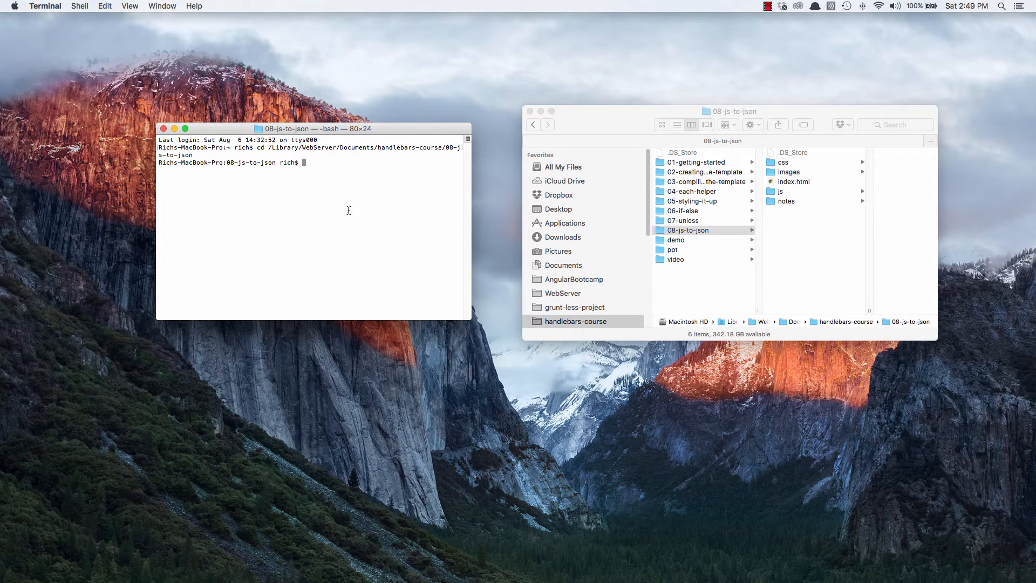
# Step: Start npm init and name the package handlebars-training
pyautogui.write('npm init')
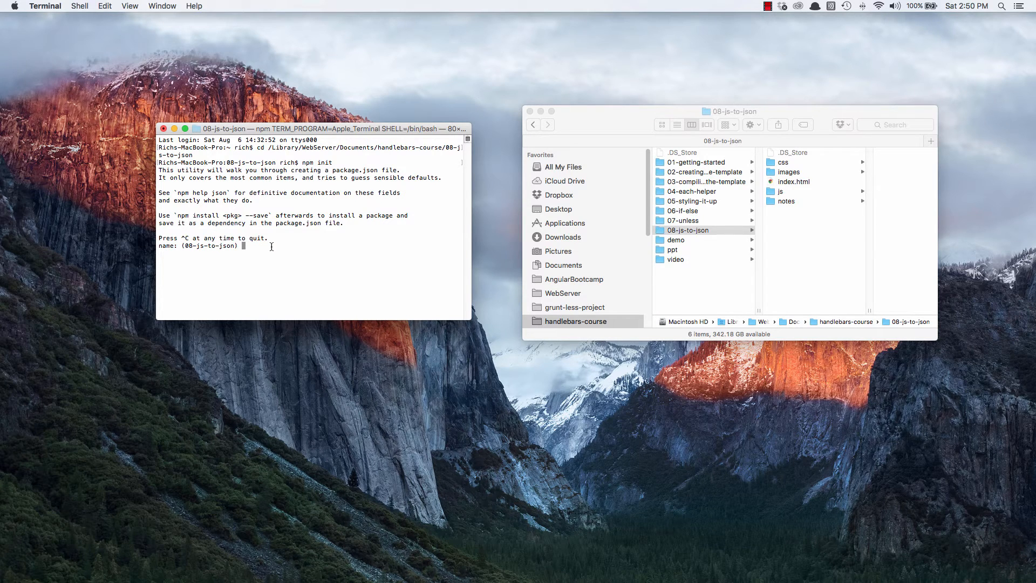
pyautogui.write('handlebars-tra')
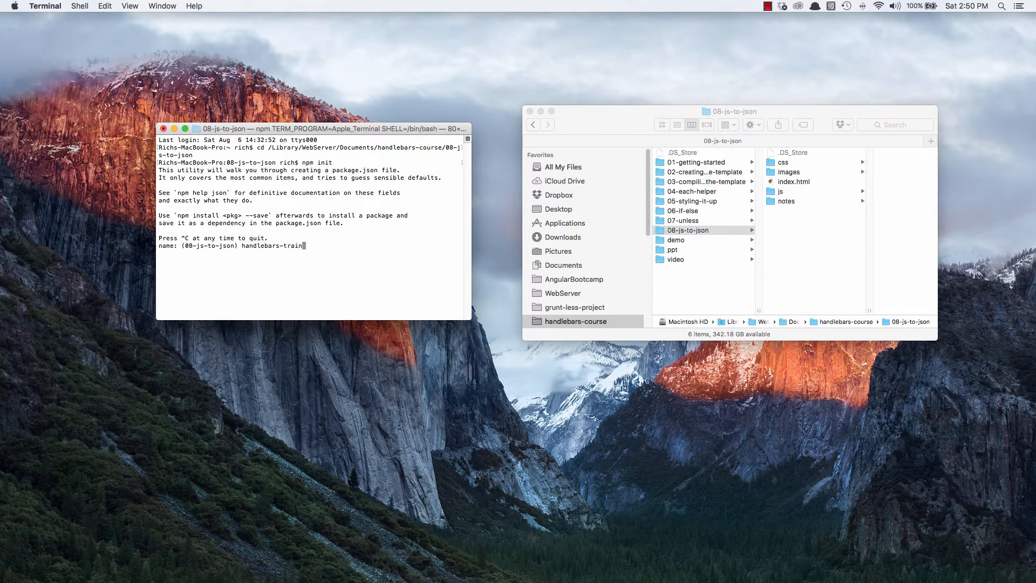
pyautogui.write('ing')
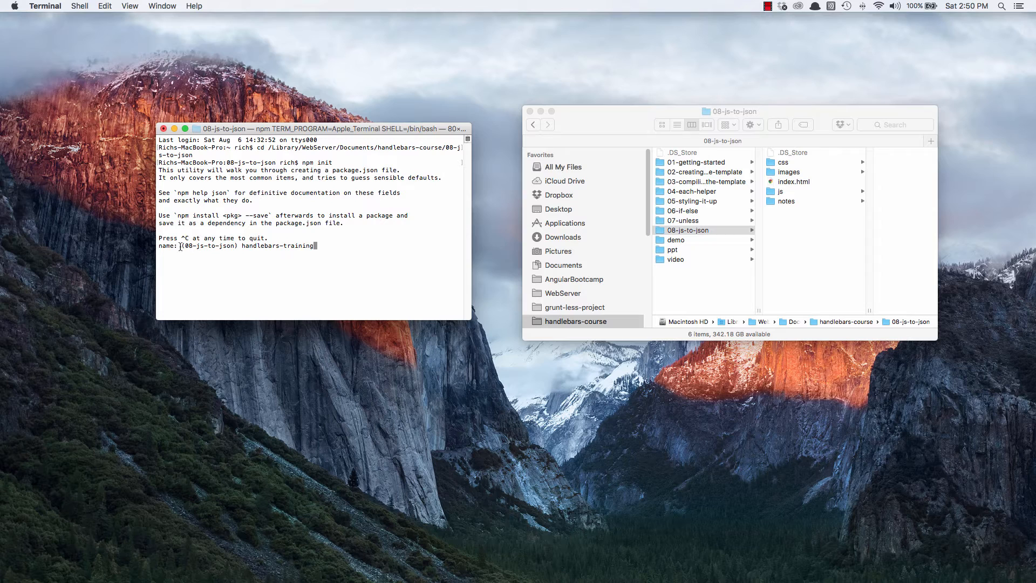
pyautogui.doubleClick(210, 246)
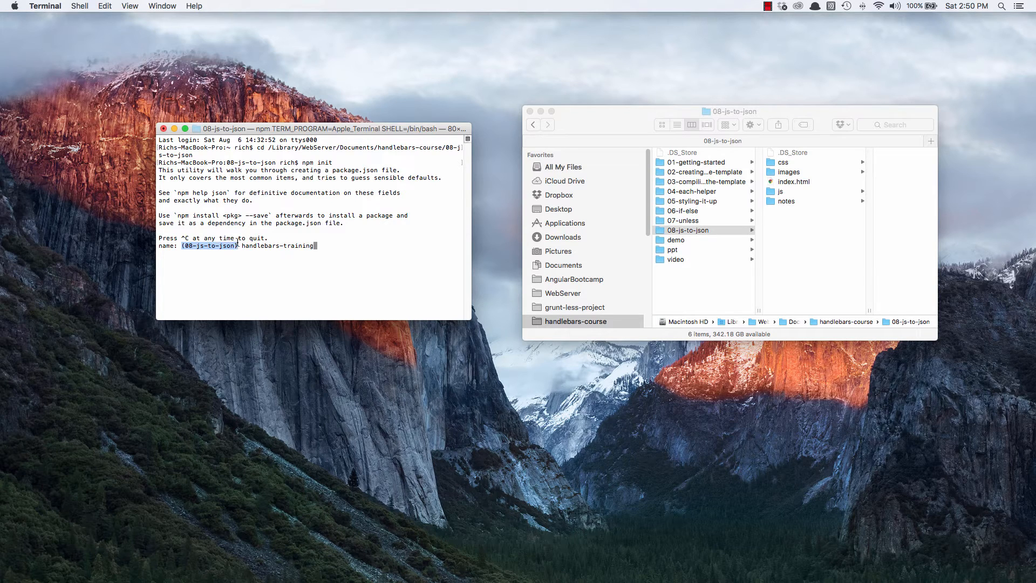
pyautogui.moveTo(240, 280)
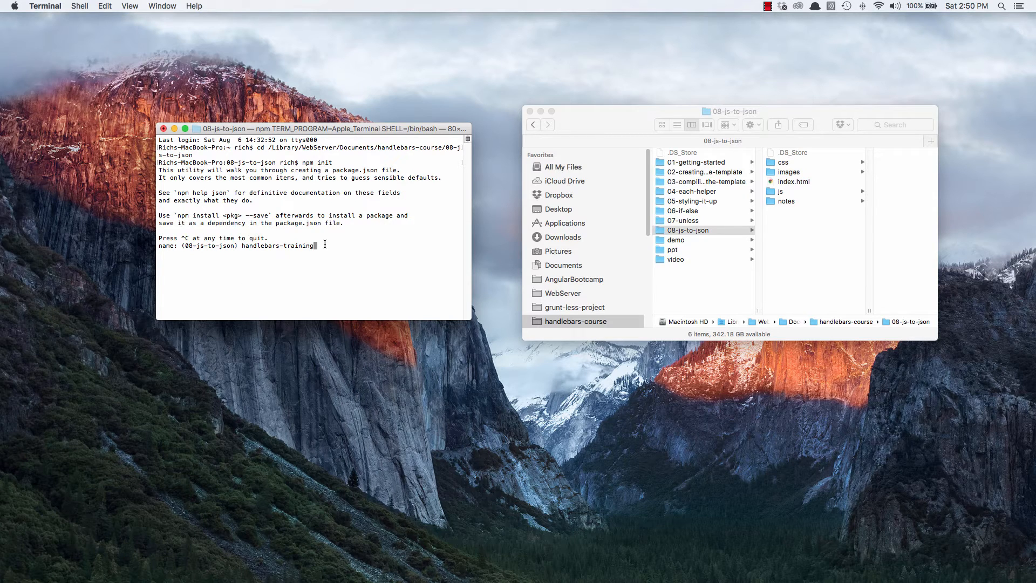
pyautogui.press('enter')
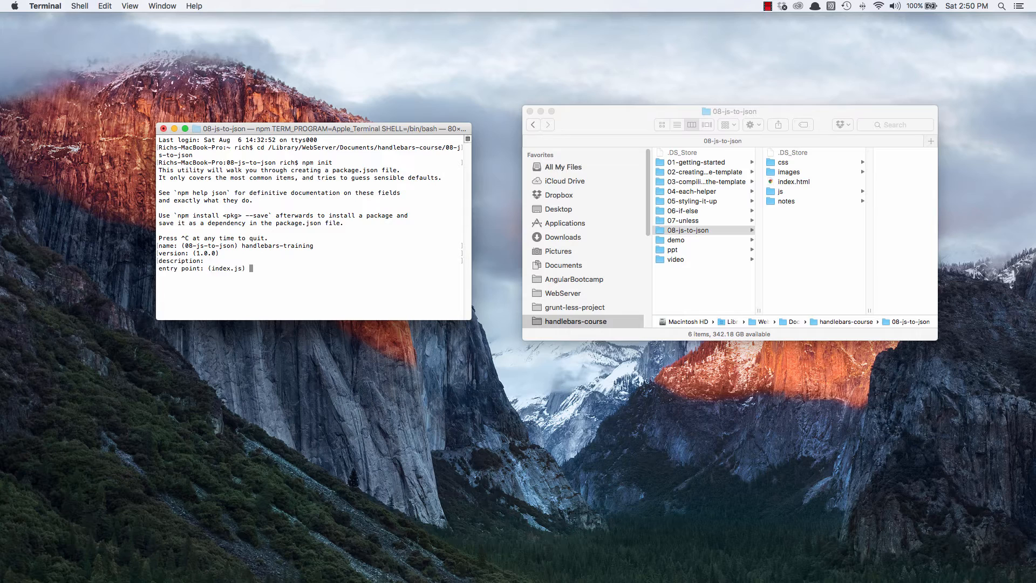
# Step: Set gulpfile.js as entry point and accept the remaining defaults including ISC license
pyautogui.write('gulpfile')
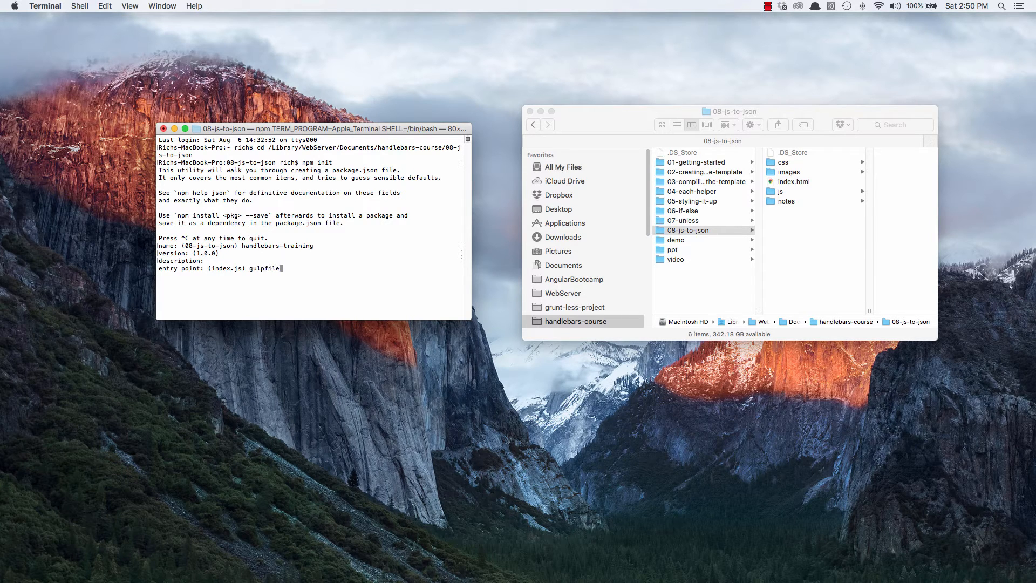
pyautogui.write('.js')
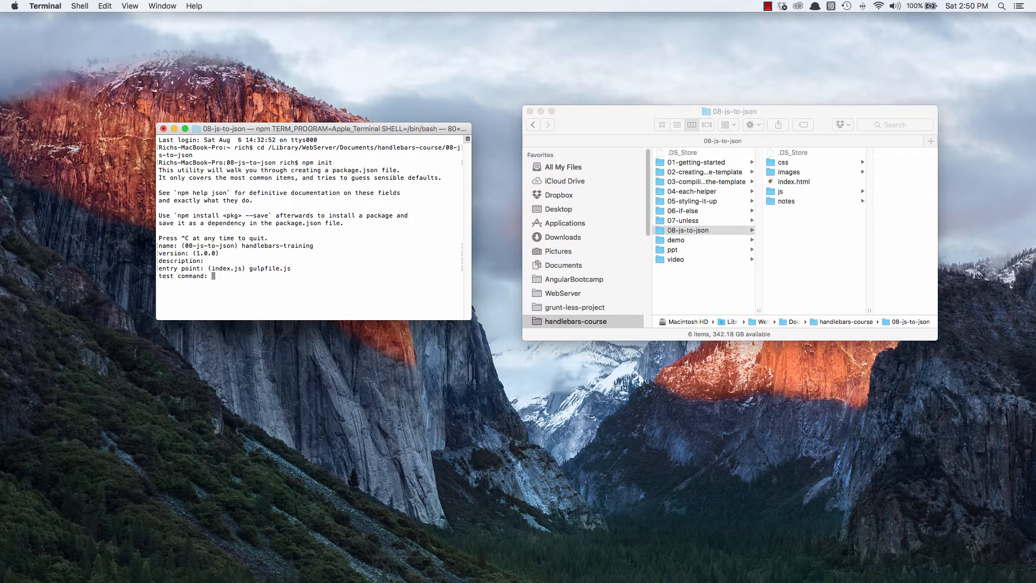
pyautogui.press('enter')
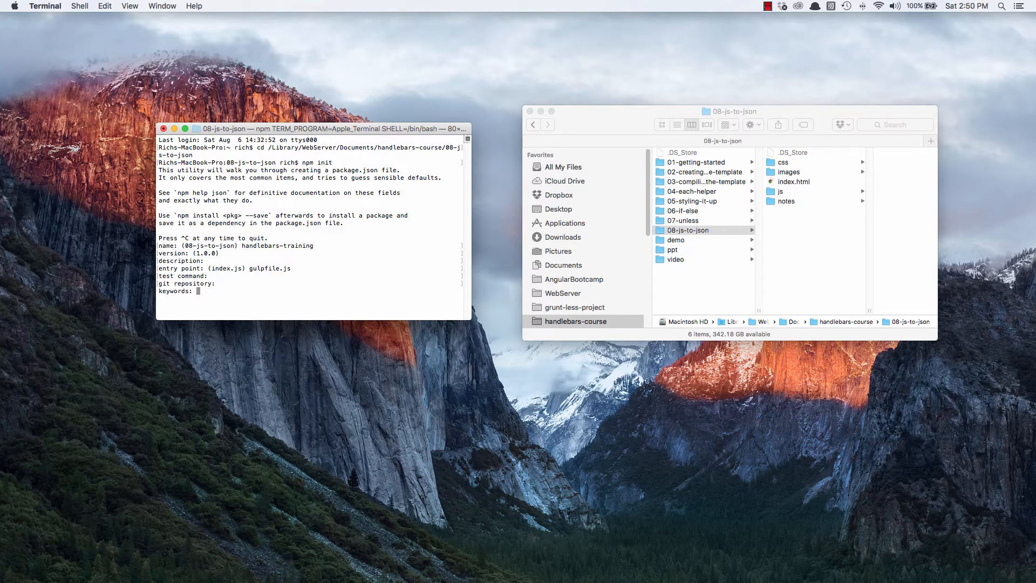
pyautogui.write('Rich Finelli')
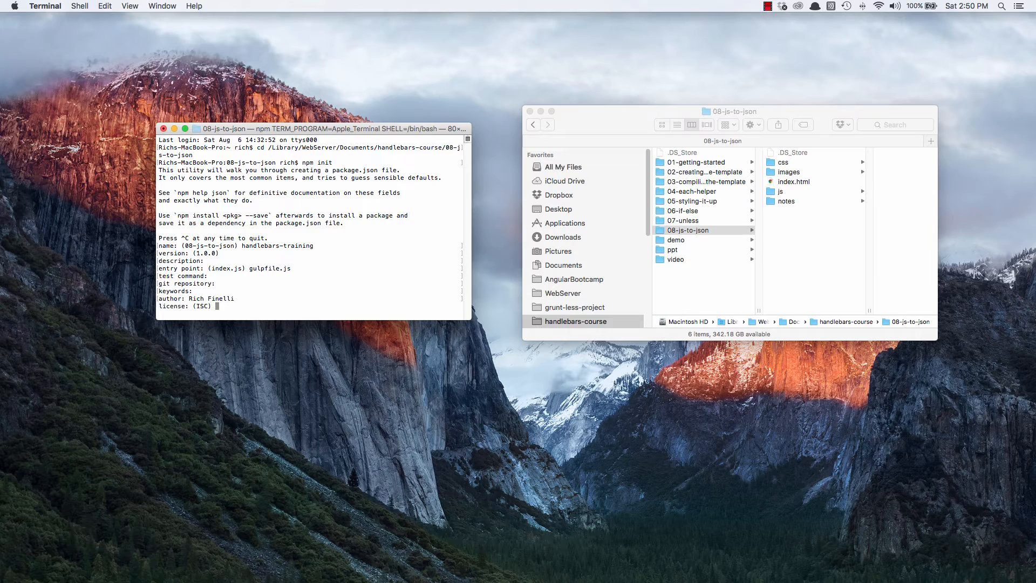
pyautogui.press('Enter')
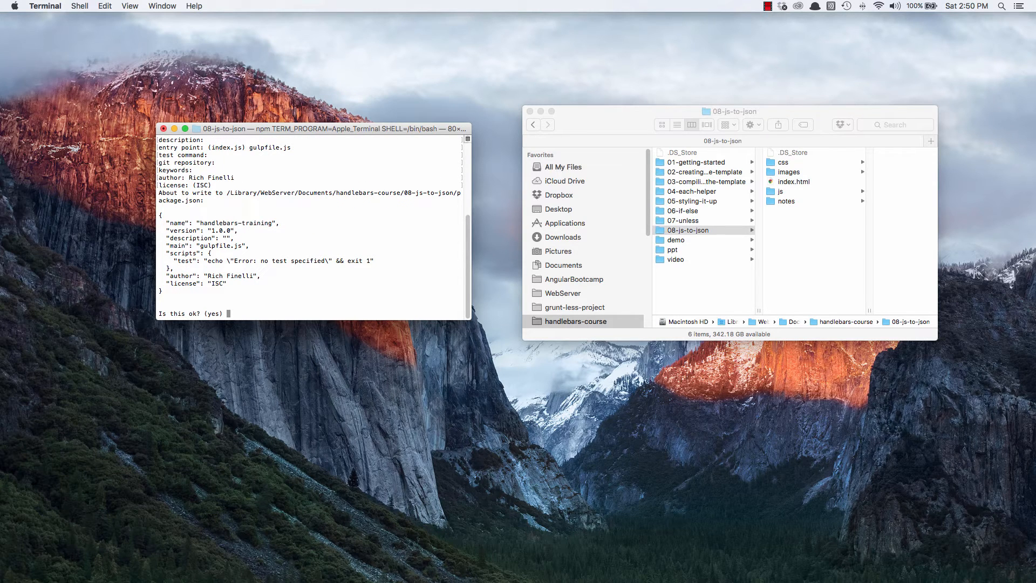
pyautogui.moveTo(340, 237)
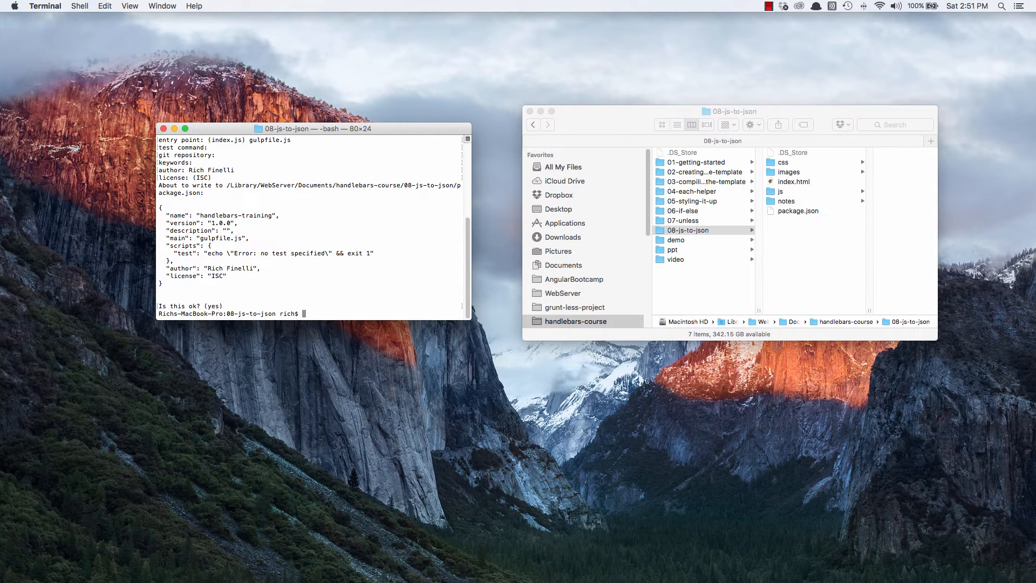
pyautogui.moveTo(803, 215)
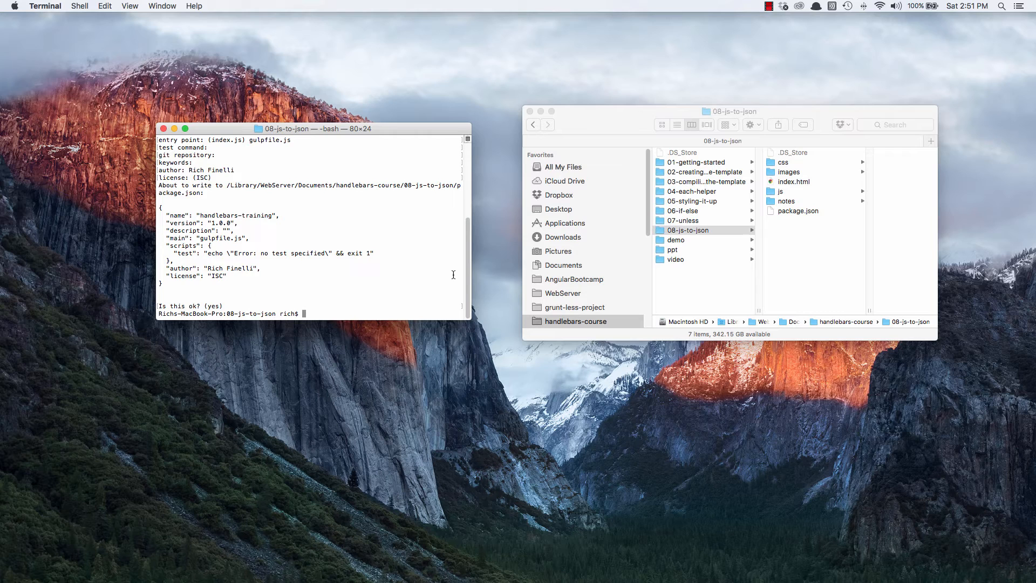
pyautogui.moveTo(406, 292)
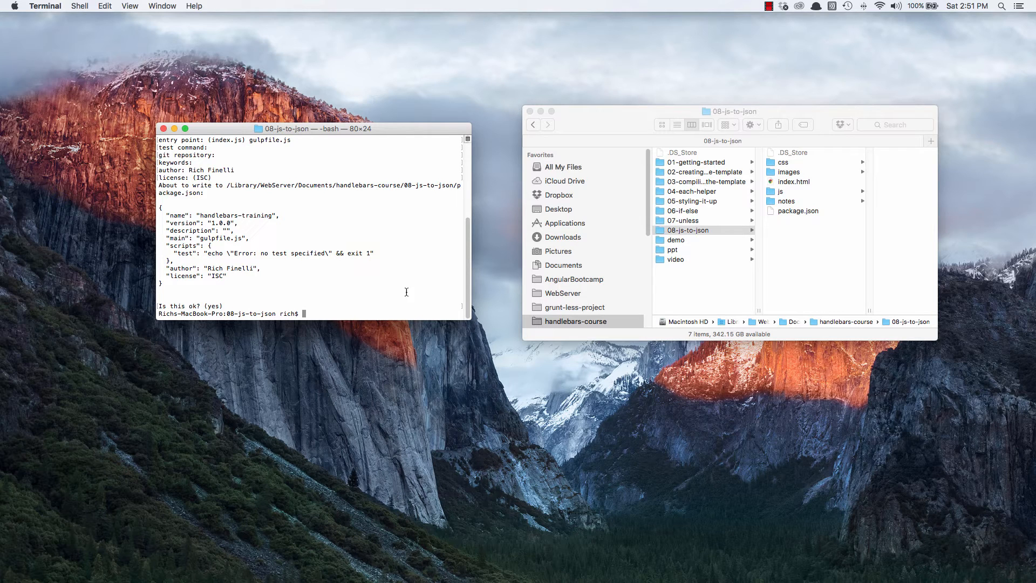
# Step: Install gulp as a dev dependency with npm install gulp --save-dev
pyautogui.write('npm in')
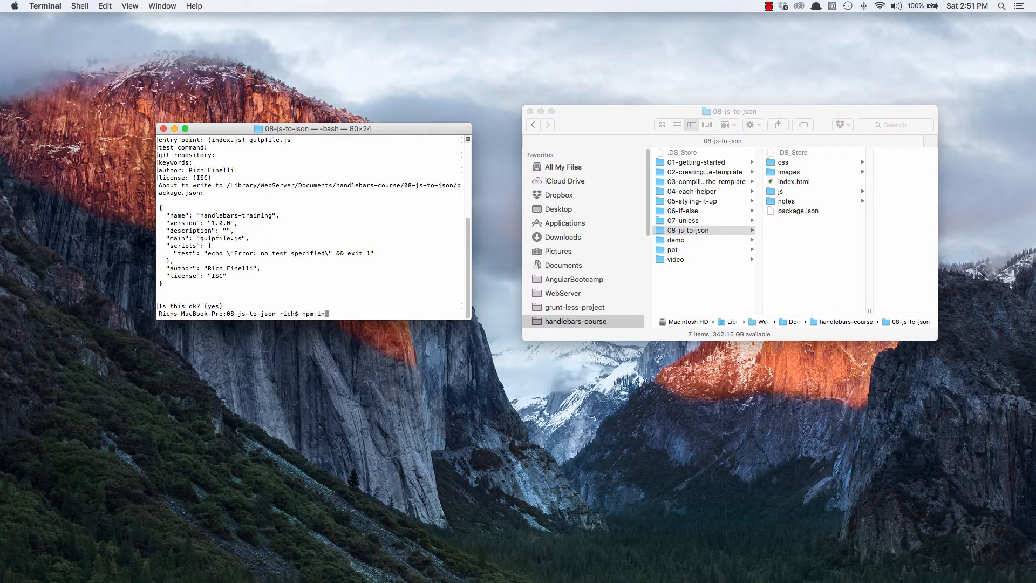
pyautogui.write('stall gulp --save-dev')
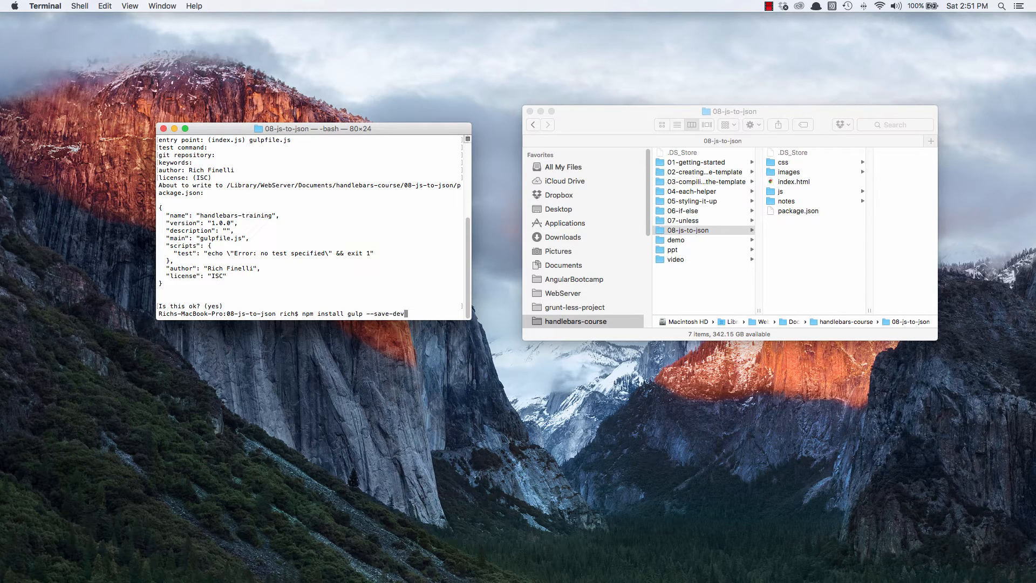
pyautogui.press('Return')
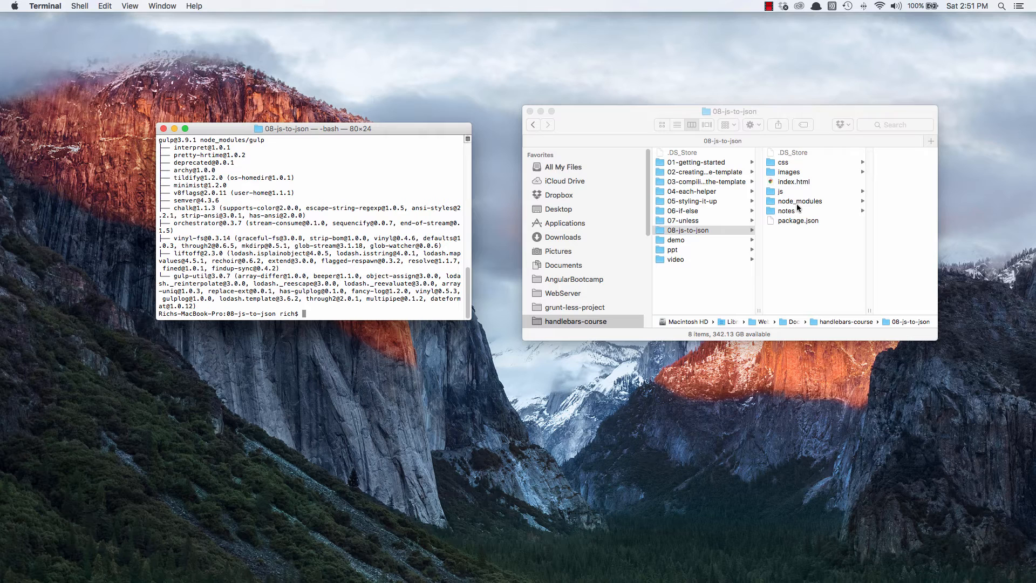
# Step: Inspect the new node_modules folder in Finder, holding .bin and gulp
pyautogui.click(730, 111)
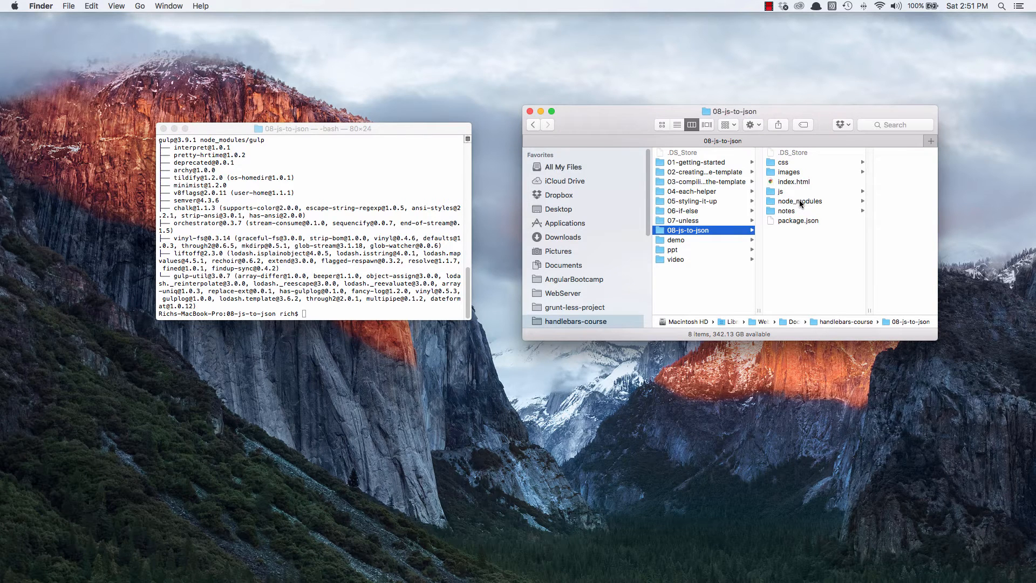
pyautogui.click(800, 201)
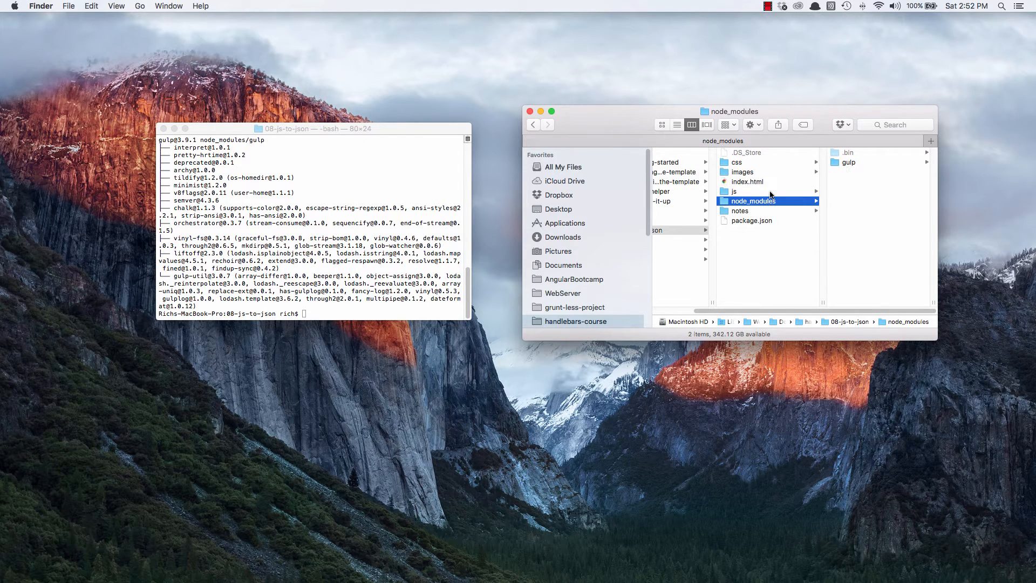
pyautogui.moveTo(514, 569)
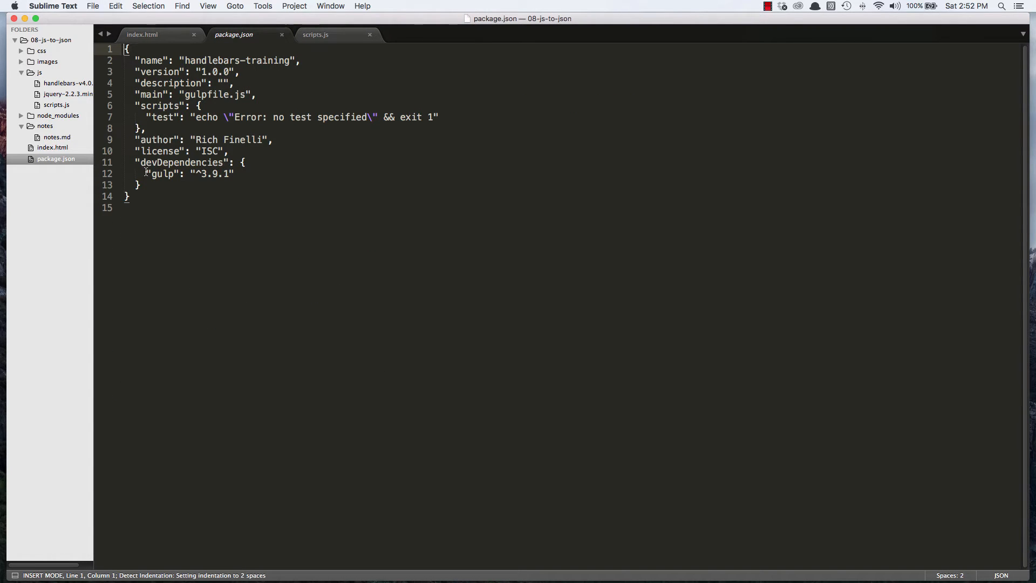
# Step: Highlight the "gulp": "^3.9.1" devDependency entry in package.json
pyautogui.moveTo(143, 173); pyautogui.dragTo(234, 172)
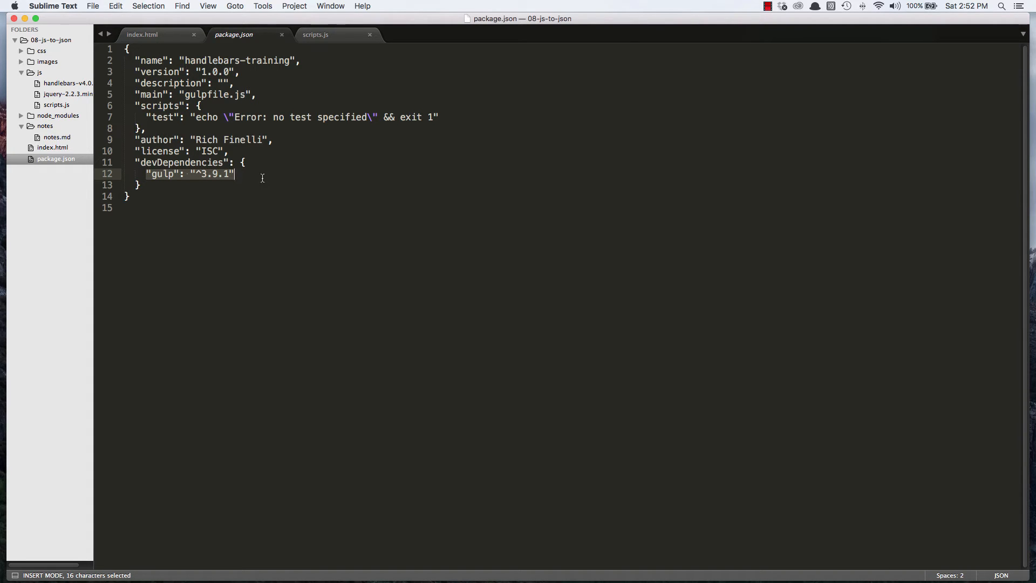
pyautogui.moveTo(286, 37)
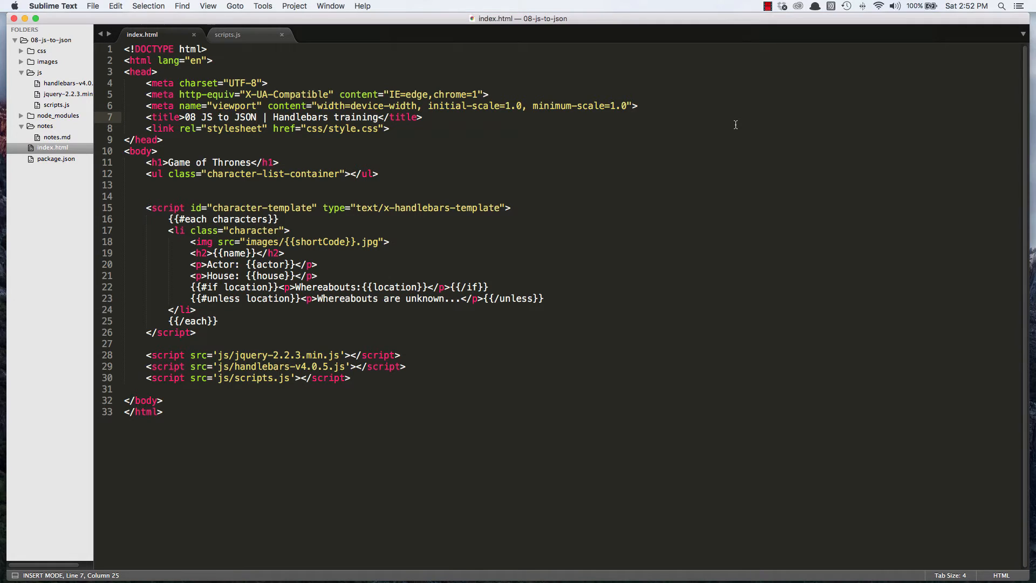
# Step: Create a new empty file and save it as gulpfile.js in the project folder
pyautogui.press('cmd+n')
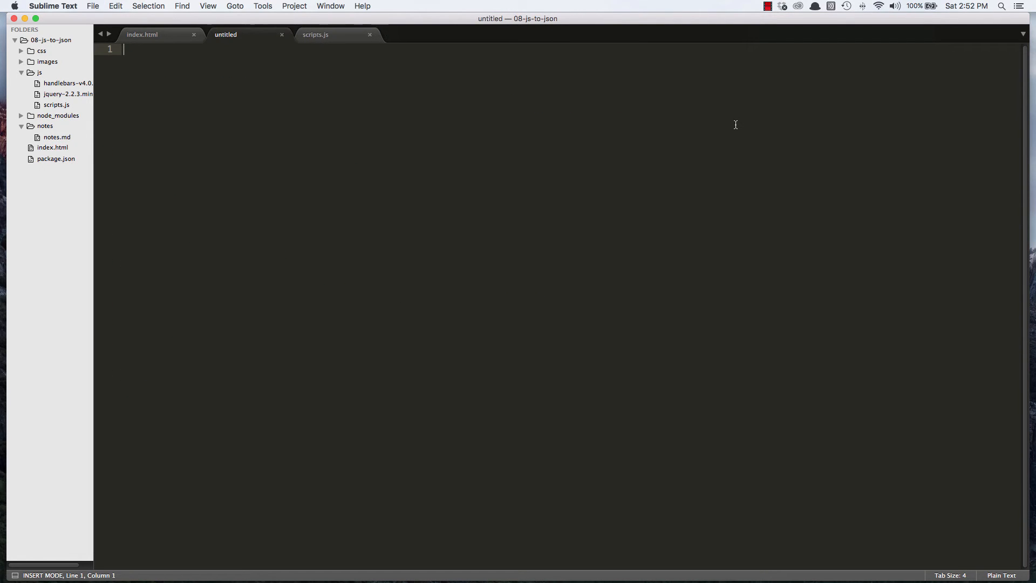
pyautogui.press('cmd+s')
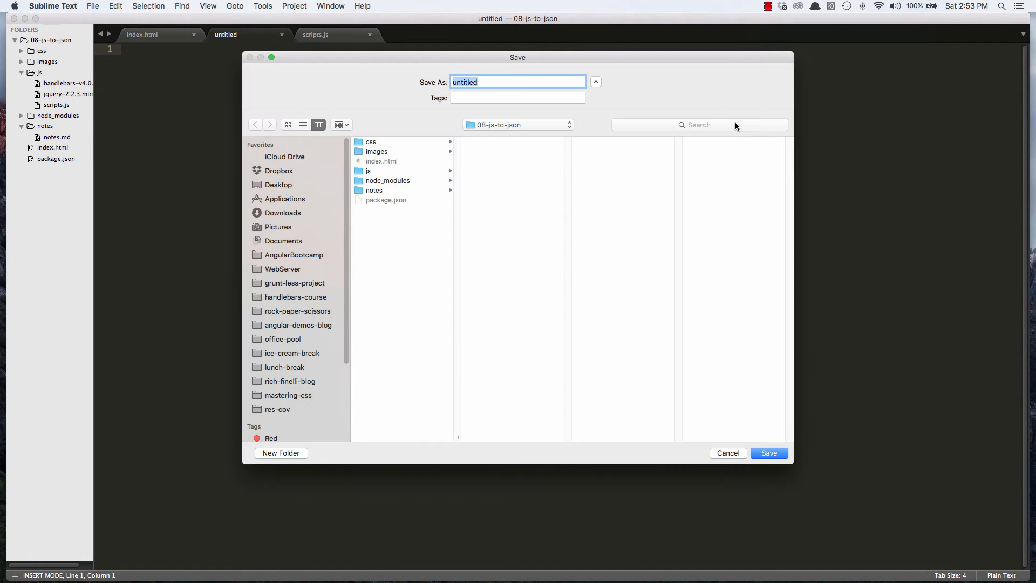
pyautogui.write('gulpf')
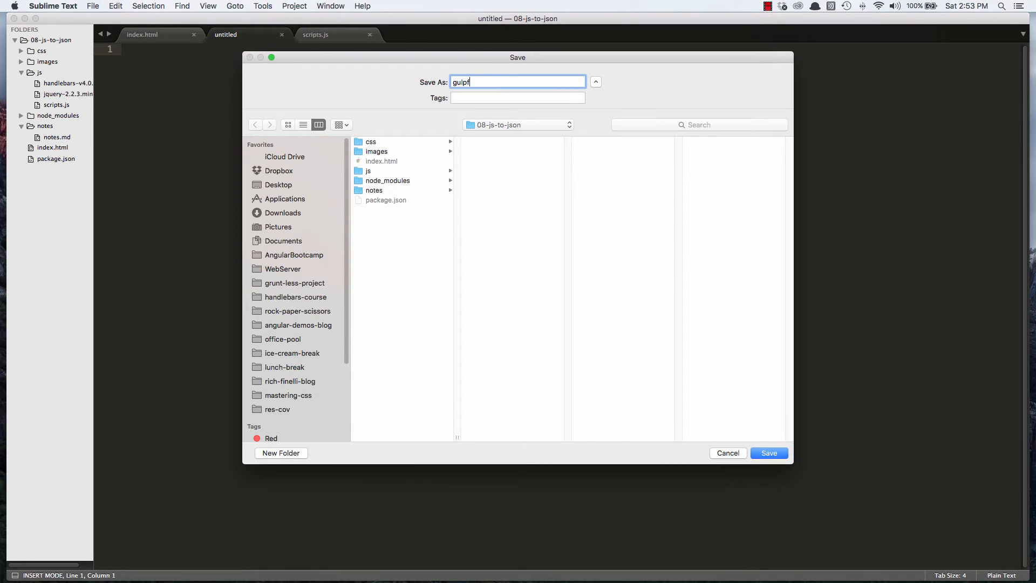
pyautogui.write('ile.js')
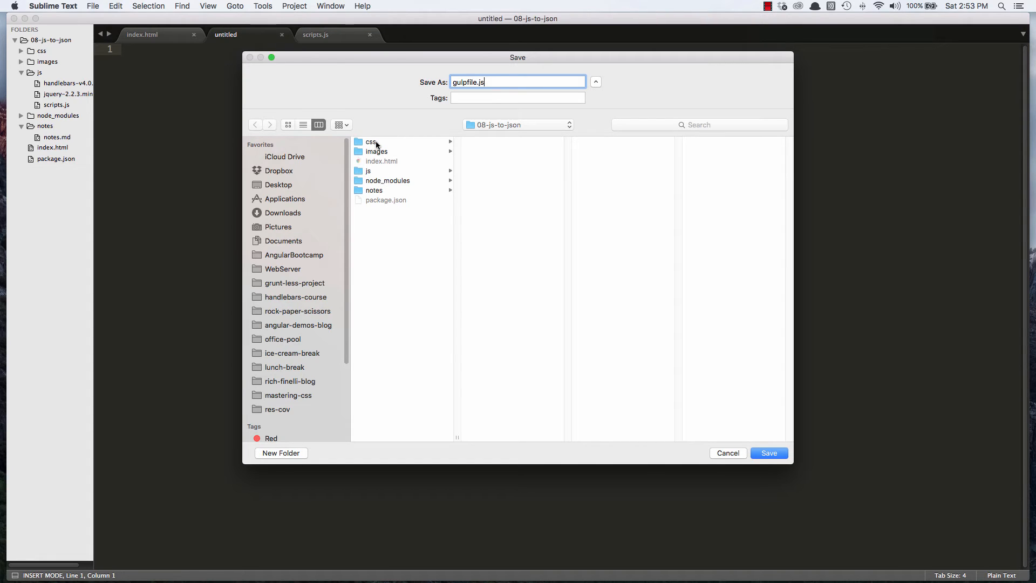
pyautogui.moveTo(389, 182)
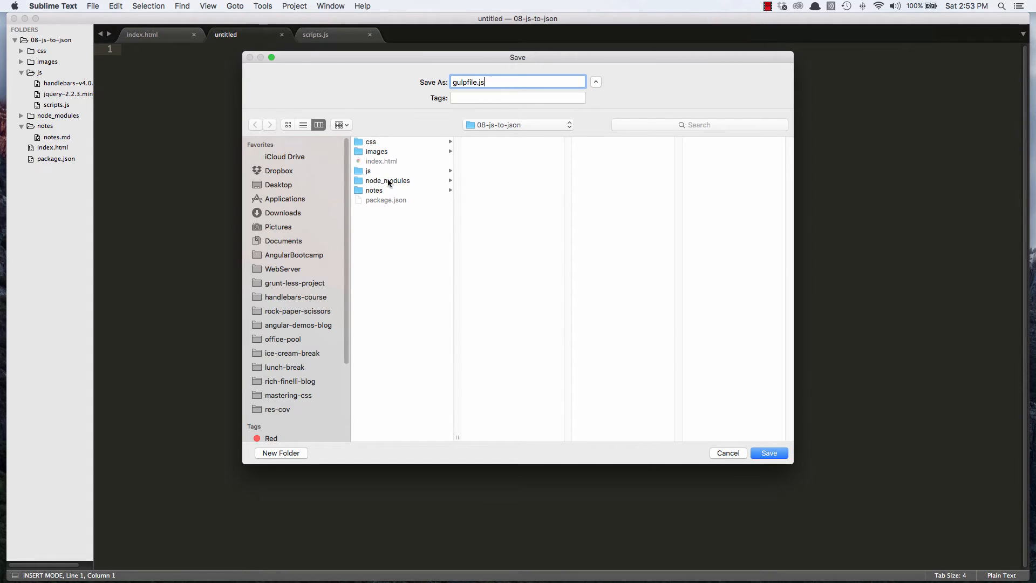
pyautogui.click(768, 453)
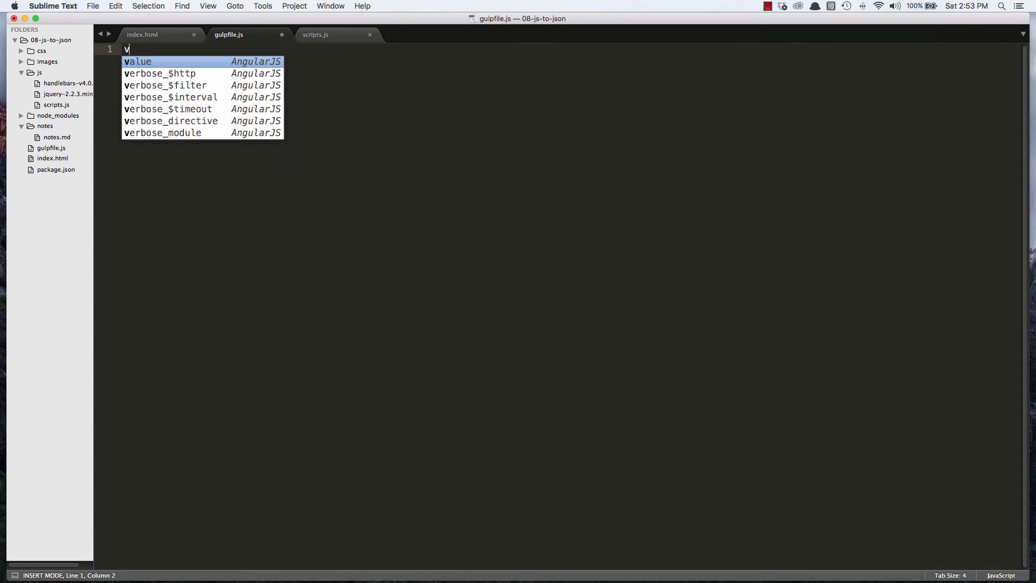
# Step: Declare var gulp = require('gulp') in gulpfile.js
pyautogui.write('ar')
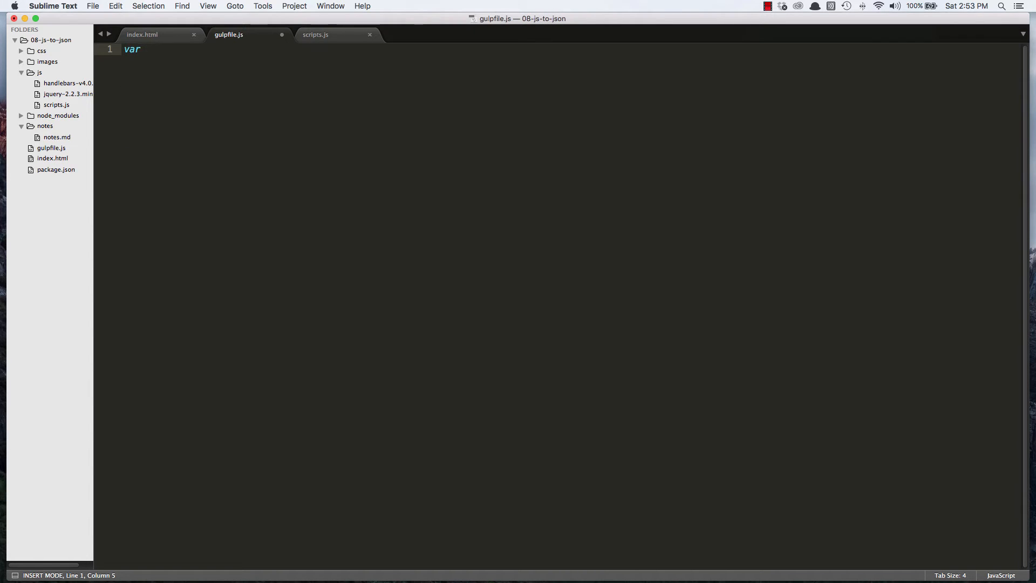
pyautogui.write('gulp =')
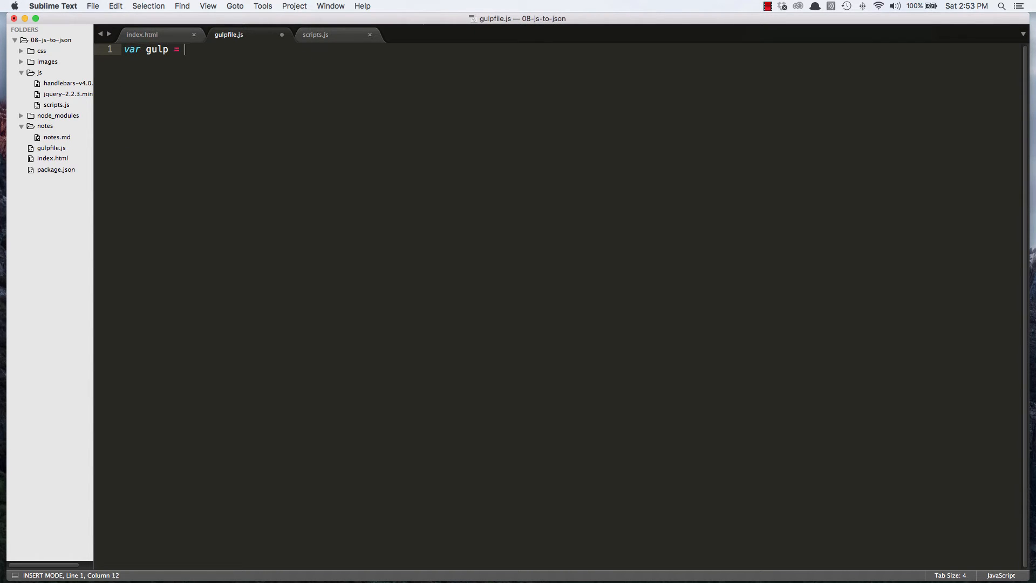
pyautogui.write("require('gu")
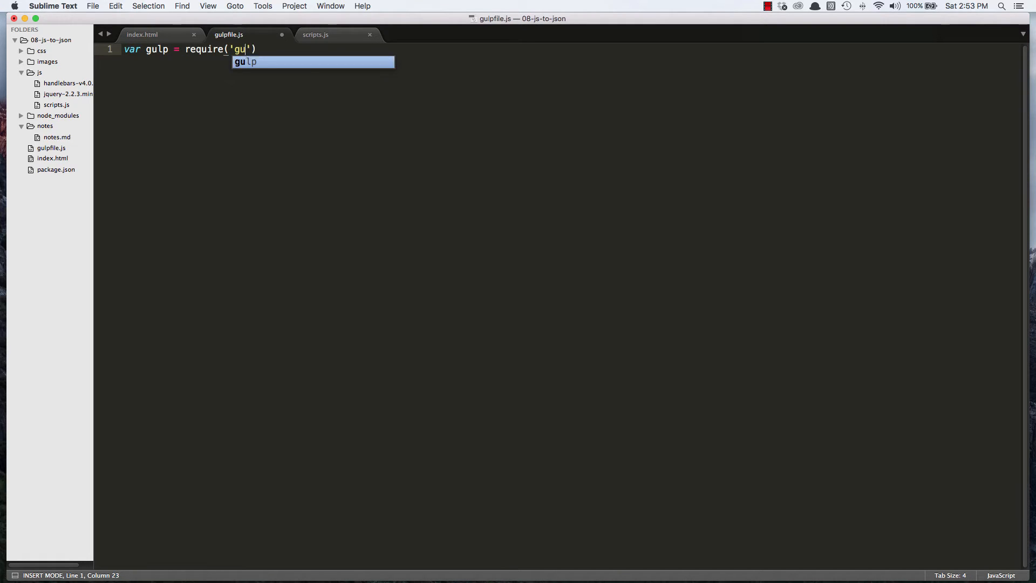
pyautogui.press('Tab')
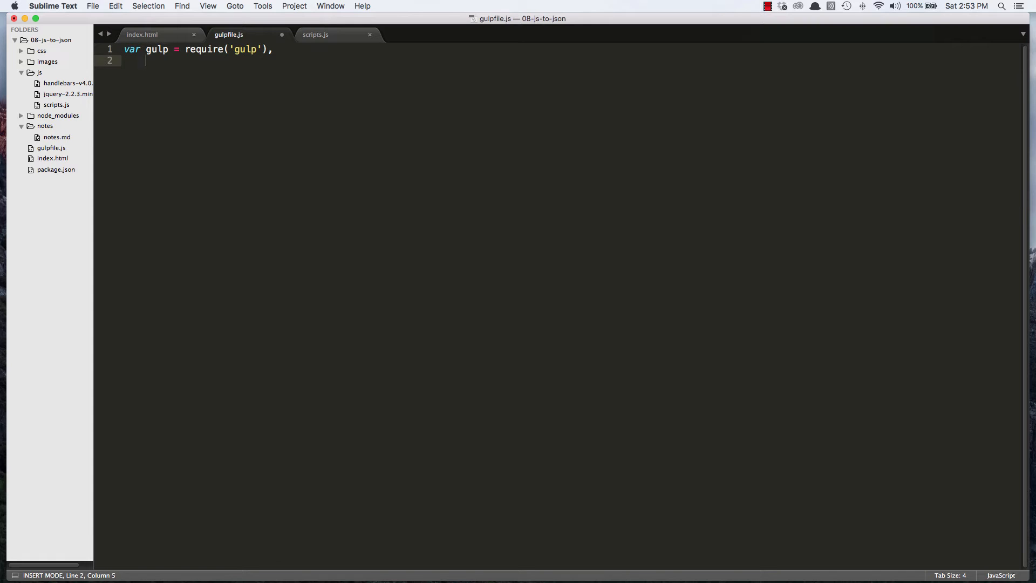
# Step: Add connect = require('connect'); and save gulpfile.js
pyautogui.write('conney')
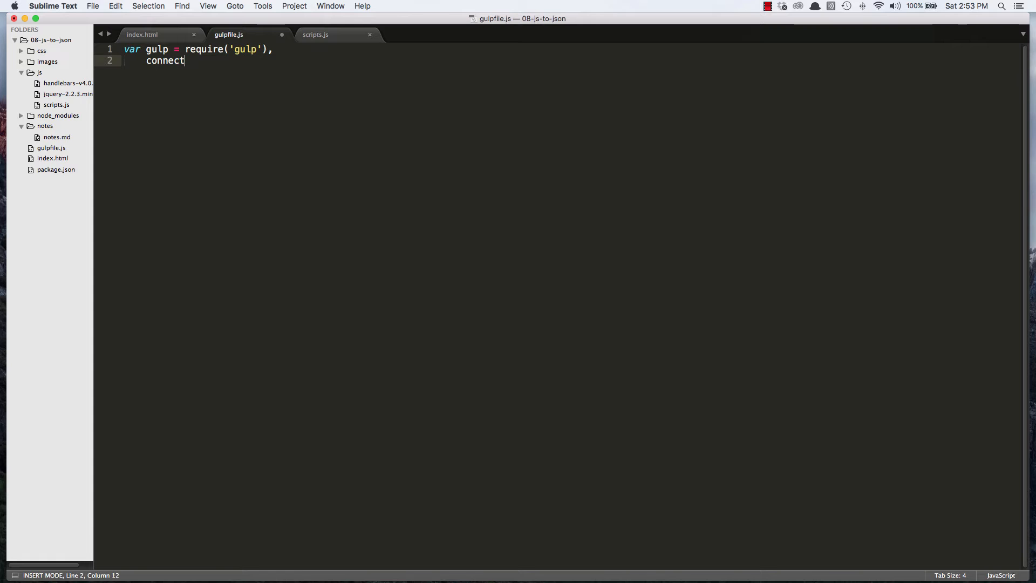
pyautogui.write('=')
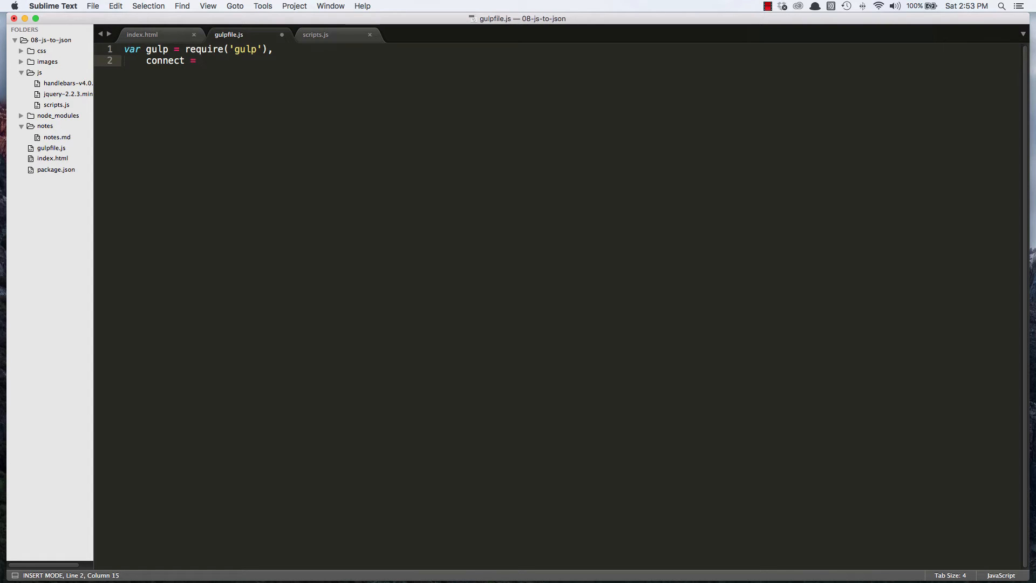
pyautogui.write('require')
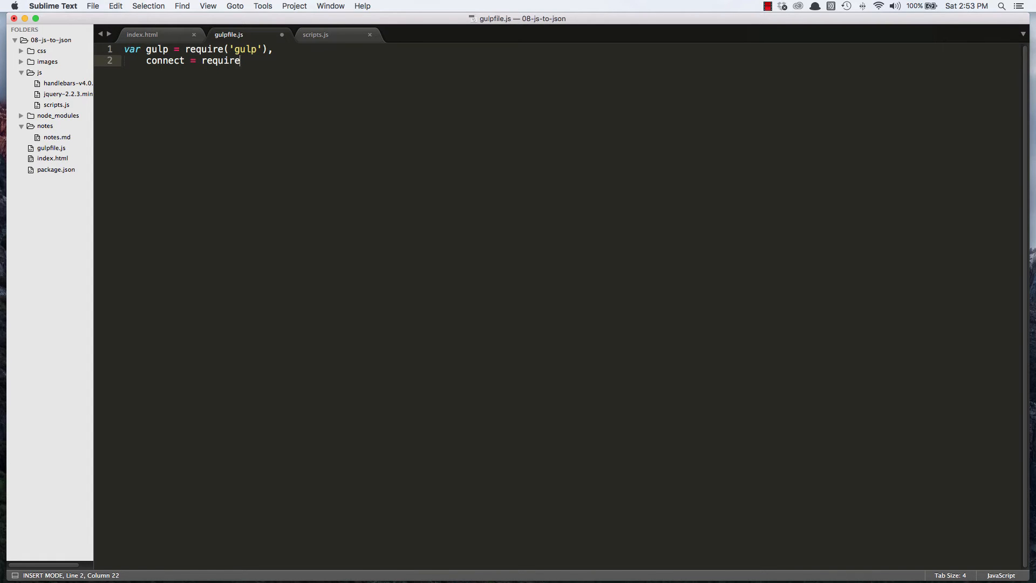
pyautogui.write("('connect')")
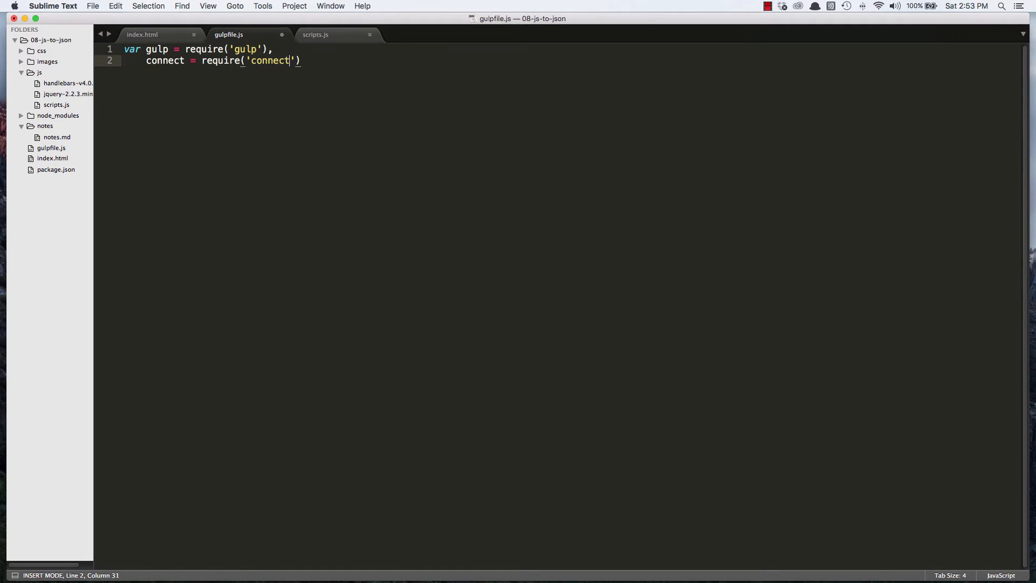
pyautogui.write(';')
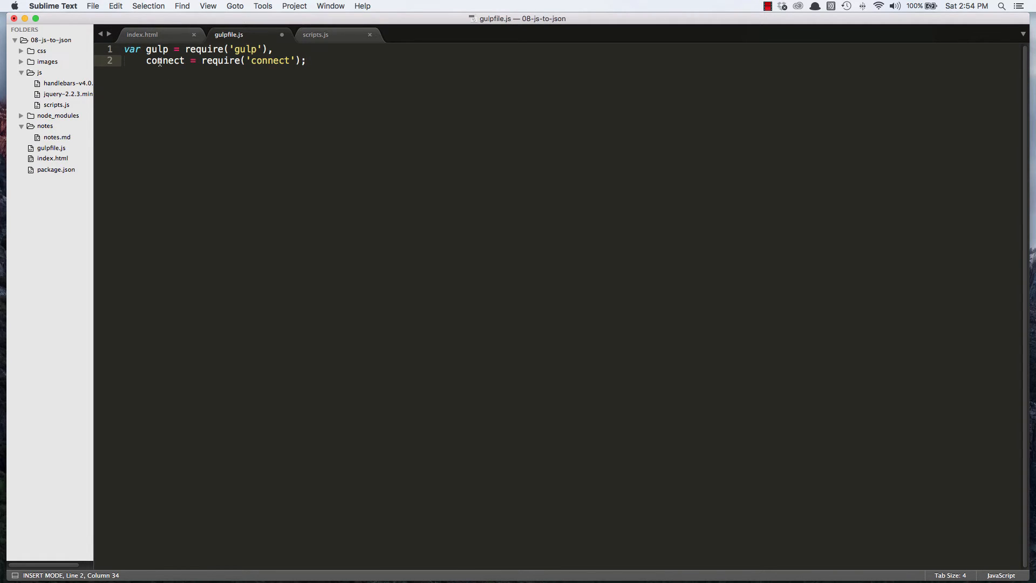
pyautogui.press('cmd+s')
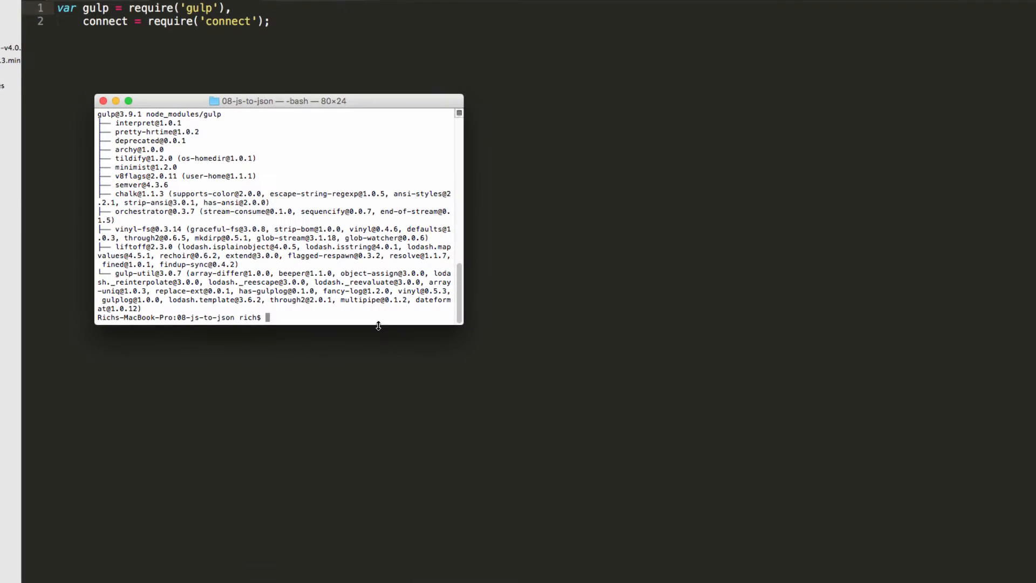
# Step: Install gulp-connect as a dev dependency with npm install gulp-connect --save-dev
pyautogui.write('npm install gulp-c')
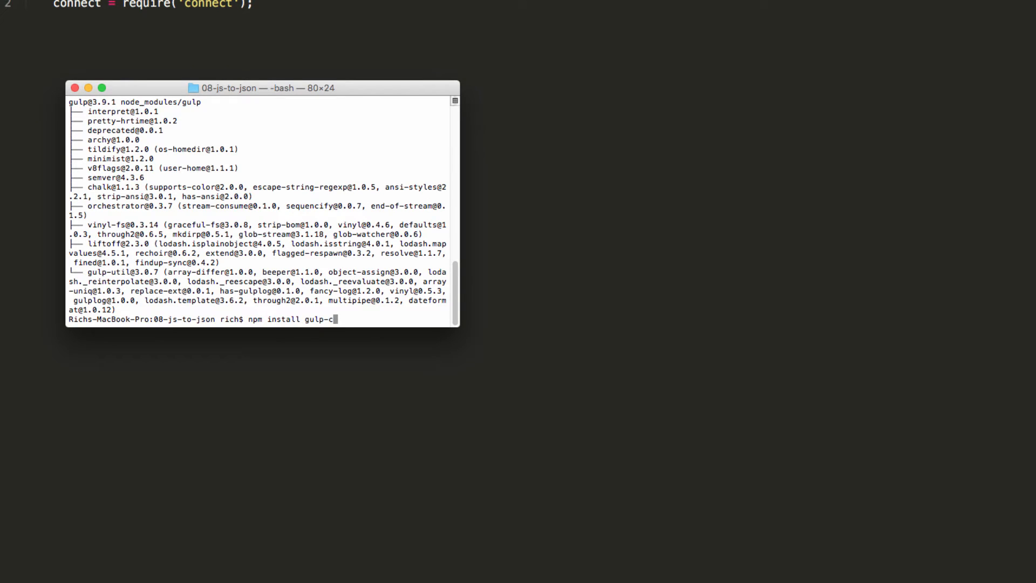
pyautogui.write('onnect')
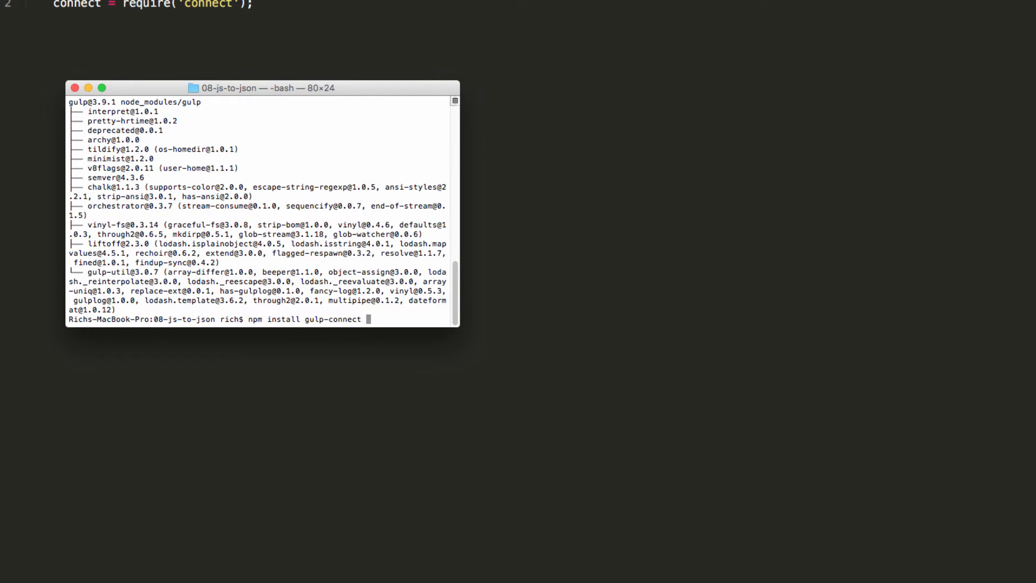
pyautogui.write('--save-dev')
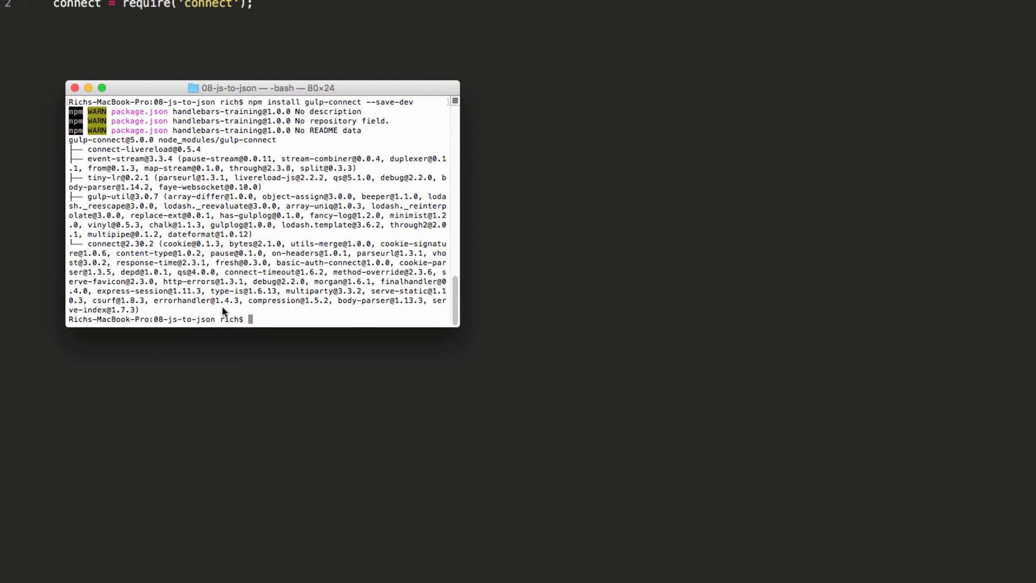
pyautogui.write('cl')
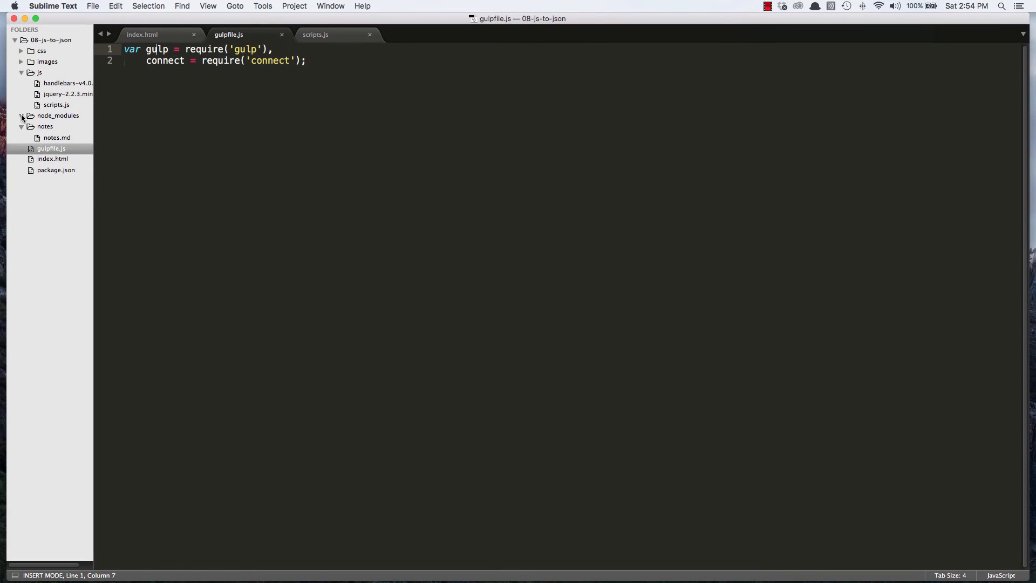
# Step: Check node_modules, close package.json, and start a new line below the requires in gulpfile.js
pyautogui.click(22, 116)
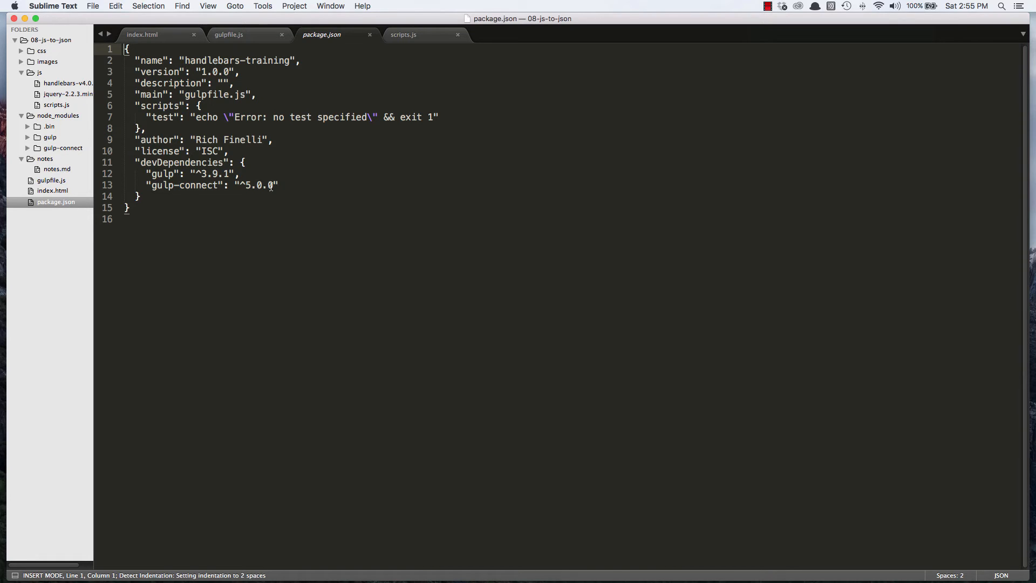
pyautogui.click(229, 35)
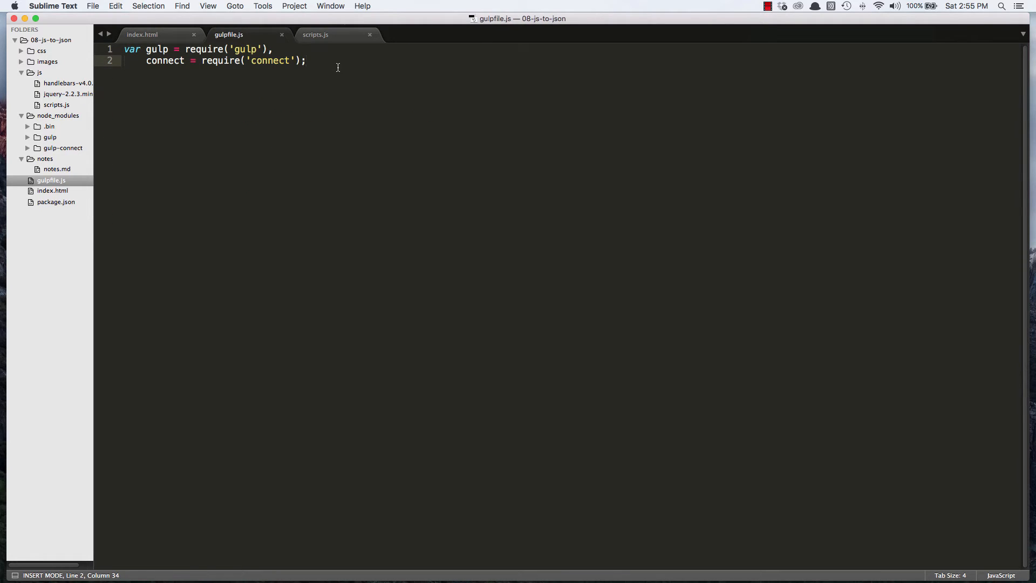
pyautogui.press('Enter')
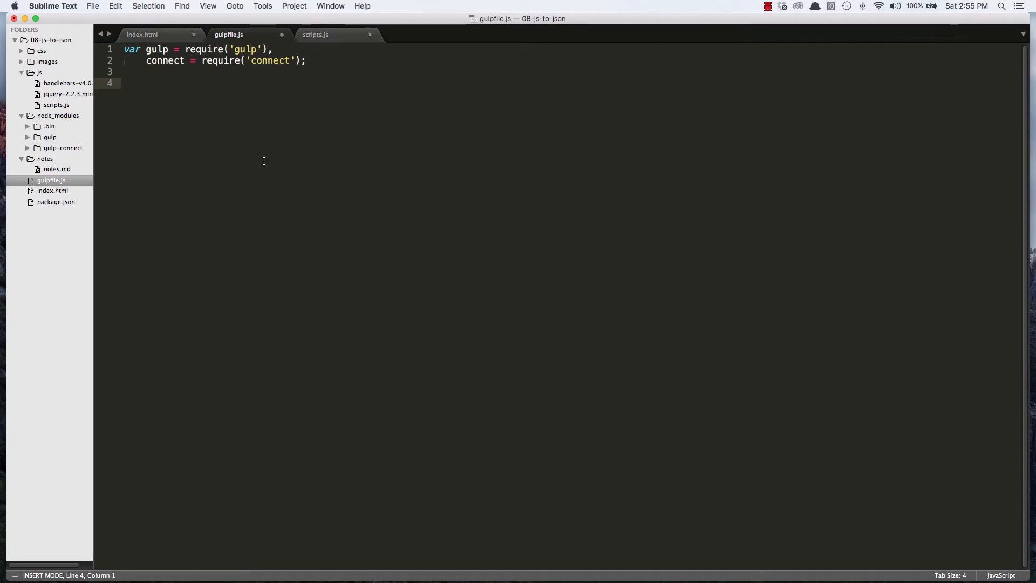
# Step: Write gulp.task('connect', function() { connect.server(); }); on line 4 of gulpfile.js
pyautogui.write('gulp.')
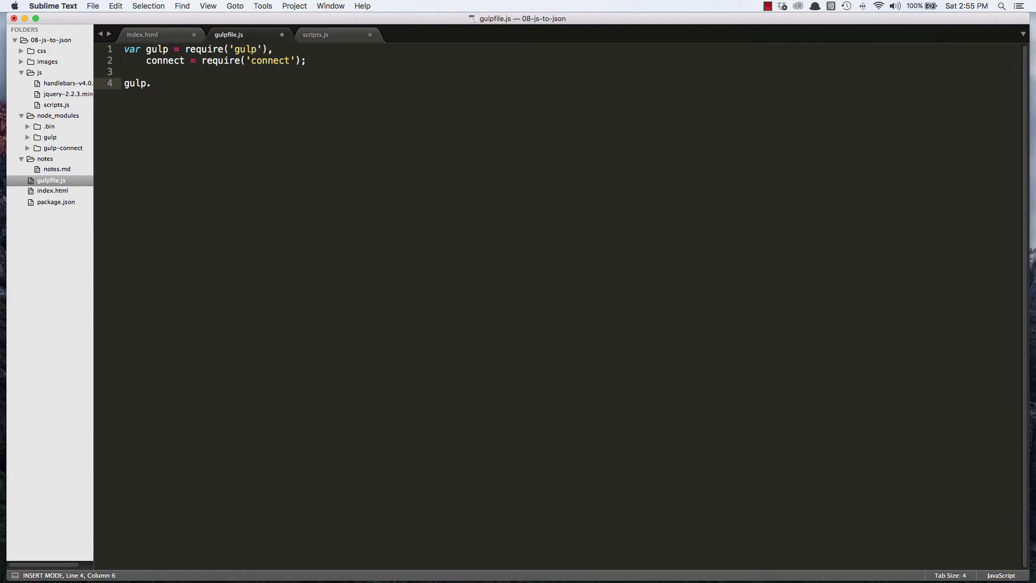
pyautogui.write('task(')
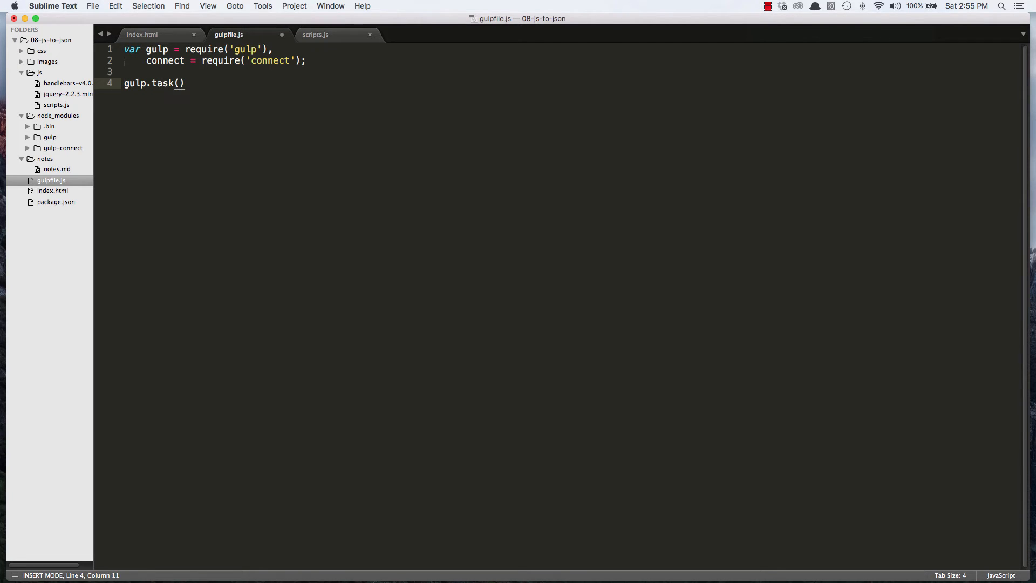
pyautogui.write("'conn'")
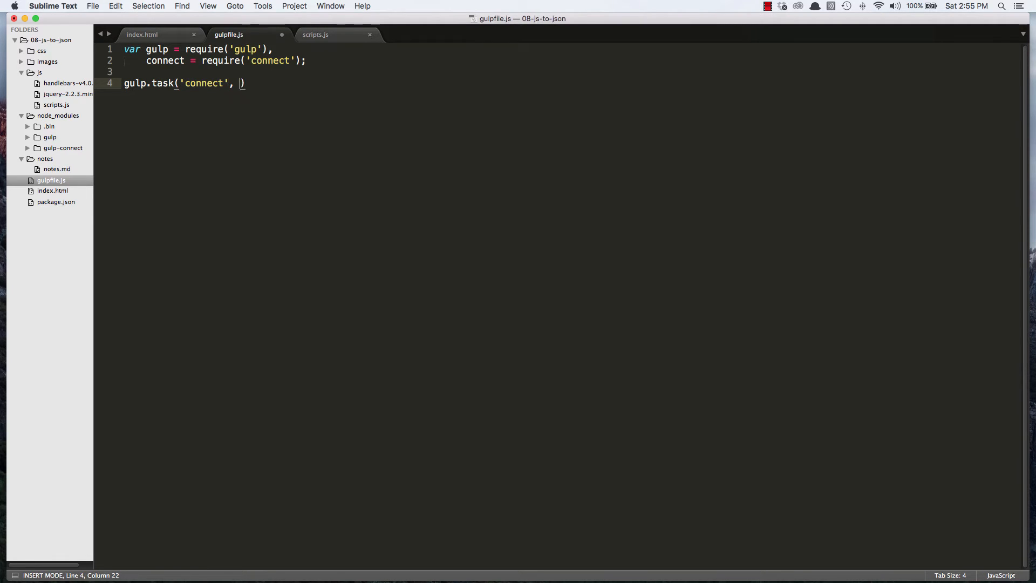
pyautogui.write('function()')
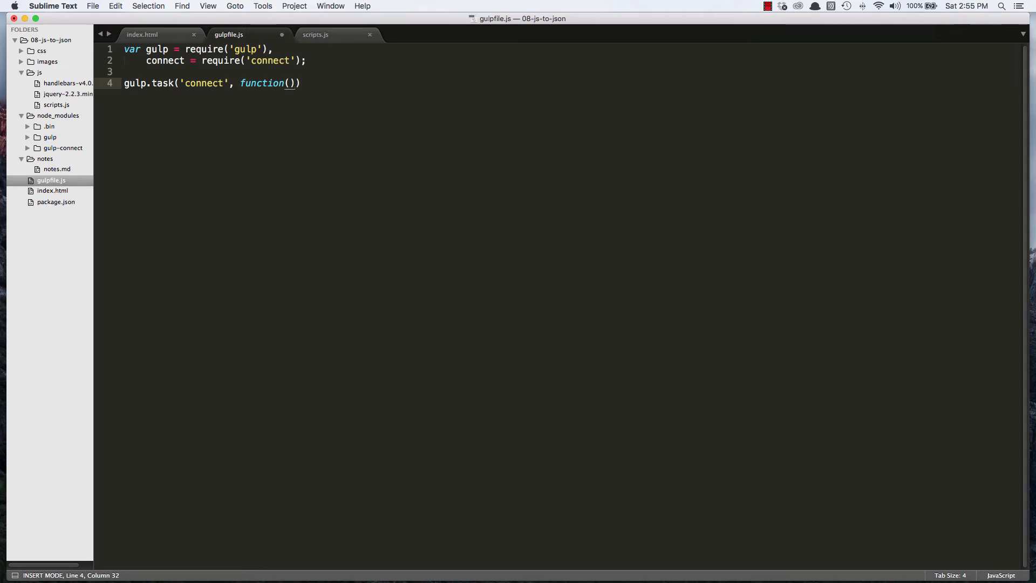
pyautogui.write('{')
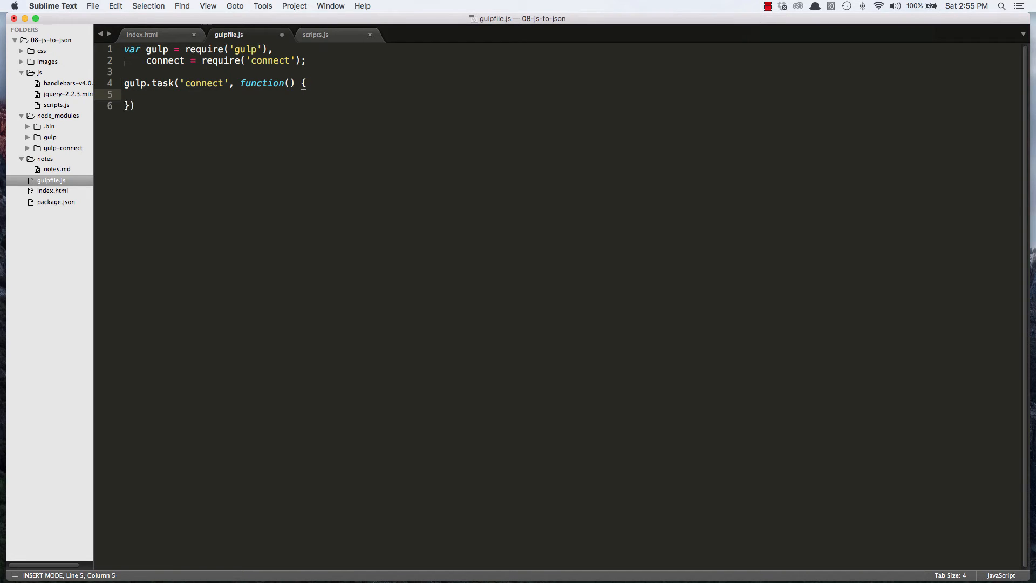
pyautogui.write('c')
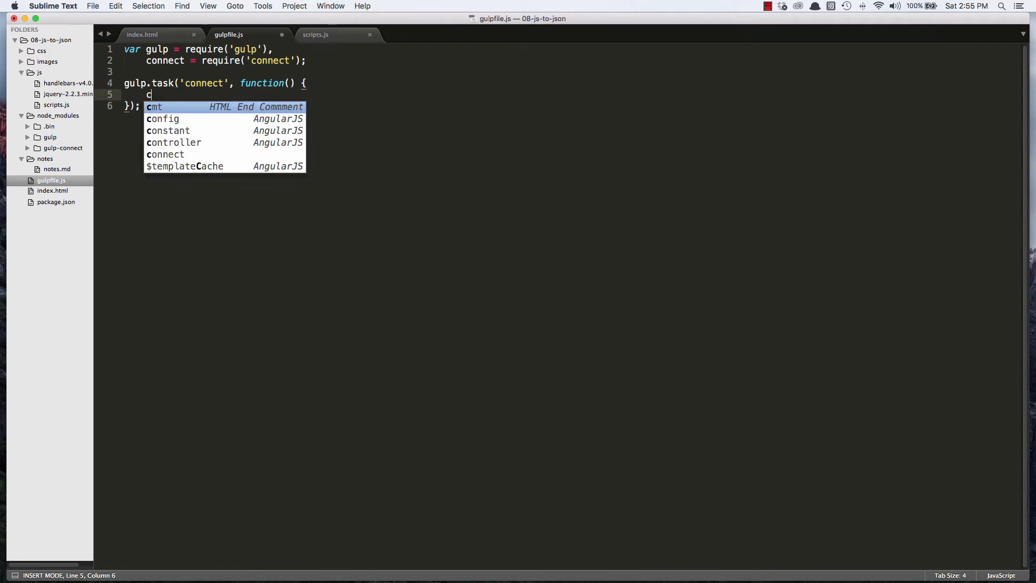
pyautogui.write('onnect.ser')
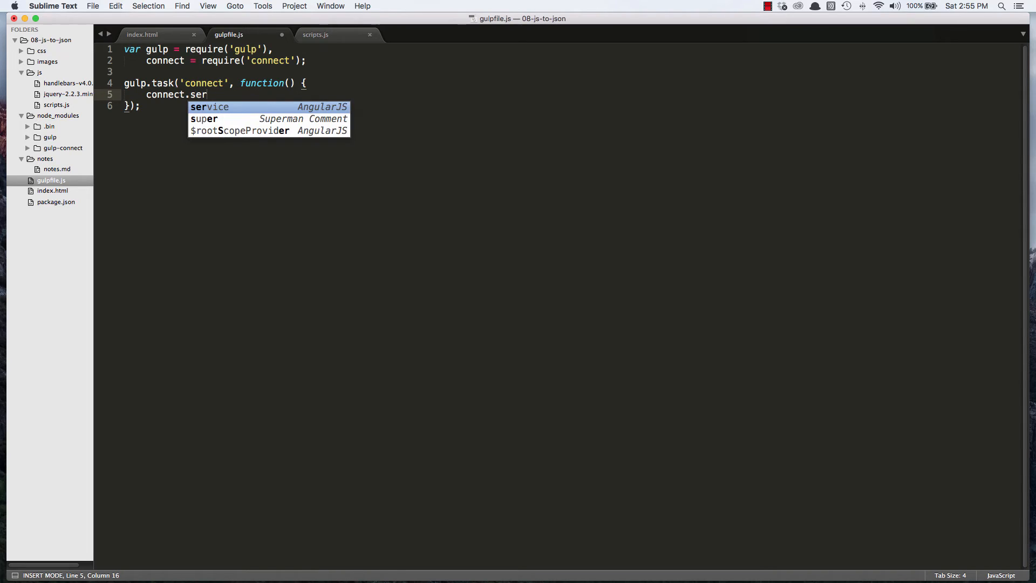
pyautogui.write('ver();')
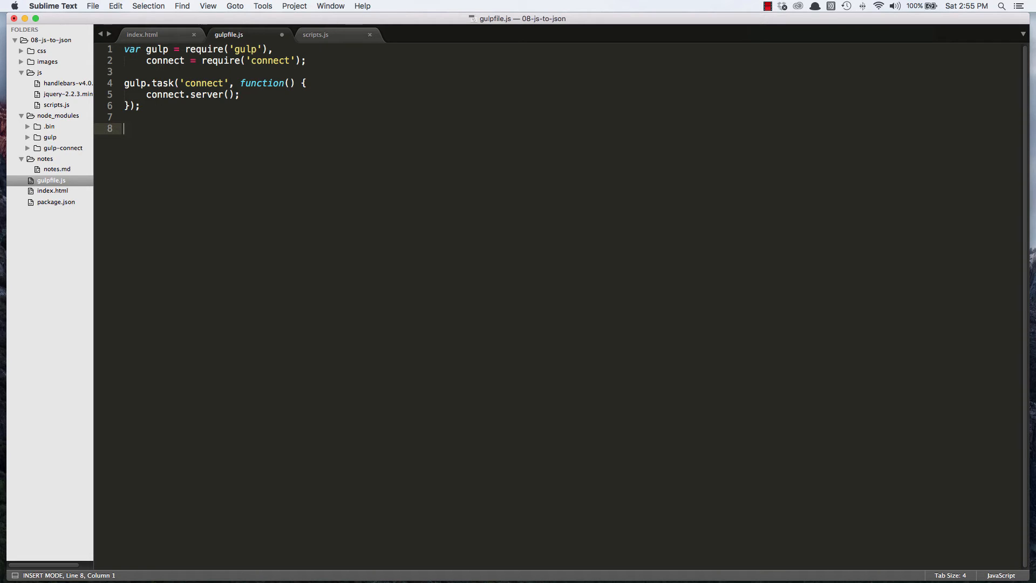
# Step: Write gulp.task('default', ['connect']); on line 8 below the connect task
pyautogui.write('gulp')
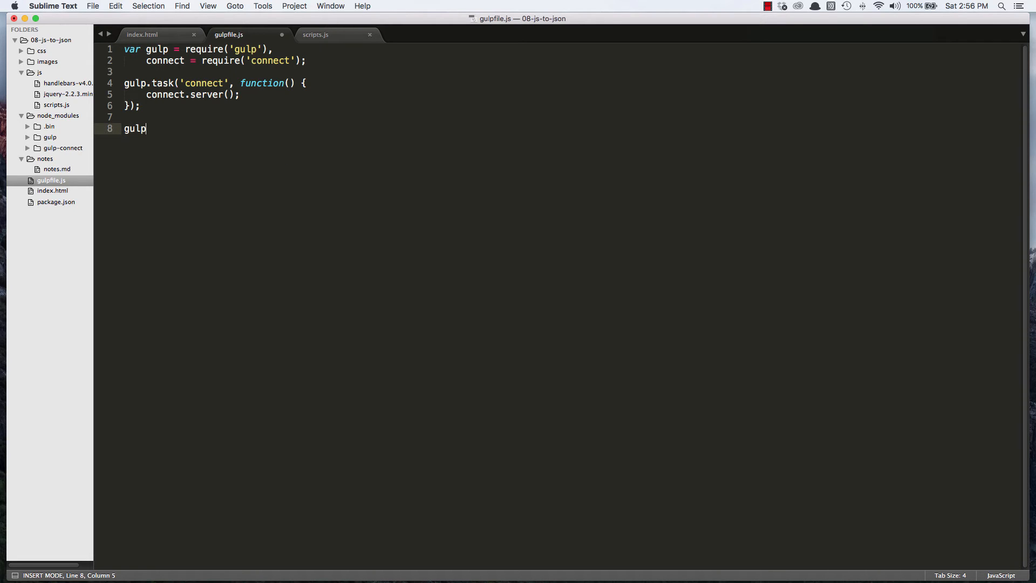
pyautogui.write(".task('')")
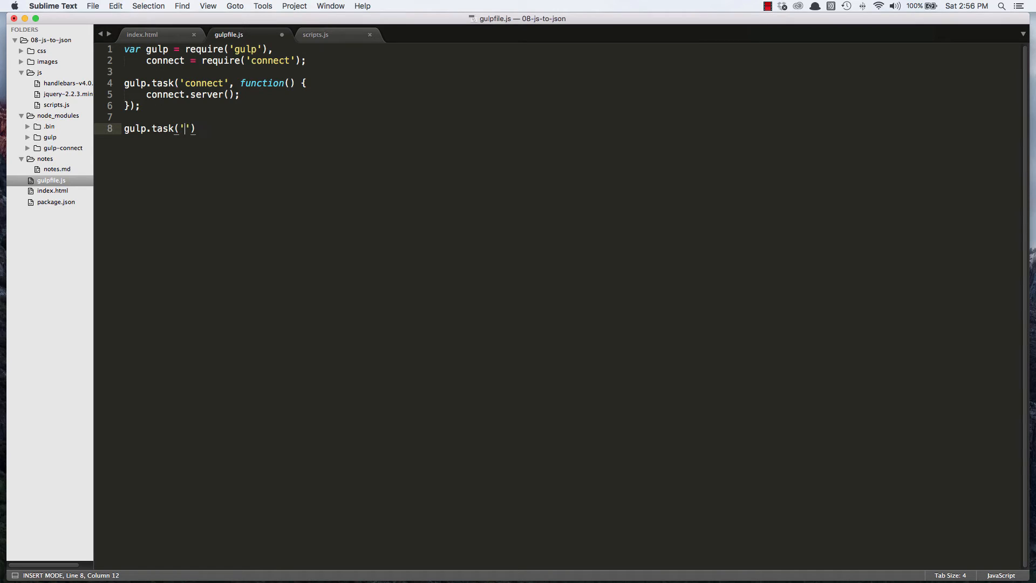
pyautogui.write('default')
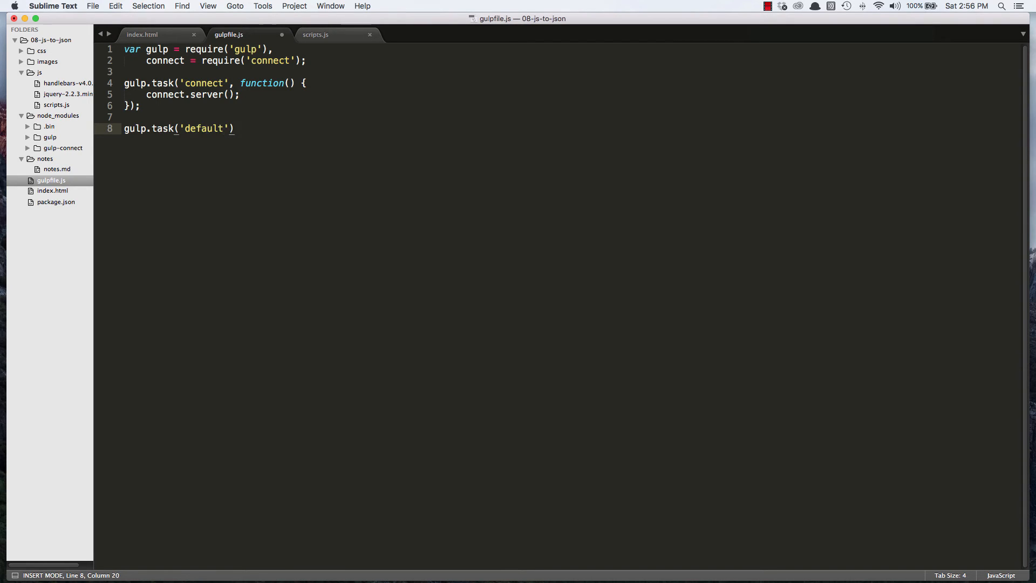
pyautogui.write(', []')
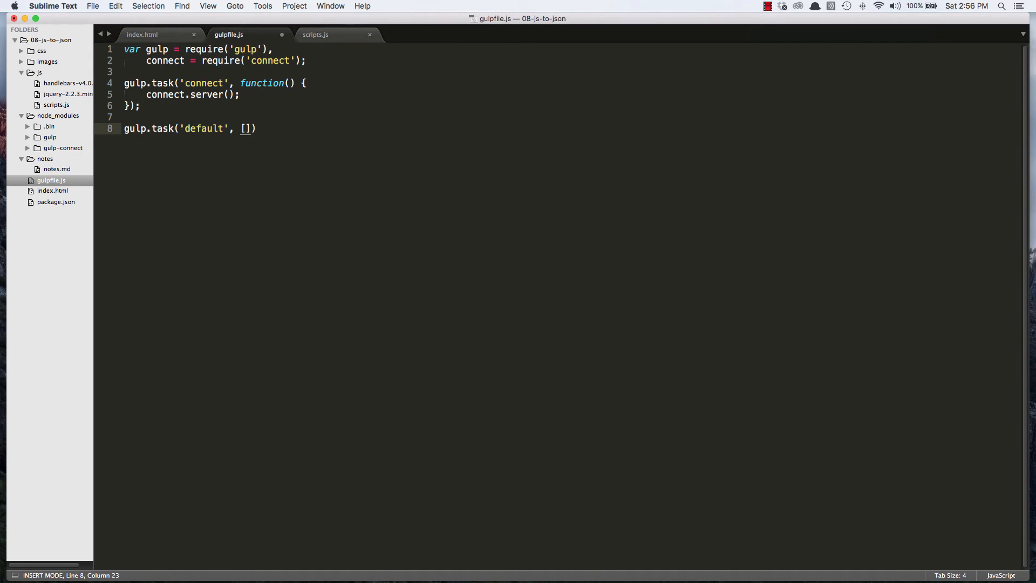
pyautogui.write("'connect'")
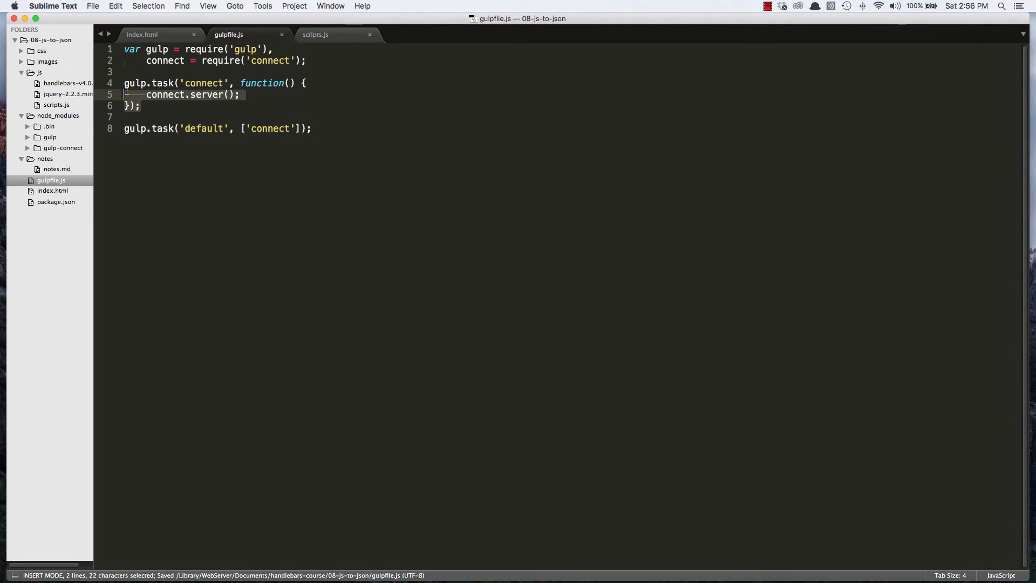
pyautogui.moveTo(124, 93); pyautogui.dragTo(149, 104)
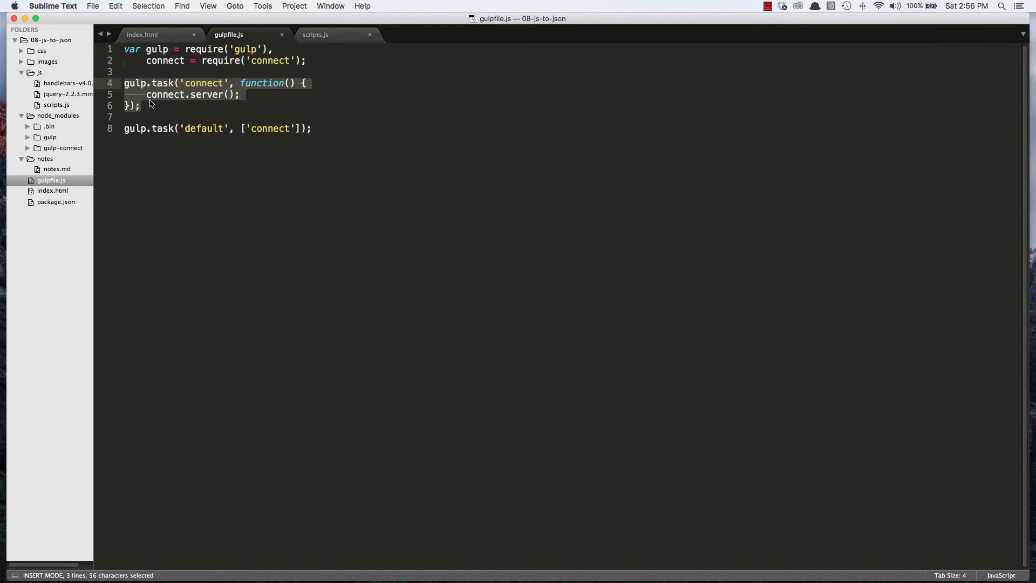
pyautogui.moveTo(254, 182)
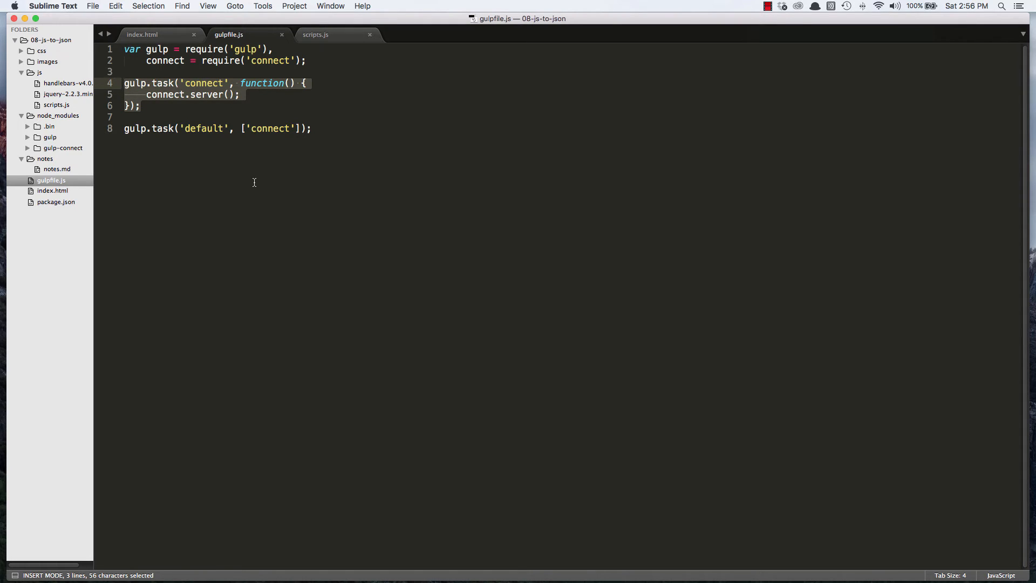
pyautogui.moveTo(237, 133)
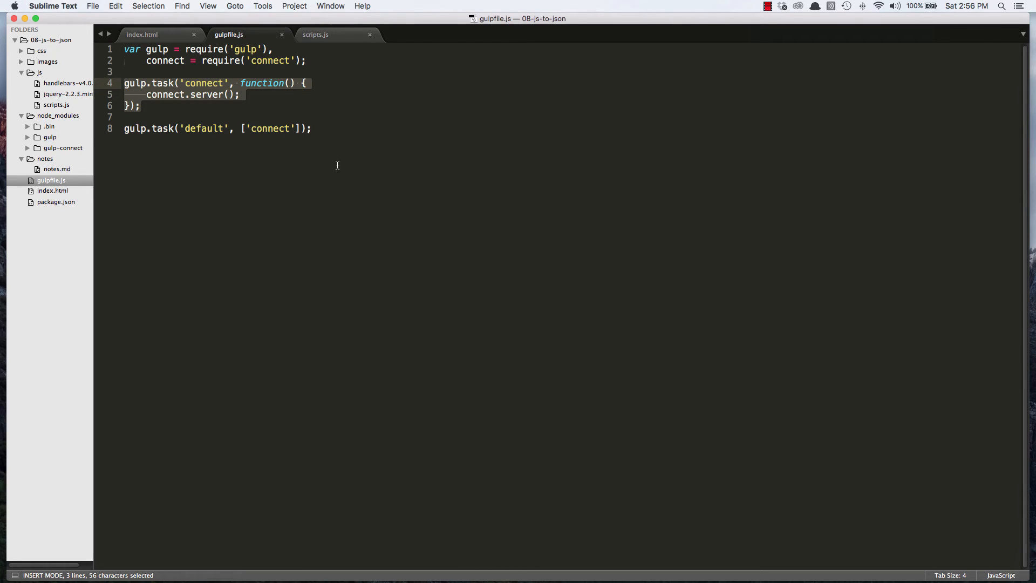
# Step: Briefly add 'sass' to the default task list, delete it again, and save gulpfile.js
pyautogui.click(292, 128)
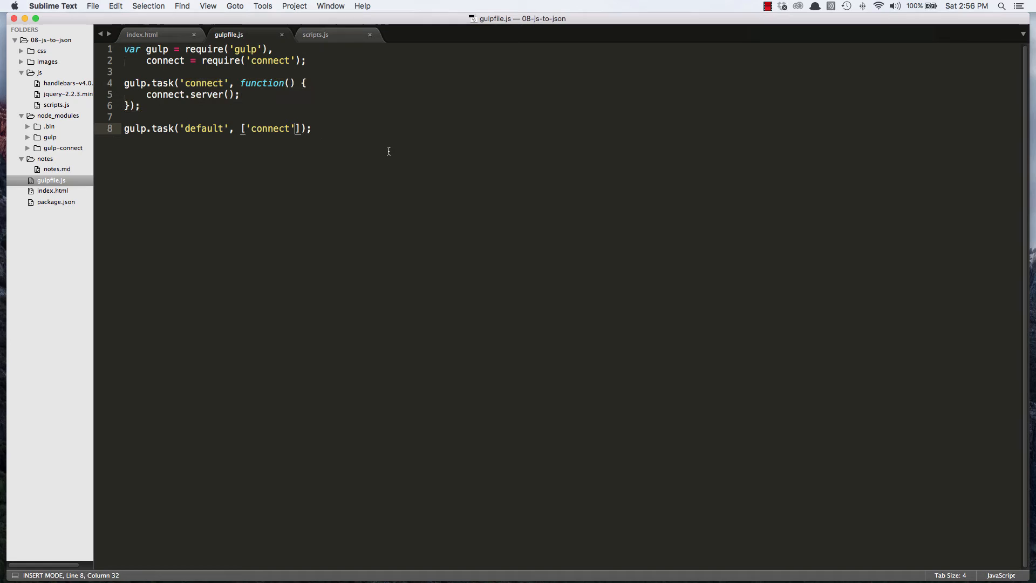
pyautogui.write(", 'sa'")
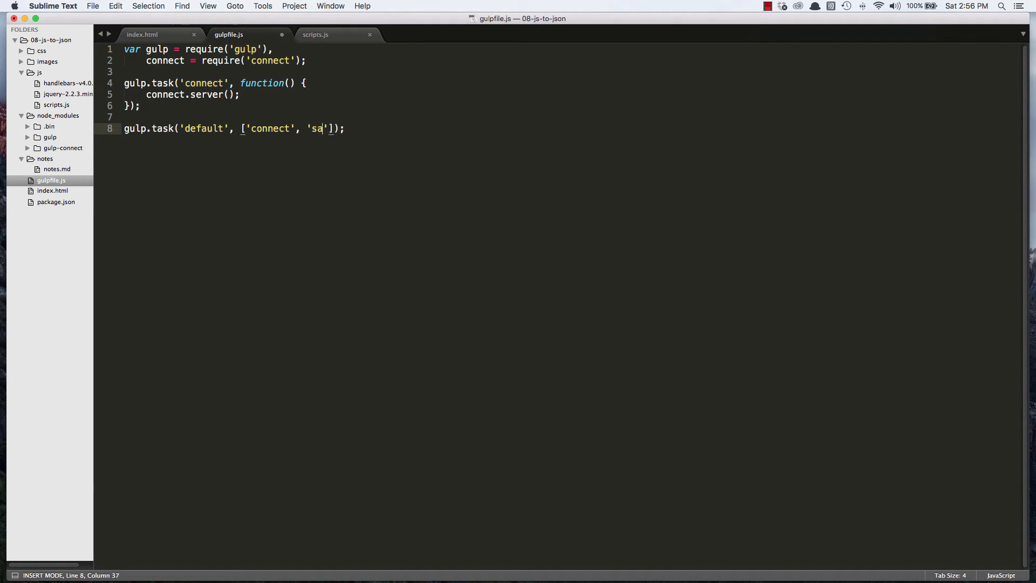
pyautogui.write('ss')
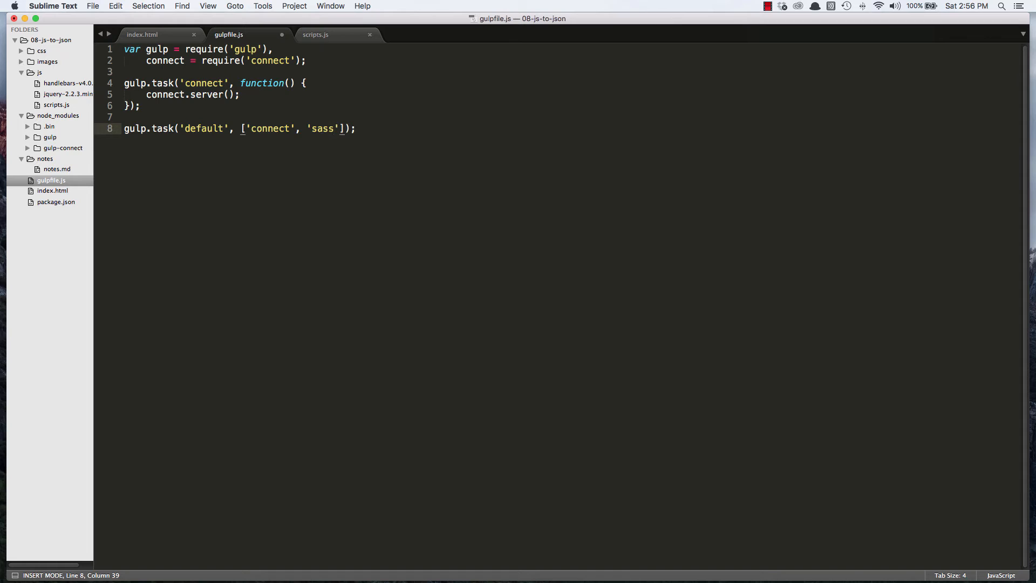
pyautogui.press('right')
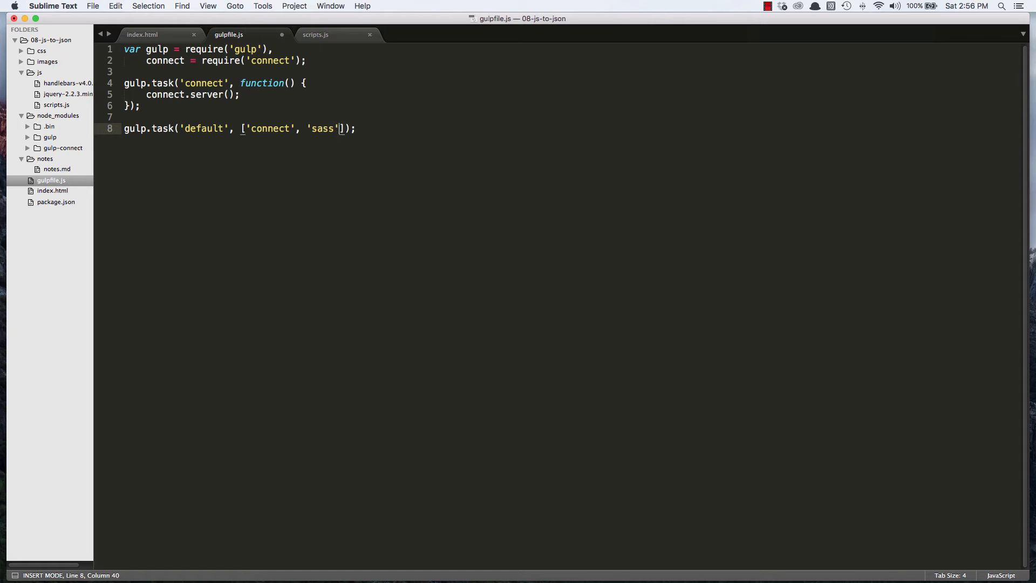
pyautogui.press('Backspace')
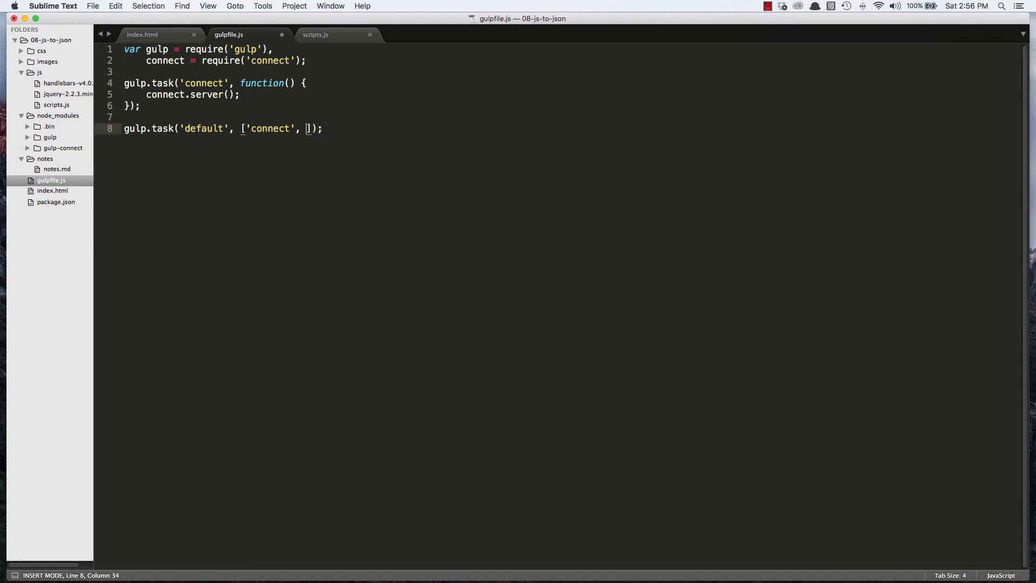
pyautogui.press('cmd+s')
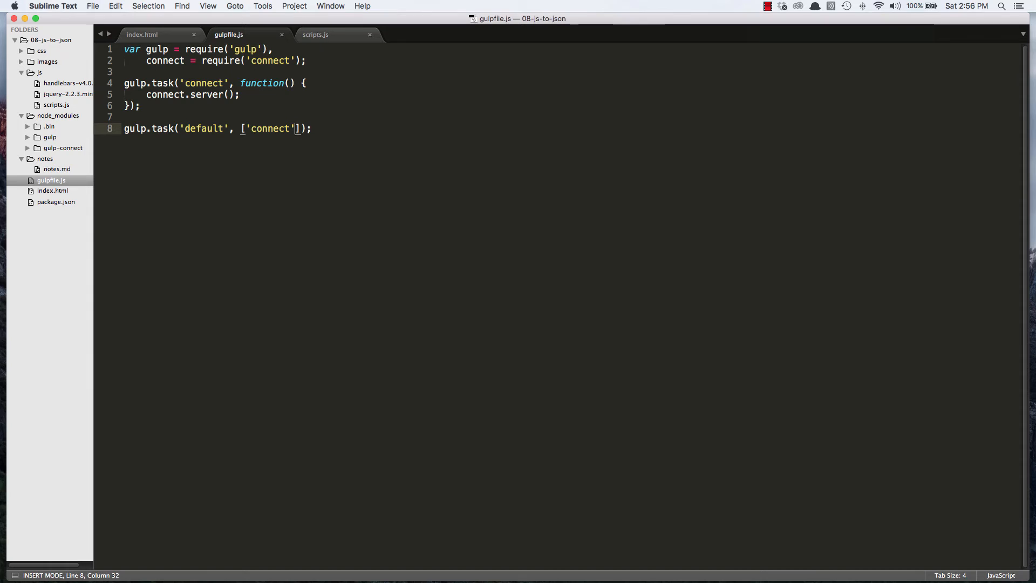
pyautogui.press('cmd+s')
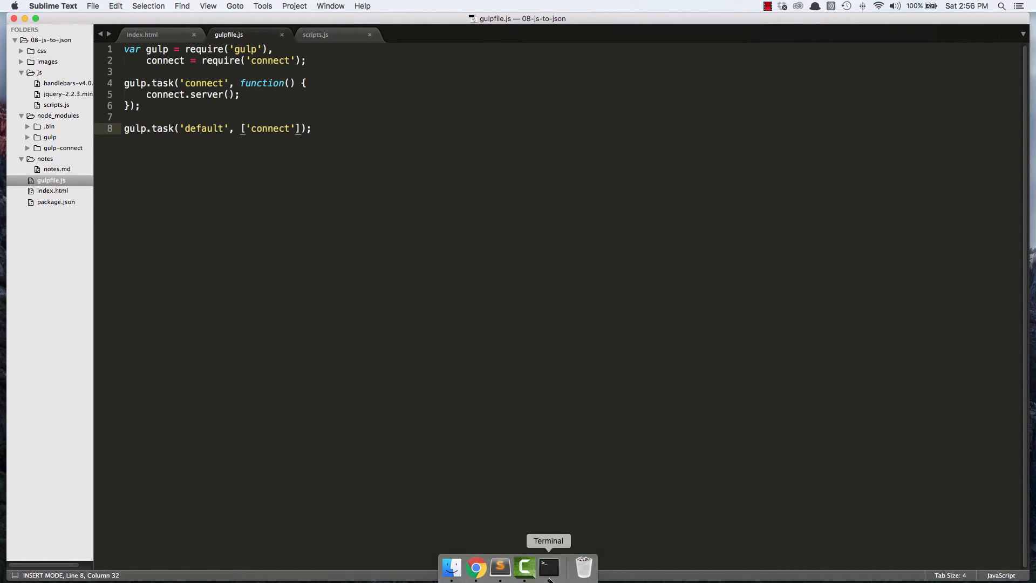
# Step: Enter the gulp command at Terminal's prompt in the 08-js-to-json folder
pyautogui.click(548, 567)
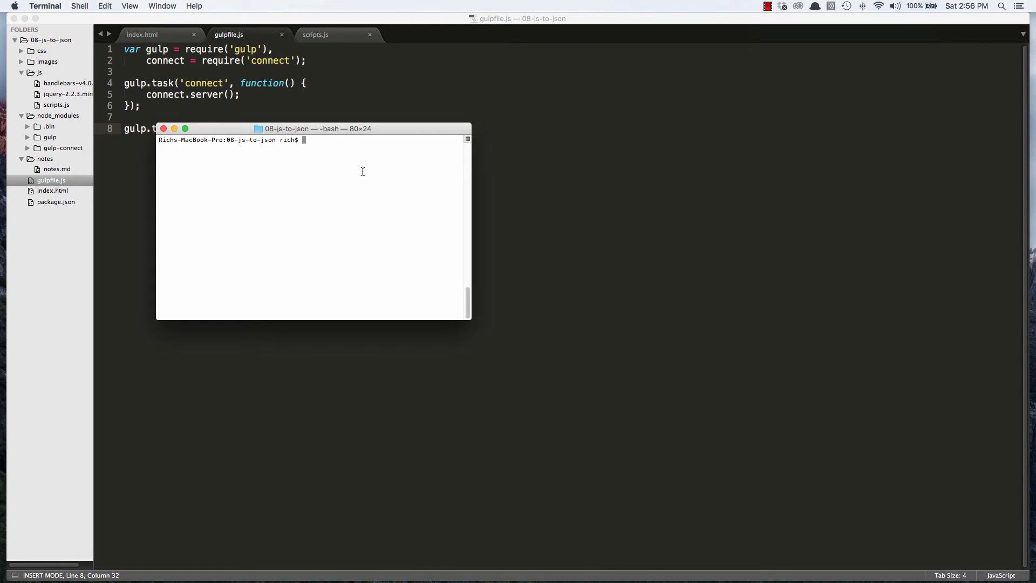
pyautogui.write('gulp')
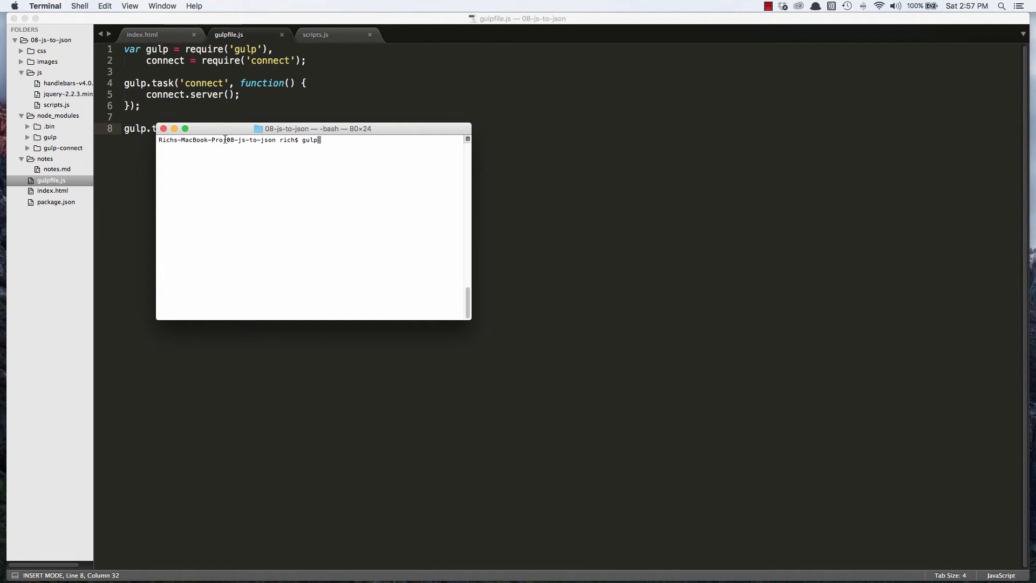
pyautogui.doubleClick(253, 139)
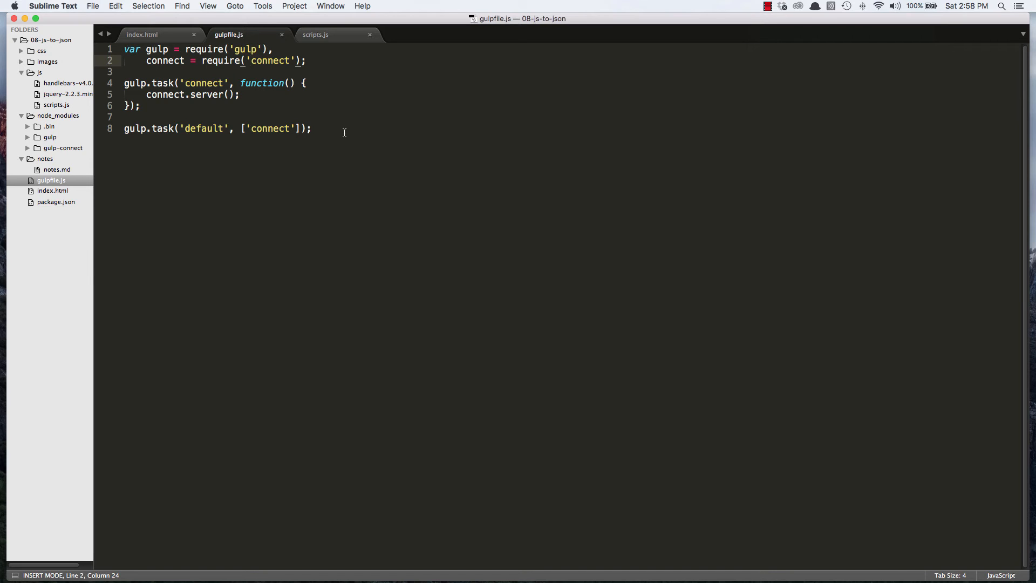
# Step: Change line 2 of gulpfile.js to require('gulp-connect') instead of 'connect'
pyautogui.write('gulp-')
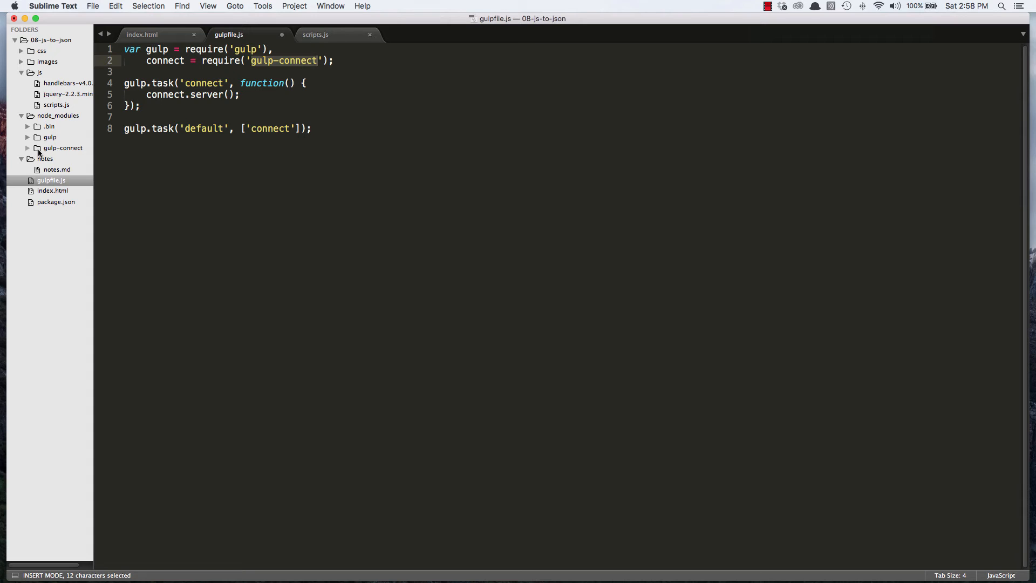
pyautogui.moveTo(44, 154)
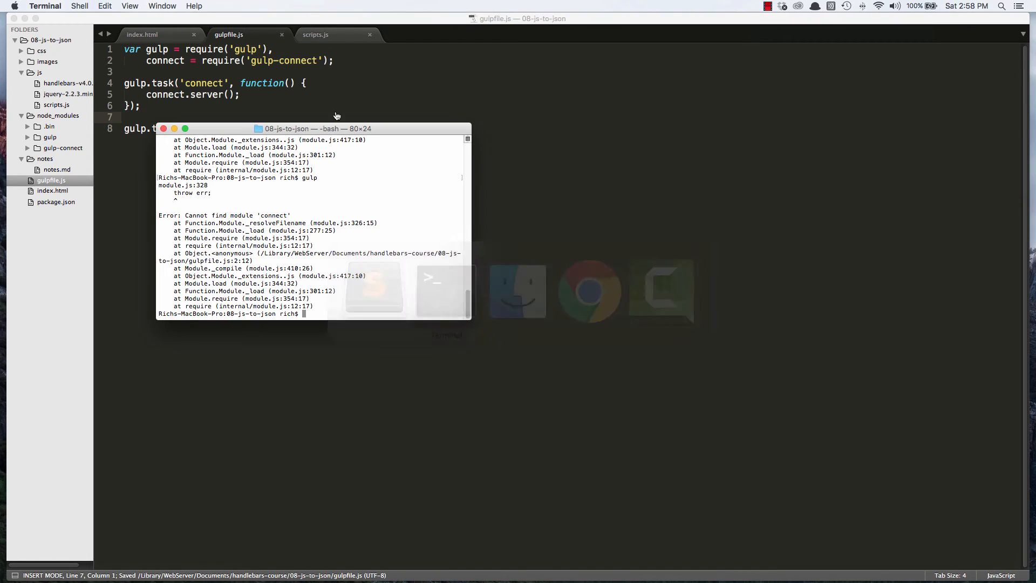
pyautogui.write('gulp')
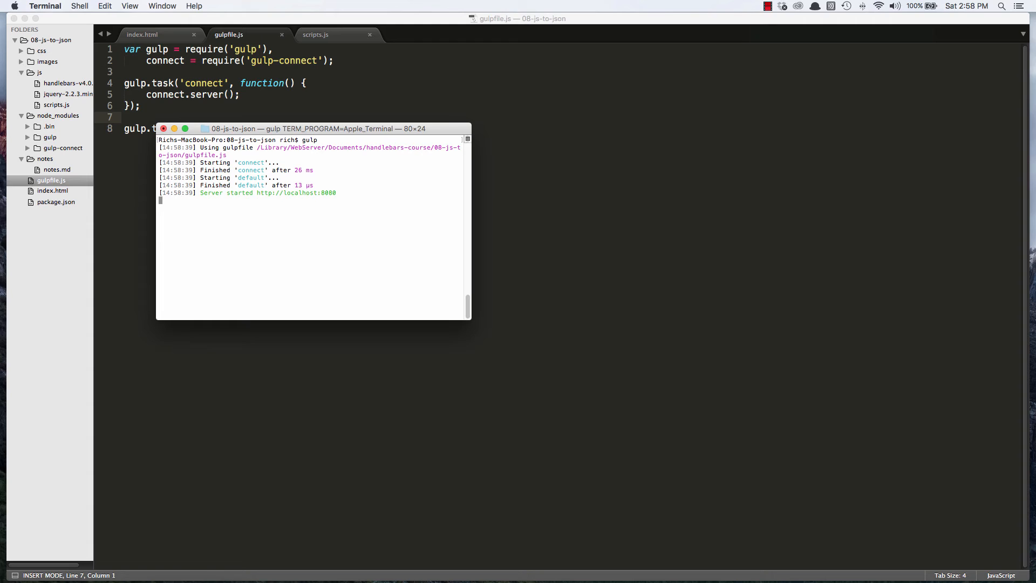
pyautogui.moveTo(266, 201)
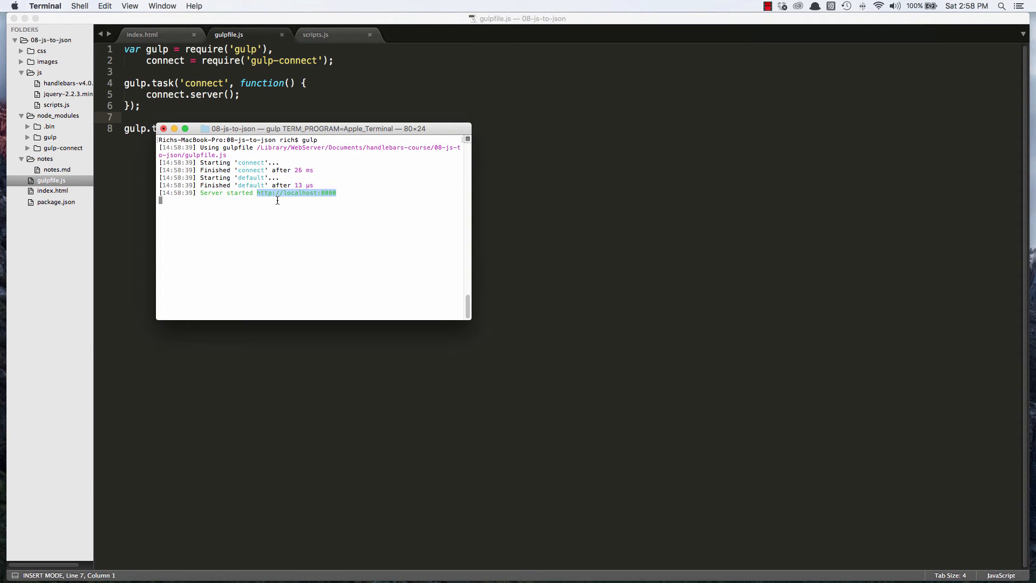
pyautogui.moveTo(317, 198)
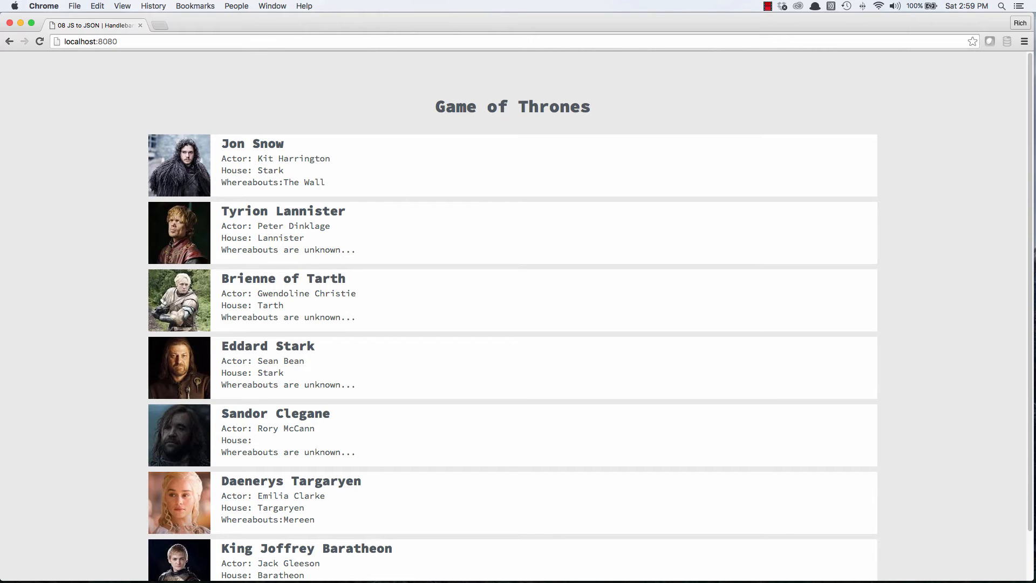
pyautogui.moveTo(317, 192)
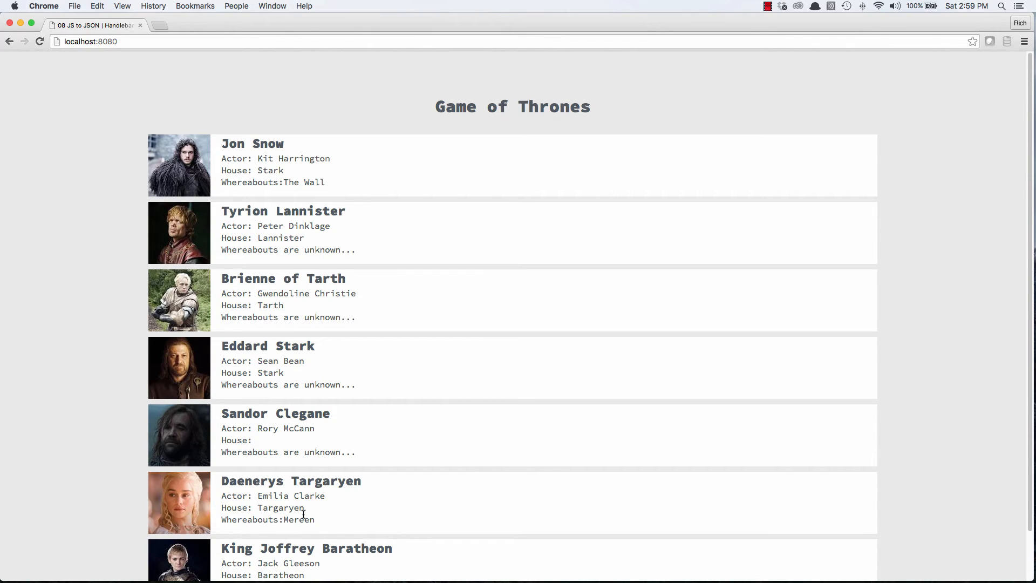
pyautogui.moveTo(481, 365)
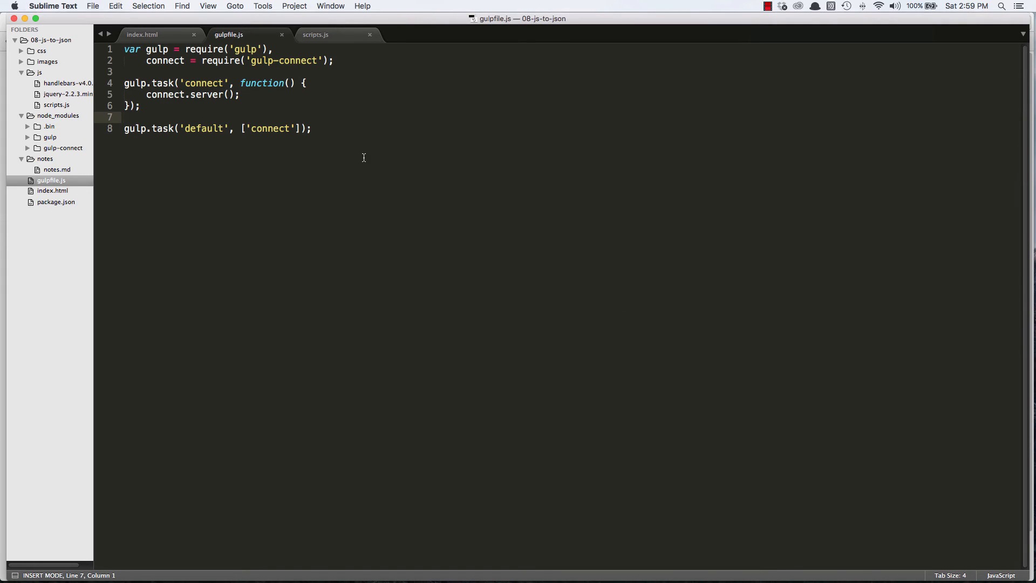
# Step: Cut the var cast data object out of scripts.js, save it, and start a new untitled file
pyautogui.click(157, 33)
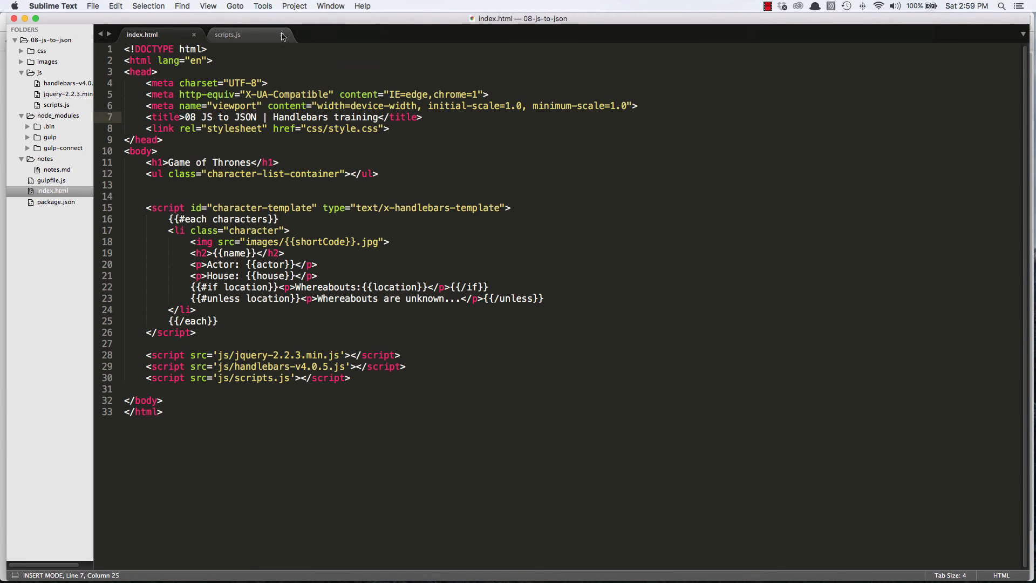
pyautogui.click(229, 35)
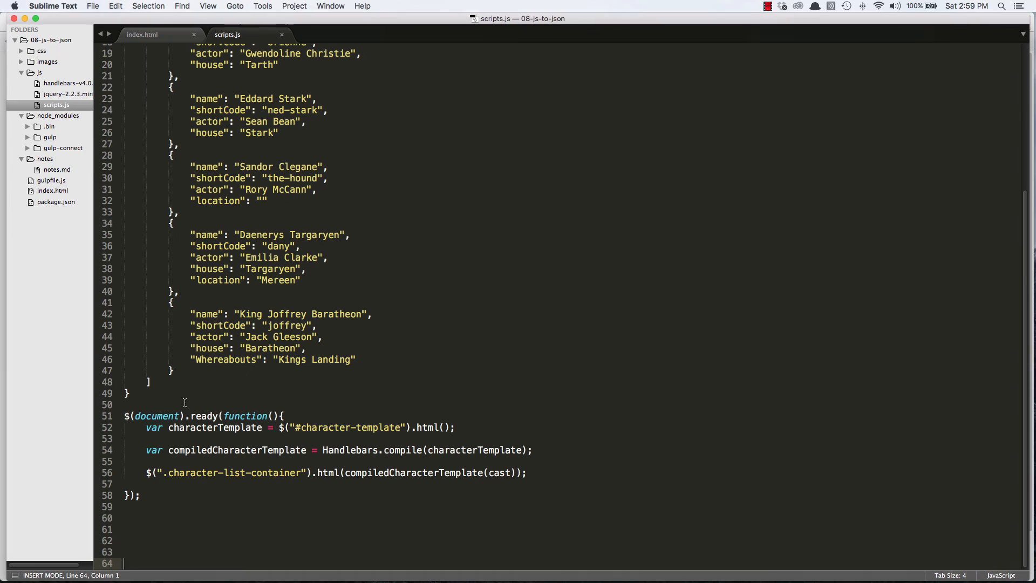
pyautogui.scroll(3)
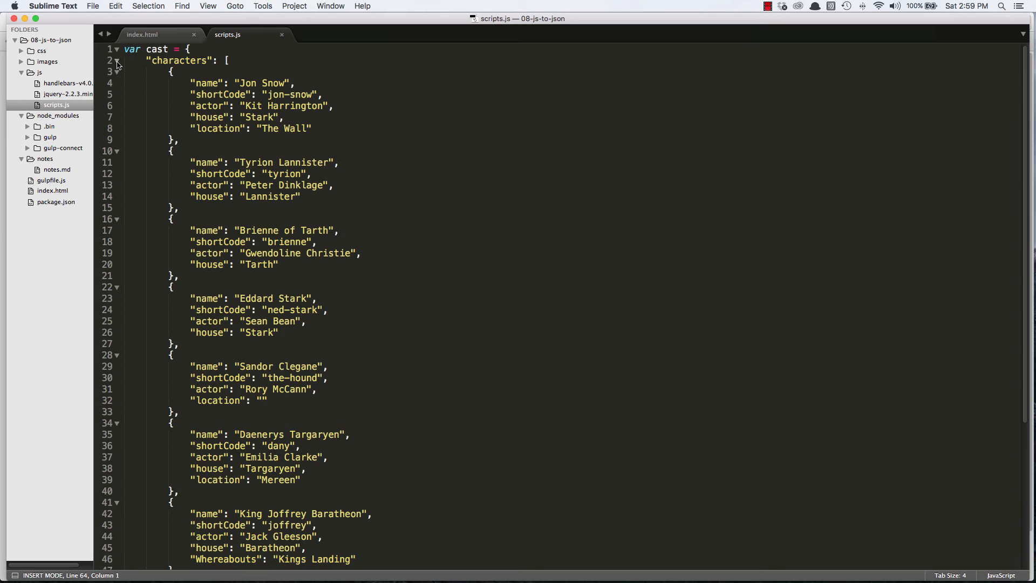
pyautogui.click(117, 60)
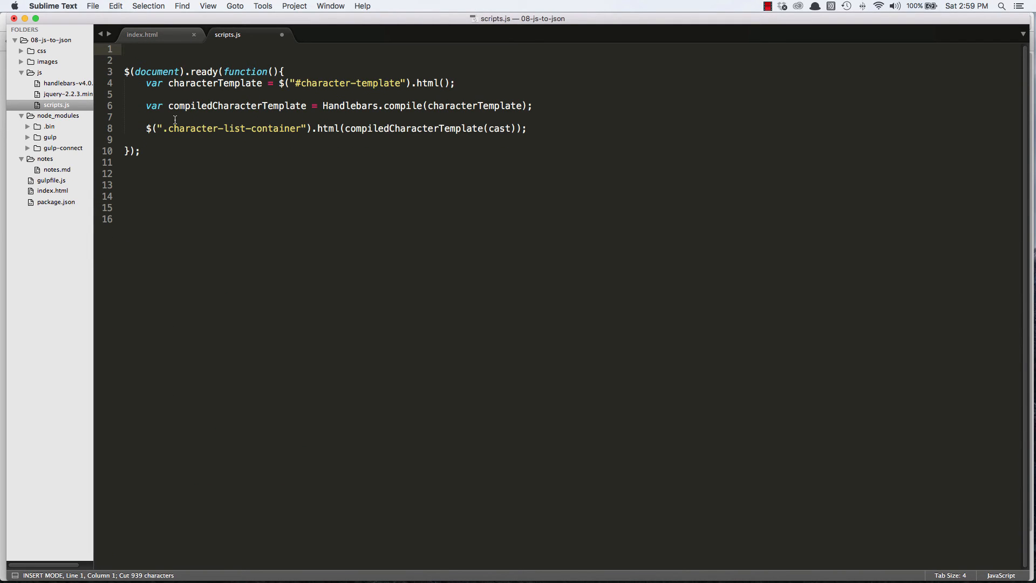
pyautogui.press('cmd+s')
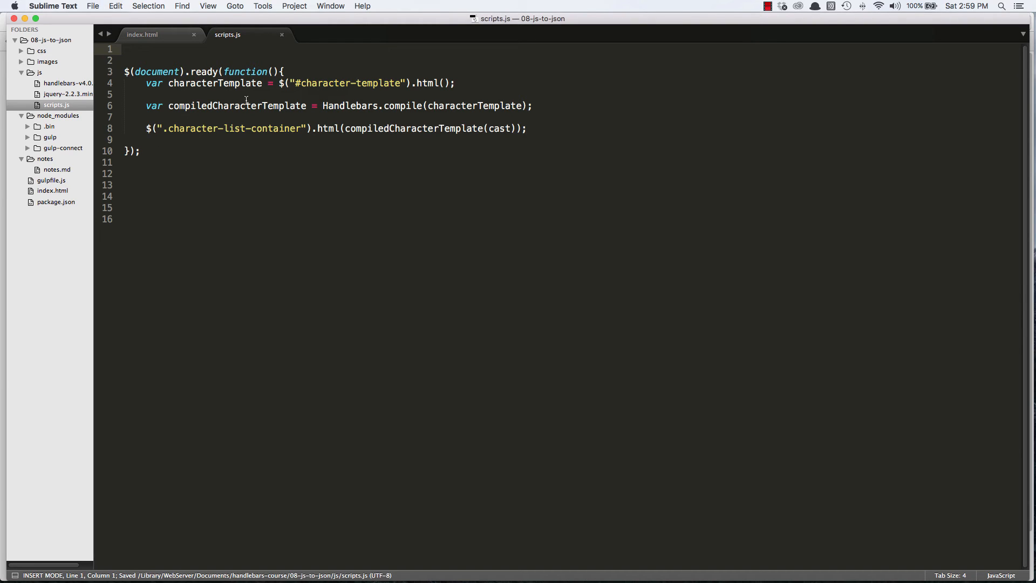
pyautogui.press('cmd+n')
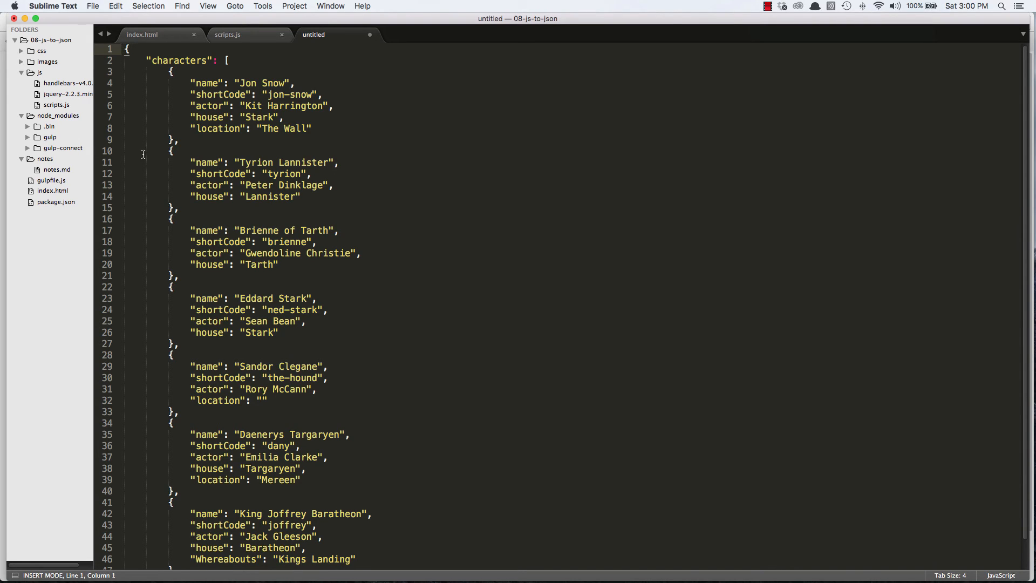
# Step: Wrap the characters key in double quotes to make the data valid JSON, then start saving
pyautogui.doubleClick(181, 60)
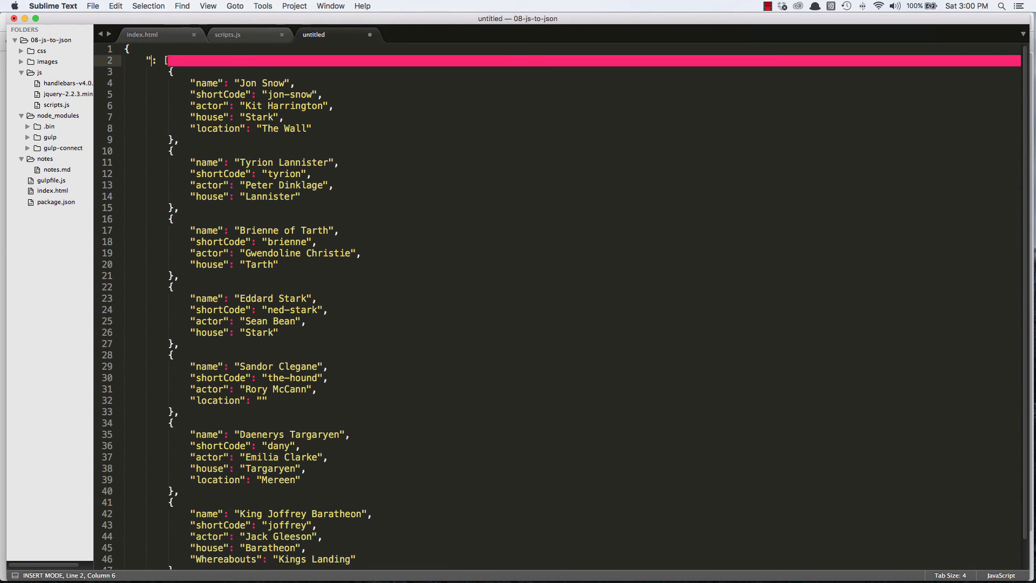
pyautogui.write('charac')
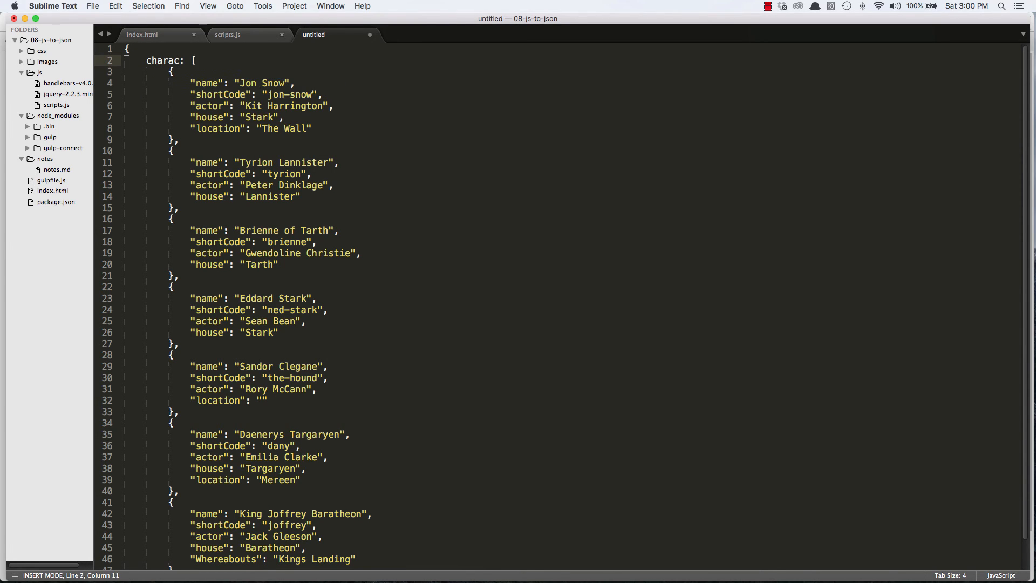
pyautogui.write('ters')
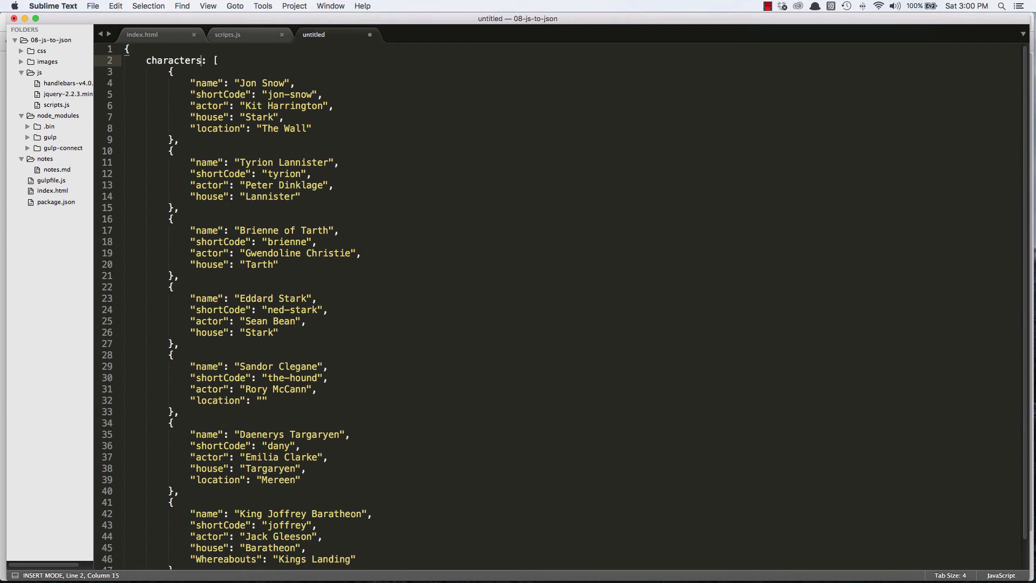
pyautogui.press('Backspace')
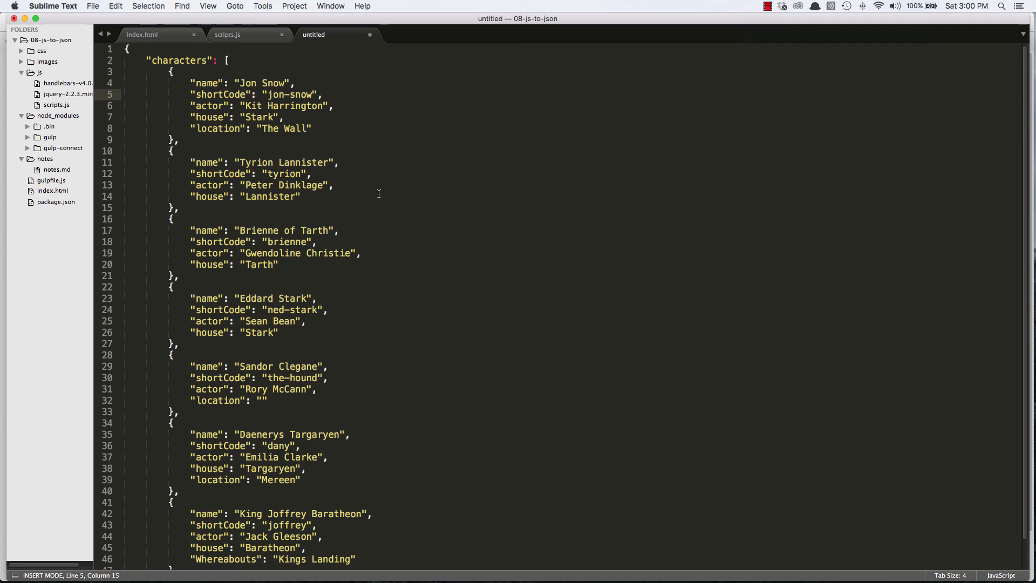
pyautogui.press('cmd+s')
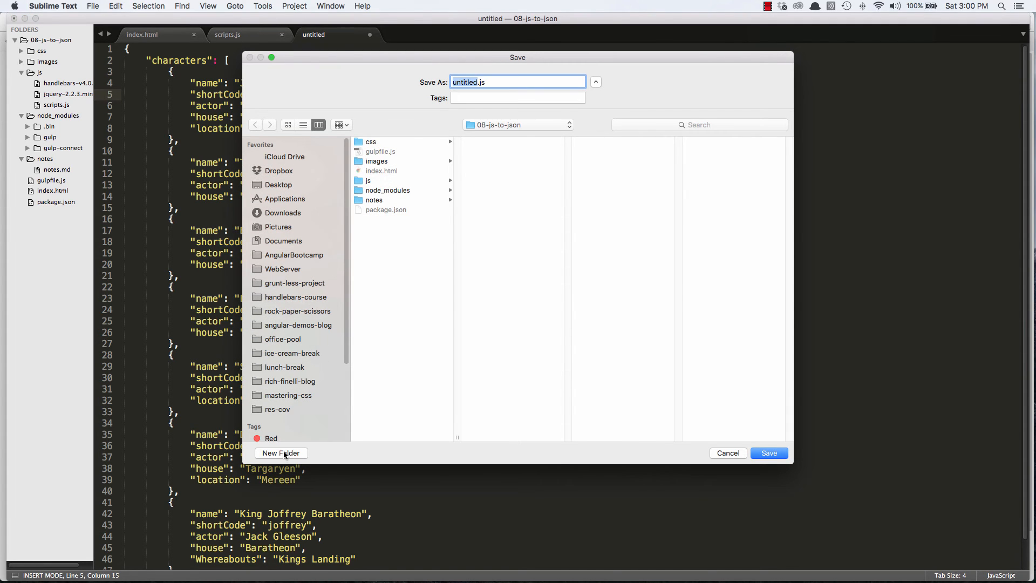
# Step: Create a new data folder in the Save dialog and save the file there as cast.js
pyautogui.click(280, 453)
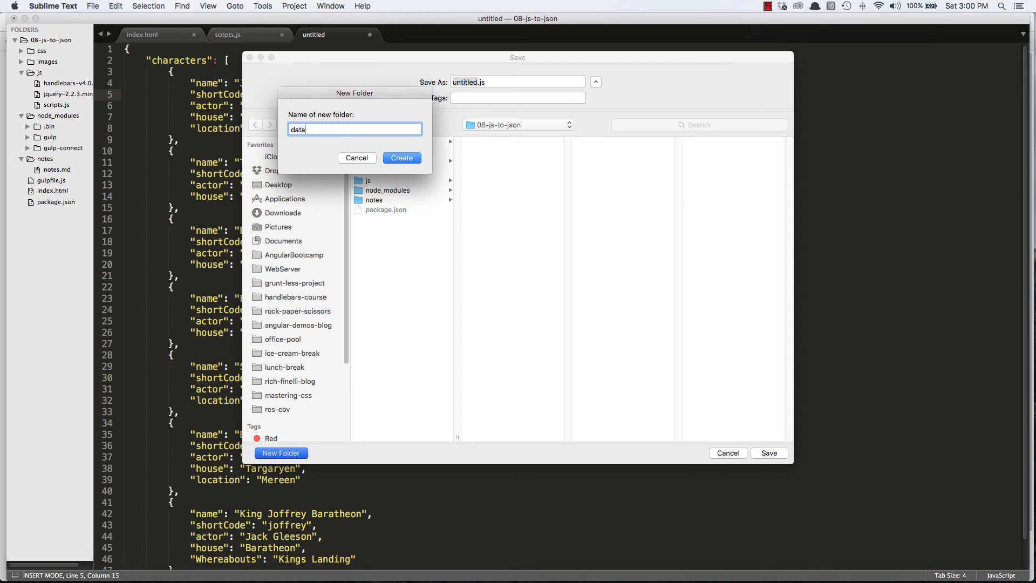
pyautogui.click(401, 158)
pyautogui.write('cast')
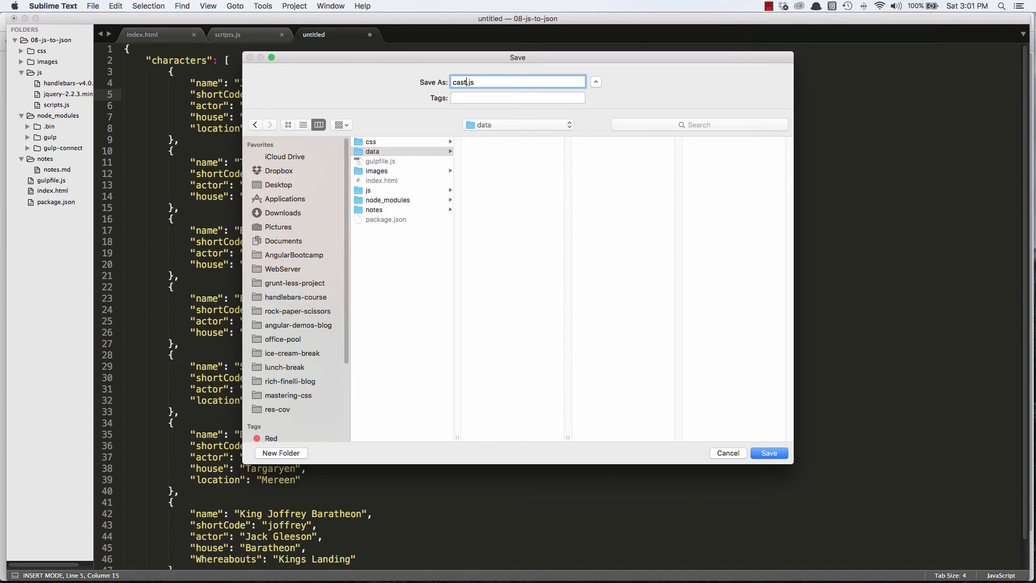
pyautogui.moveTo(803, 480)
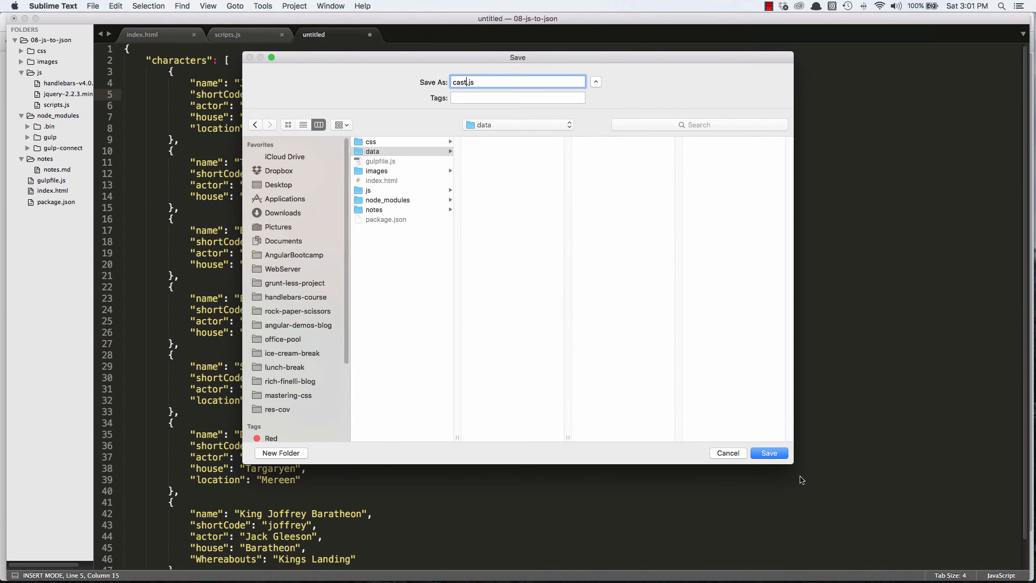
pyautogui.click(768, 452)
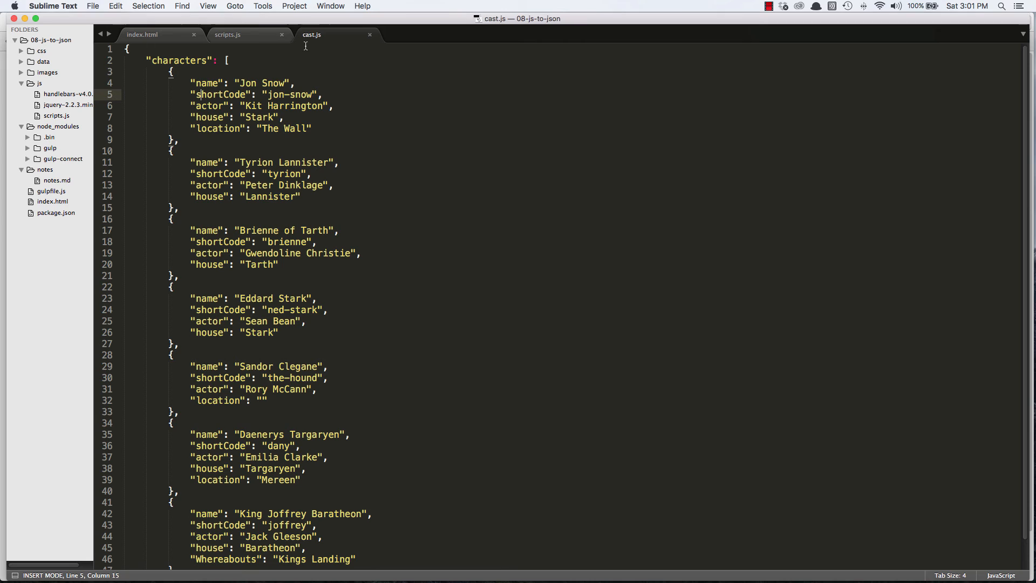
# Step: Expand the data folder in the sidebar and rename cast.js to cast.json
pyautogui.click(228, 34)
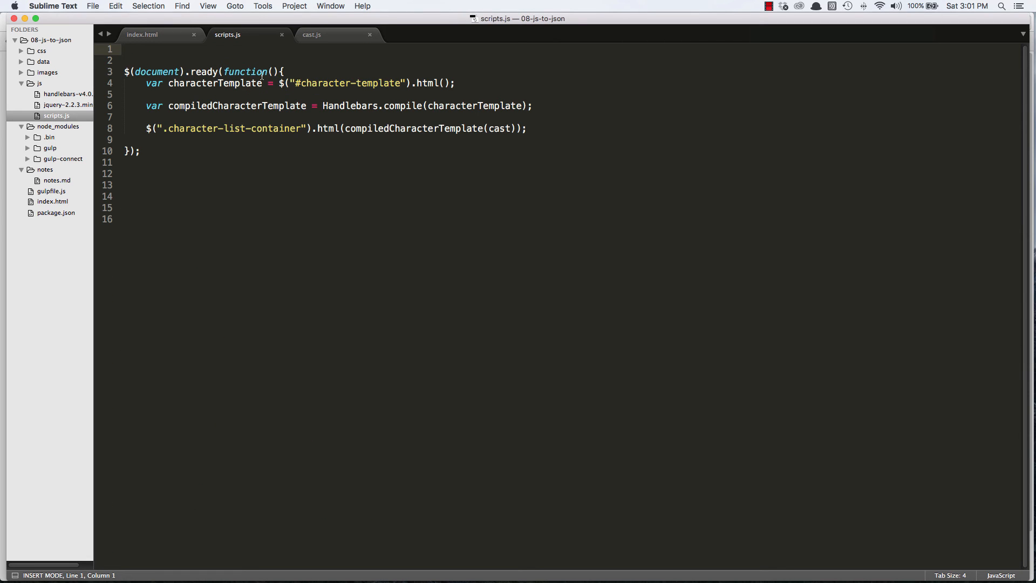
pyautogui.click(311, 34)
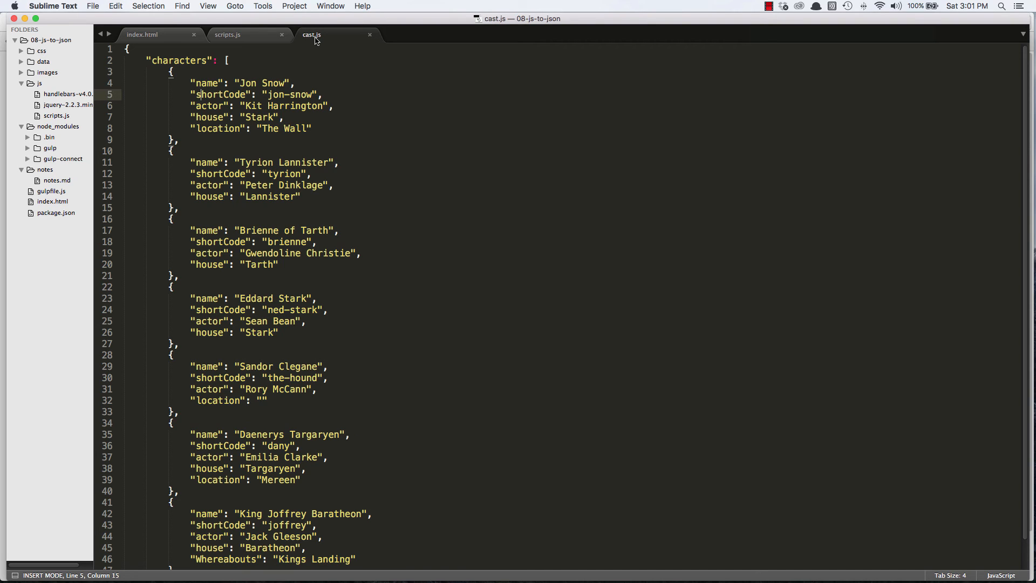
pyautogui.moveTo(317, 41)
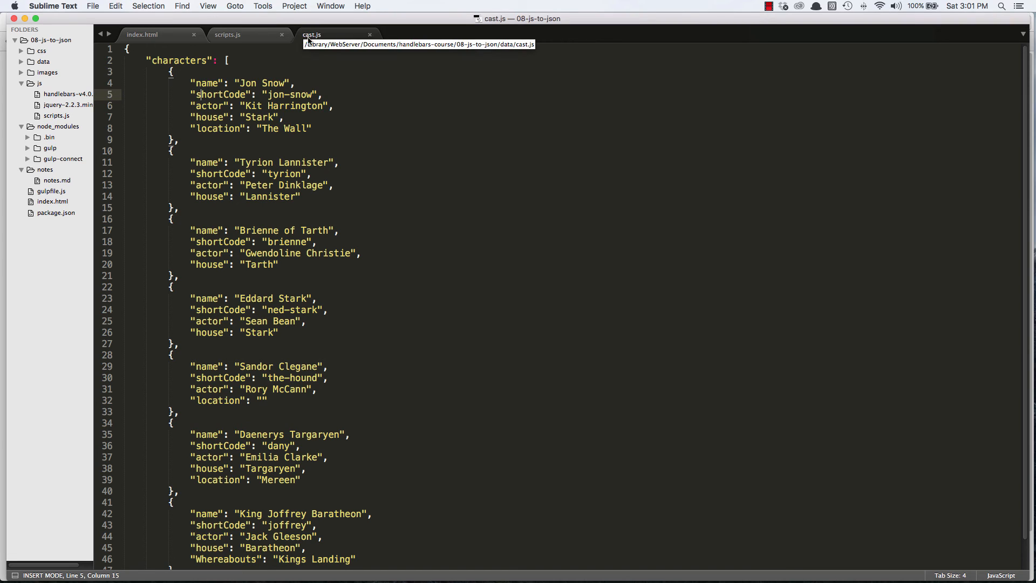
pyautogui.moveTo(311, 57)
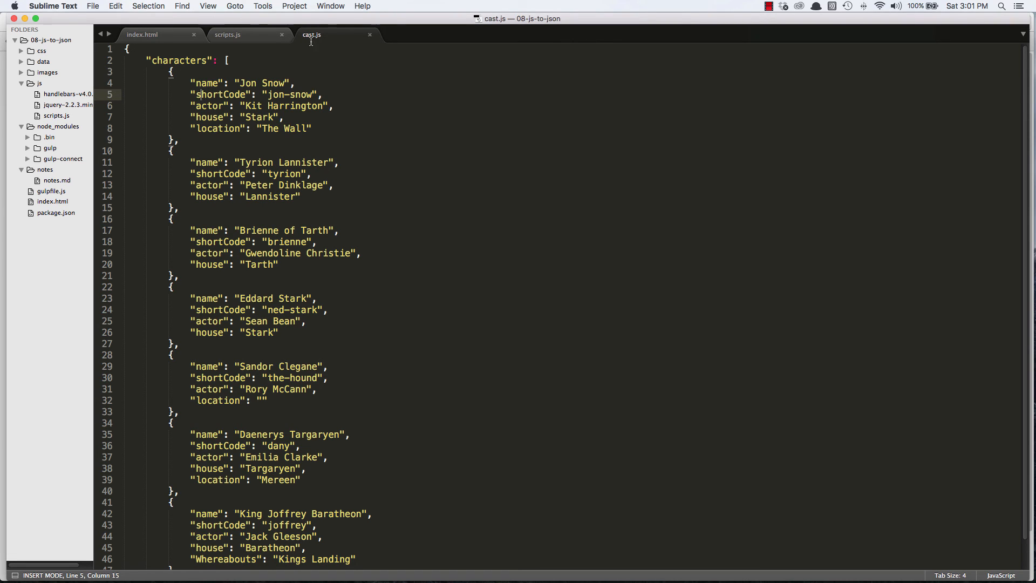
pyautogui.click(35, 60)
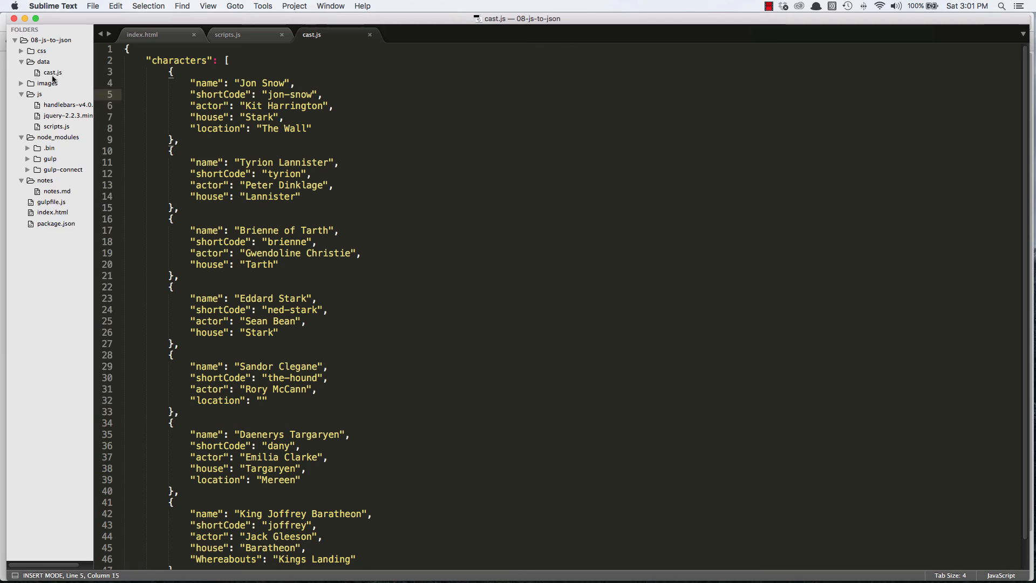
pyautogui.rightClick(46, 71)
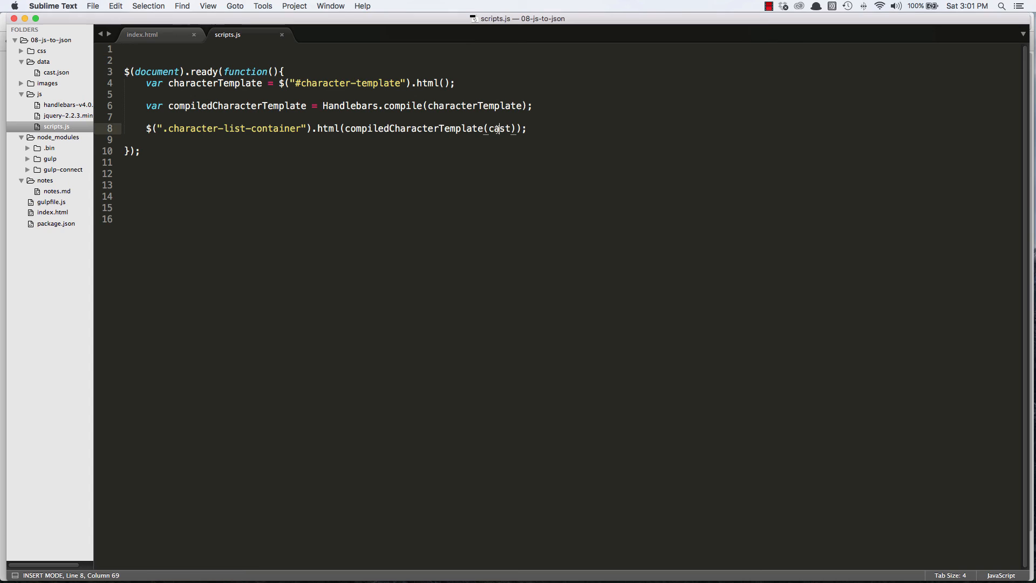
# Step: Write $.ajax("./data/cast.json") on line 8 to request the cast data file
pyautogui.doubleClick(499, 129)
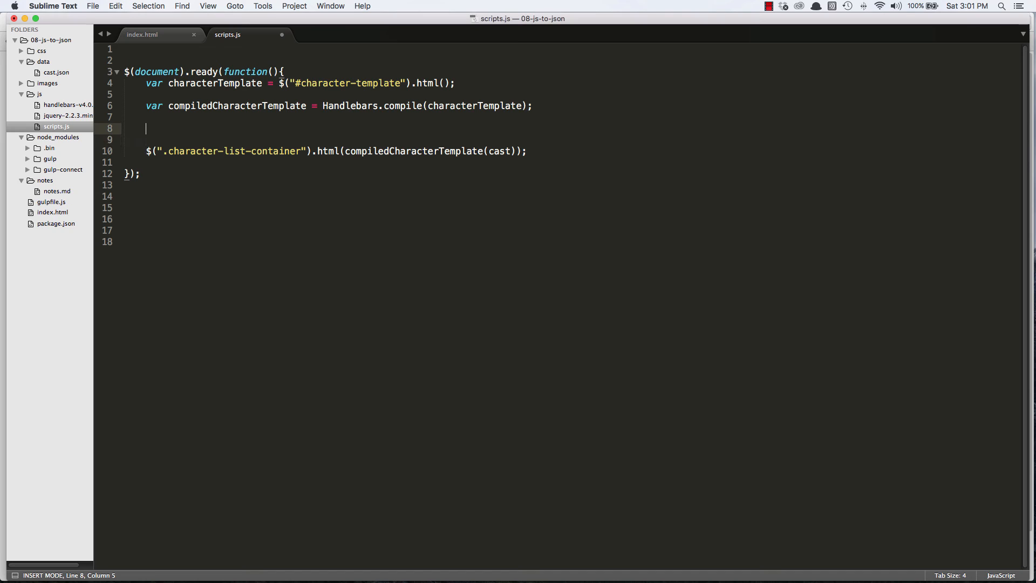
pyautogui.write('$.aj')
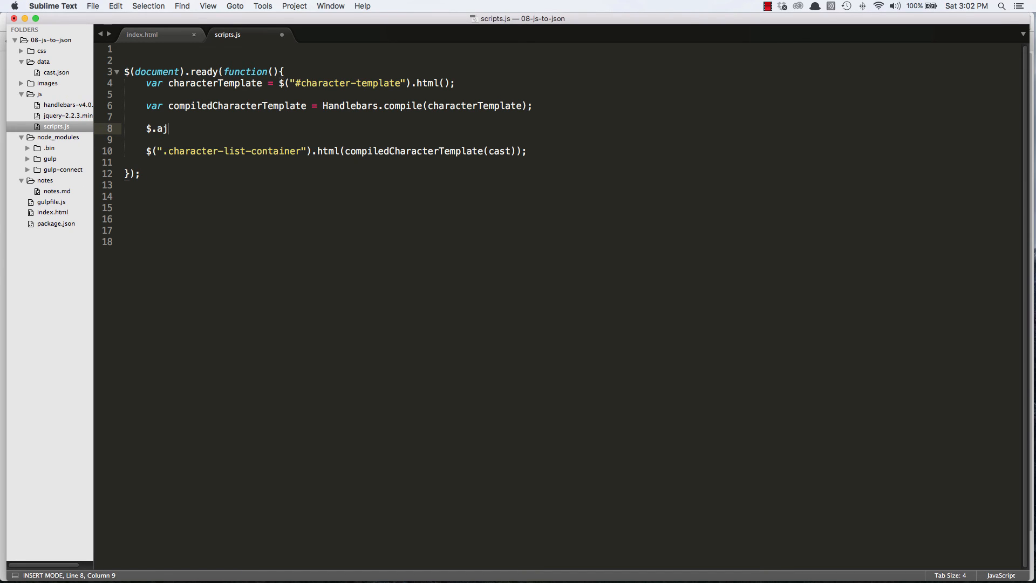
pyautogui.write('ax()')
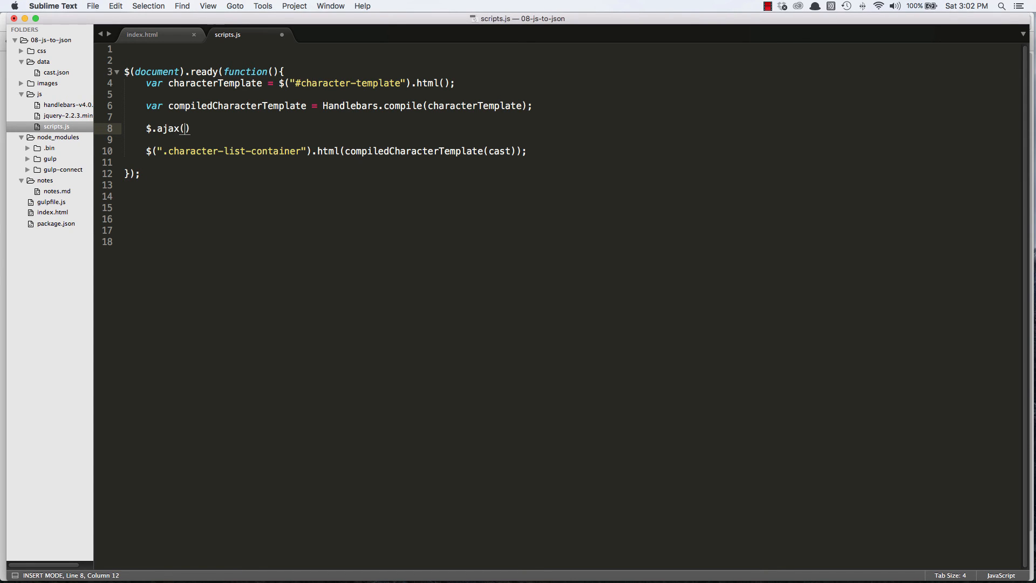
pyautogui.write('"')
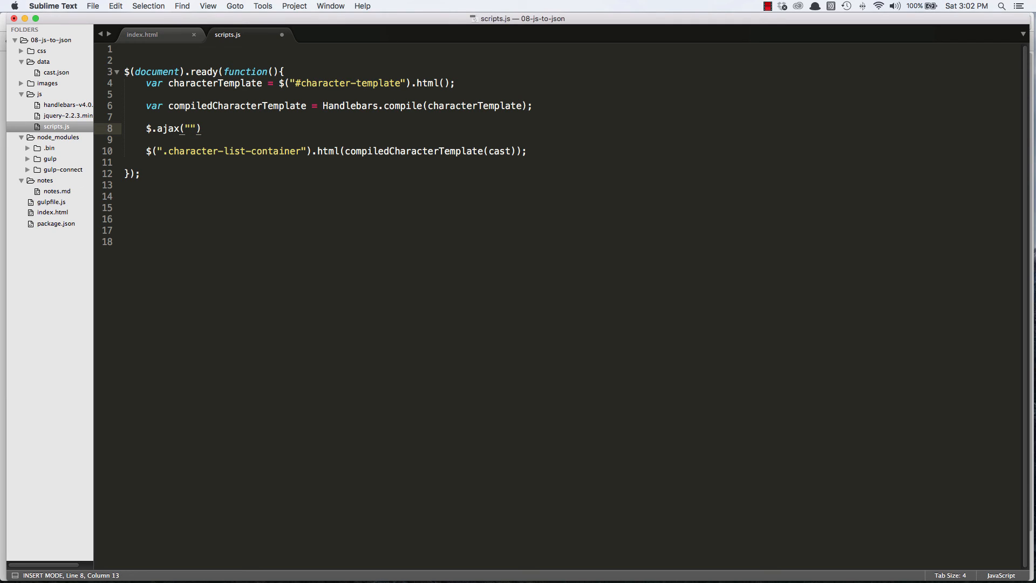
pyautogui.write('./')
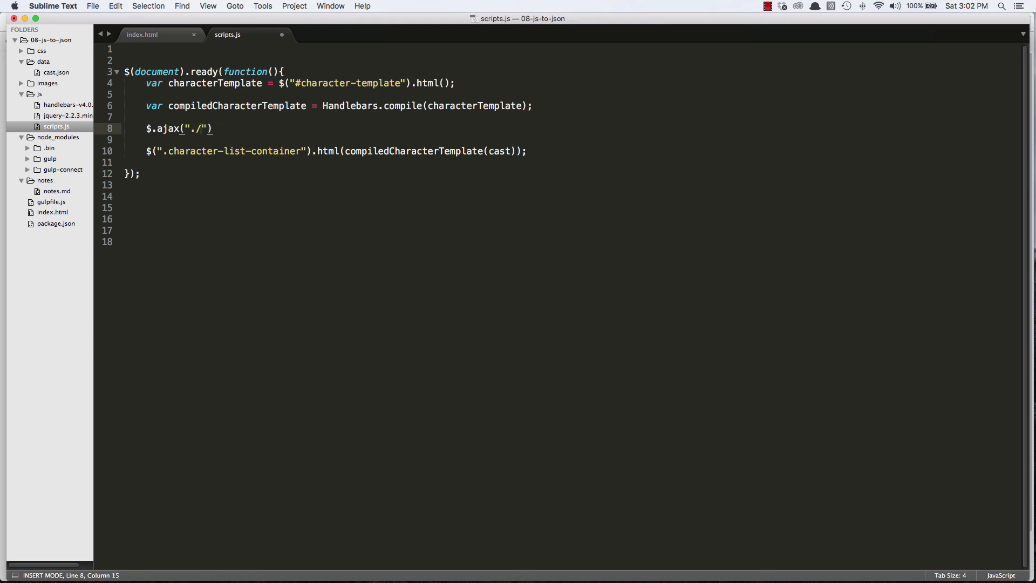
pyautogui.write('data/')
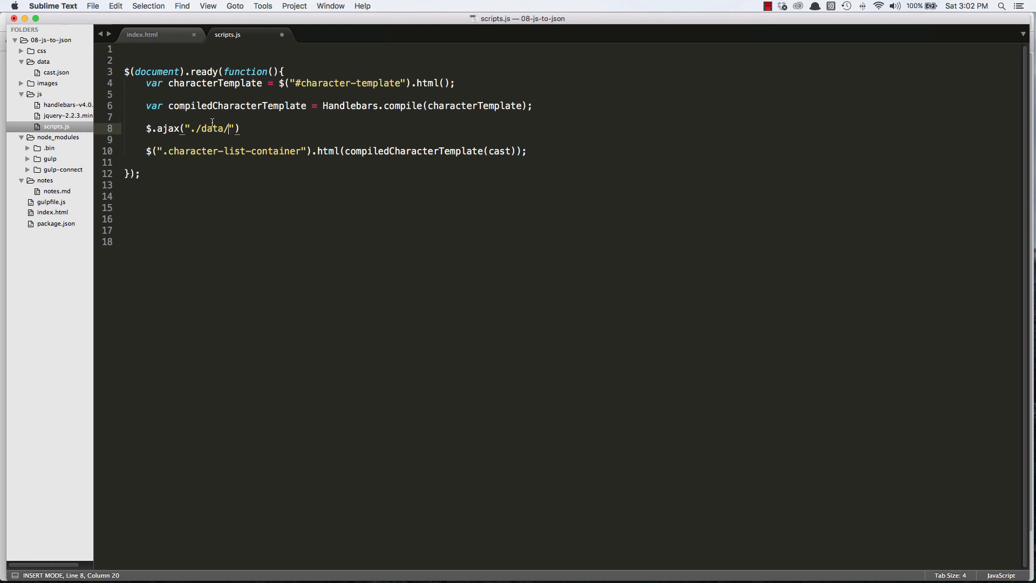
pyautogui.write('dat')
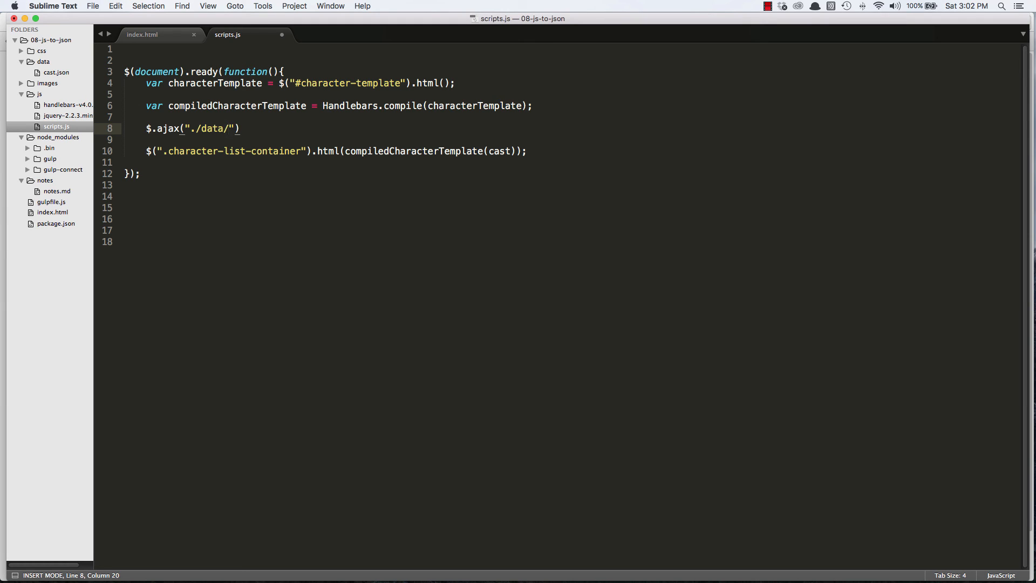
pyautogui.write('cast.j')
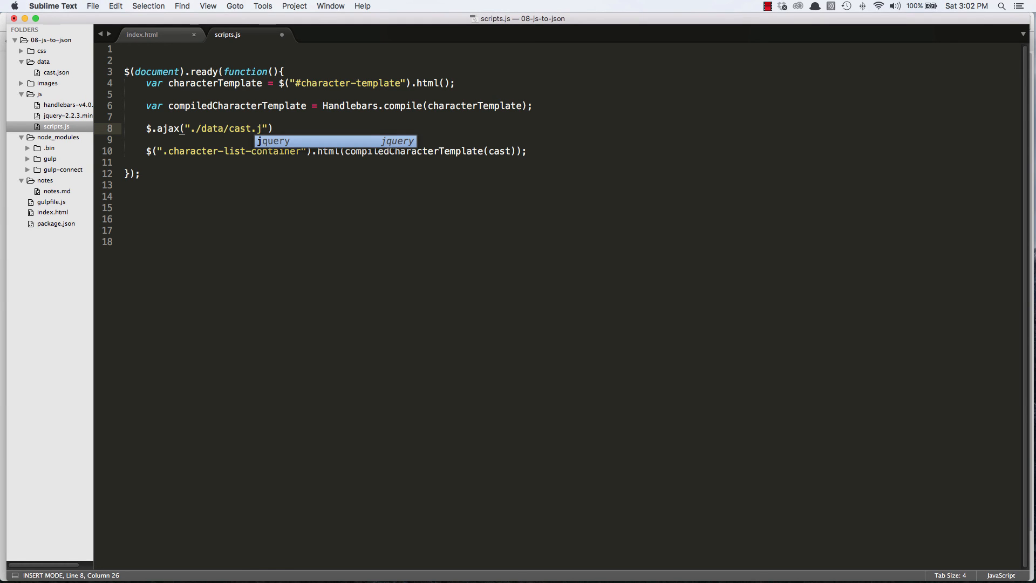
pyautogui.write('son')
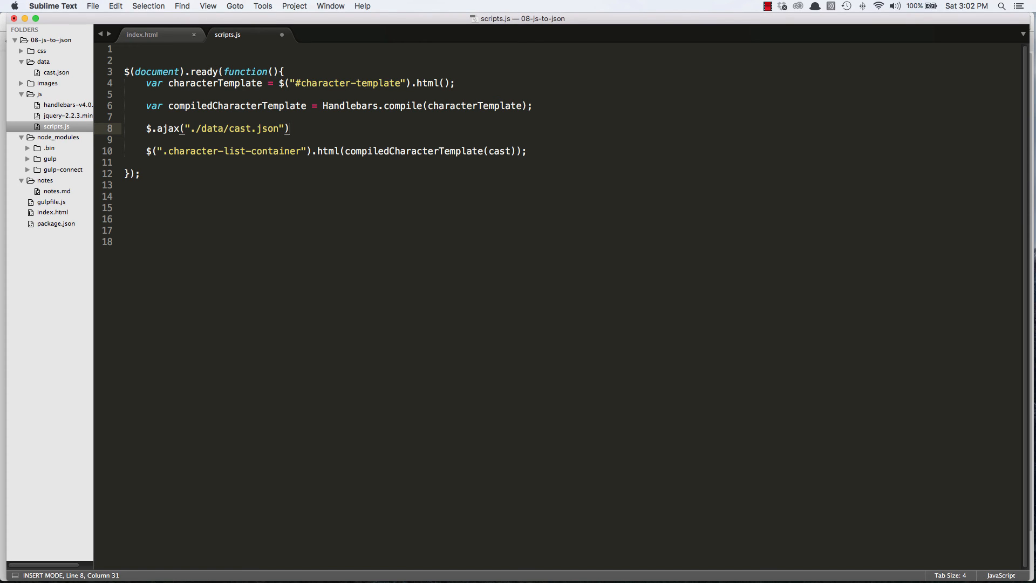
# Step: Chain .done(function(cast) { }); so the callback receives the loaded cast data
pyautogui.write('.done(')
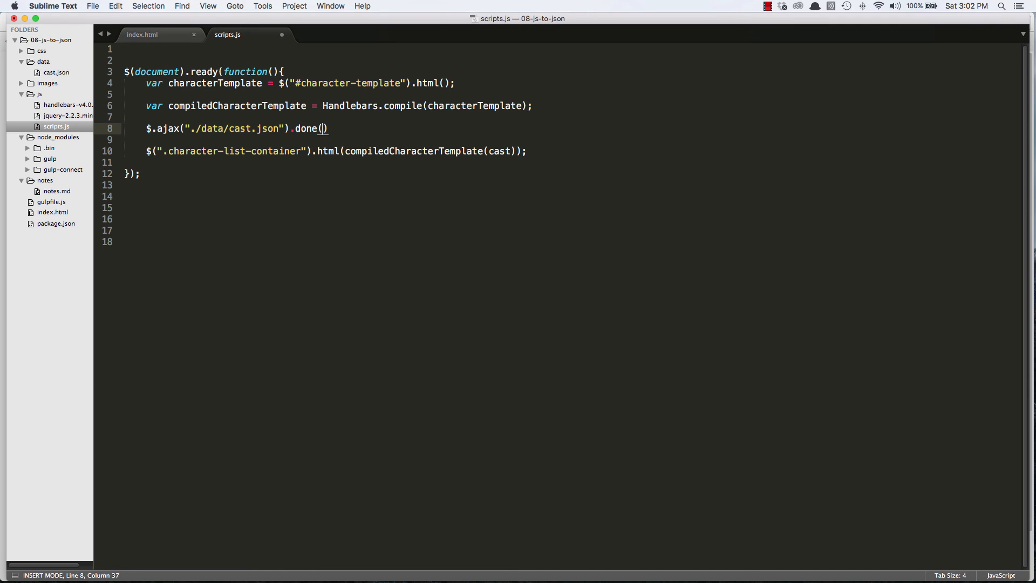
pyautogui.write('function')
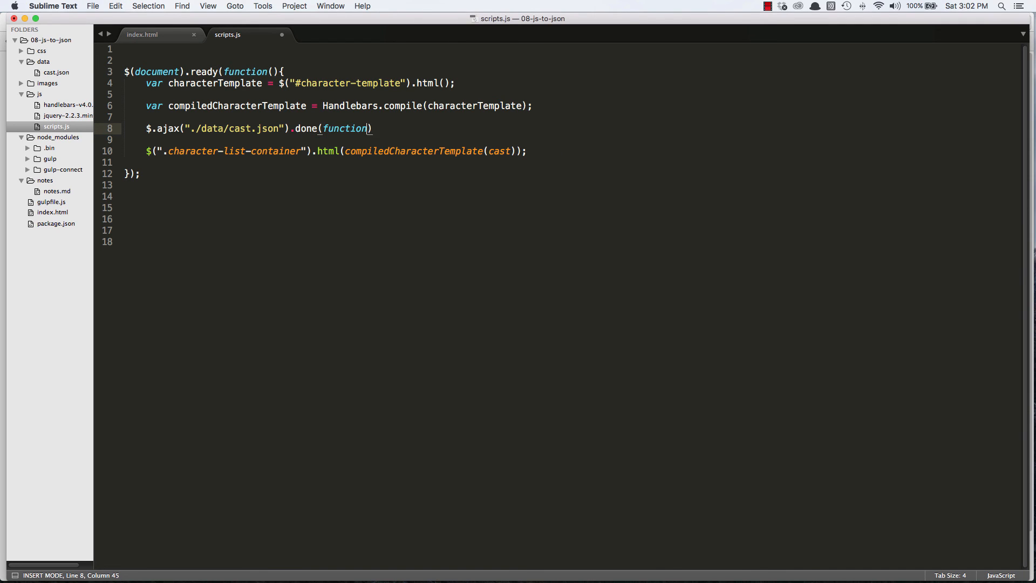
pyautogui.write('cast')
pyautogui.write('});')
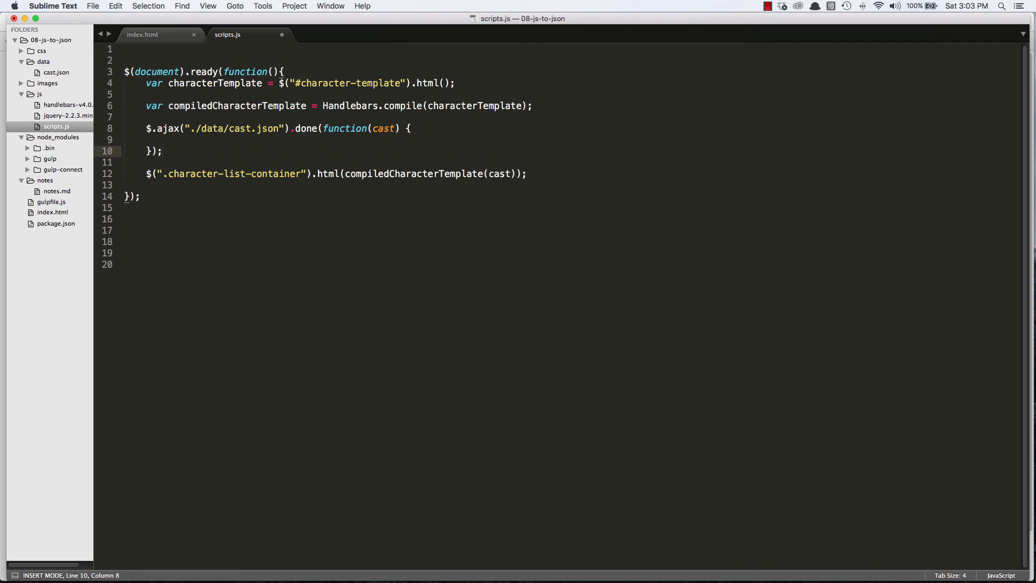
# Step: Log the loaded cast data with console.log(cast); inside the done callback
pyautogui.write('console.log(')
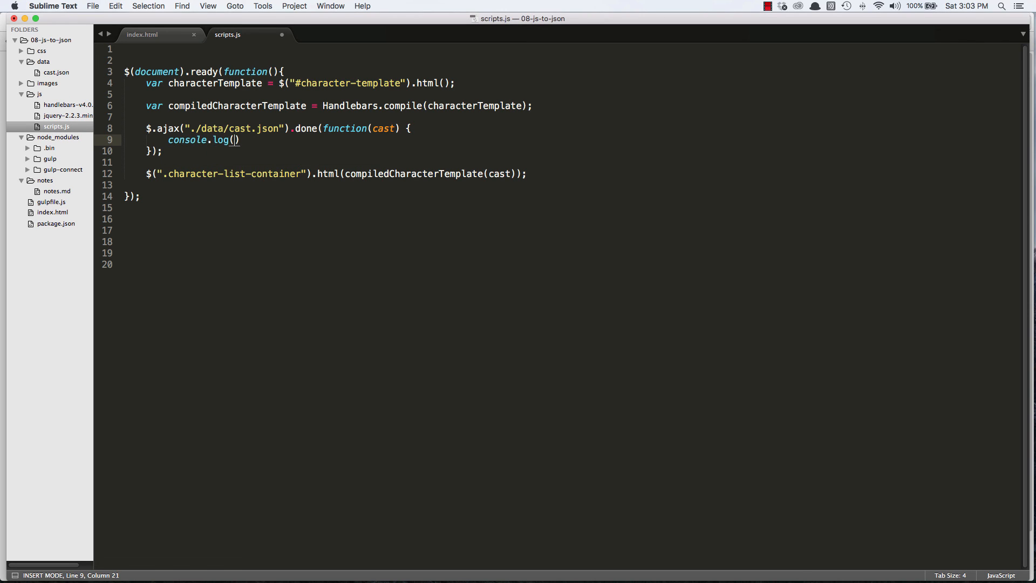
pyautogui.write('cast);')
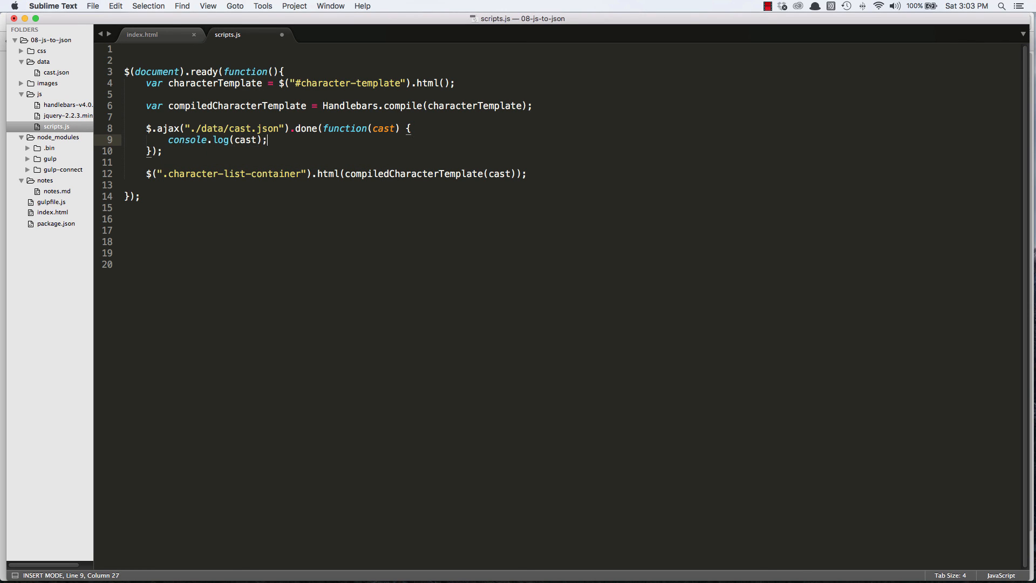
pyautogui.moveTo(212, 143)
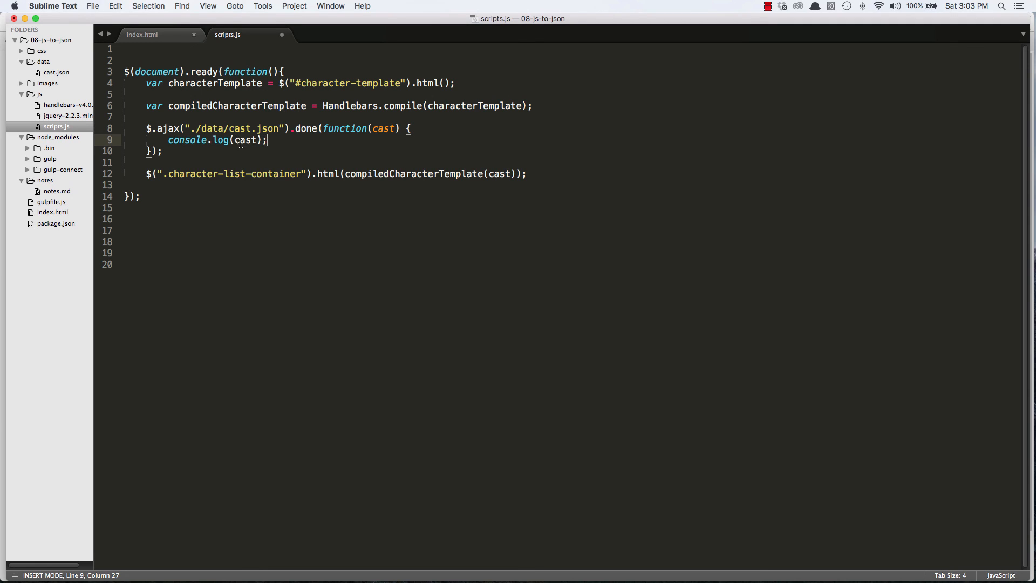
# Step: Comment out the old render line with //, save scripts.js and switch to Chrome
pyautogui.click(203, 167)
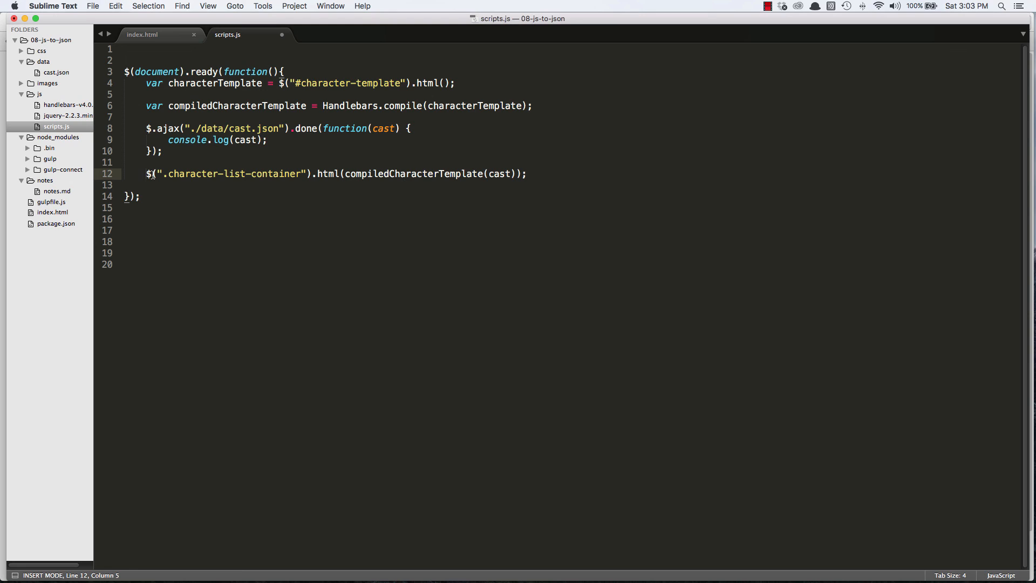
pyautogui.write('//')
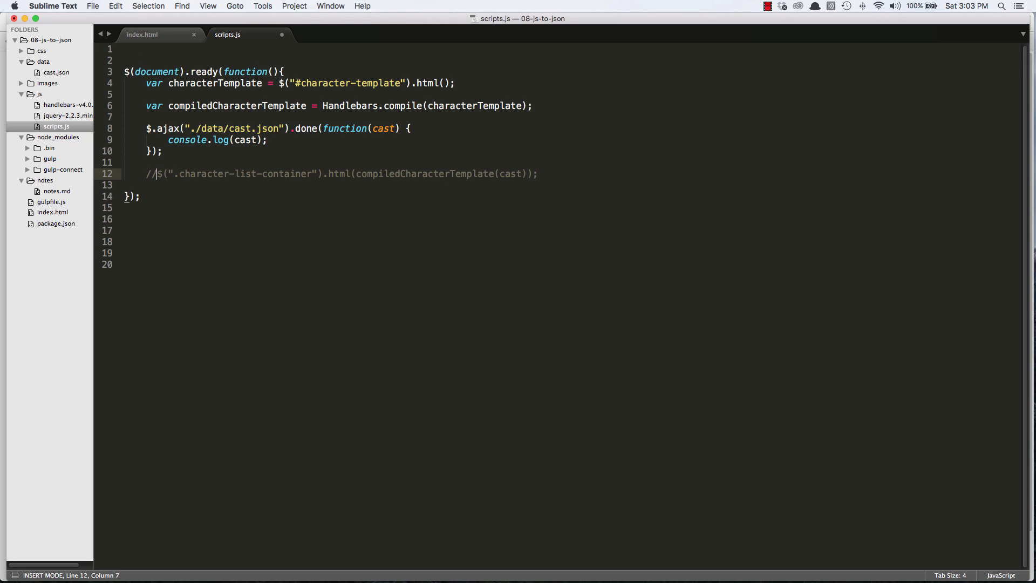
pyautogui.press('cmd+s')
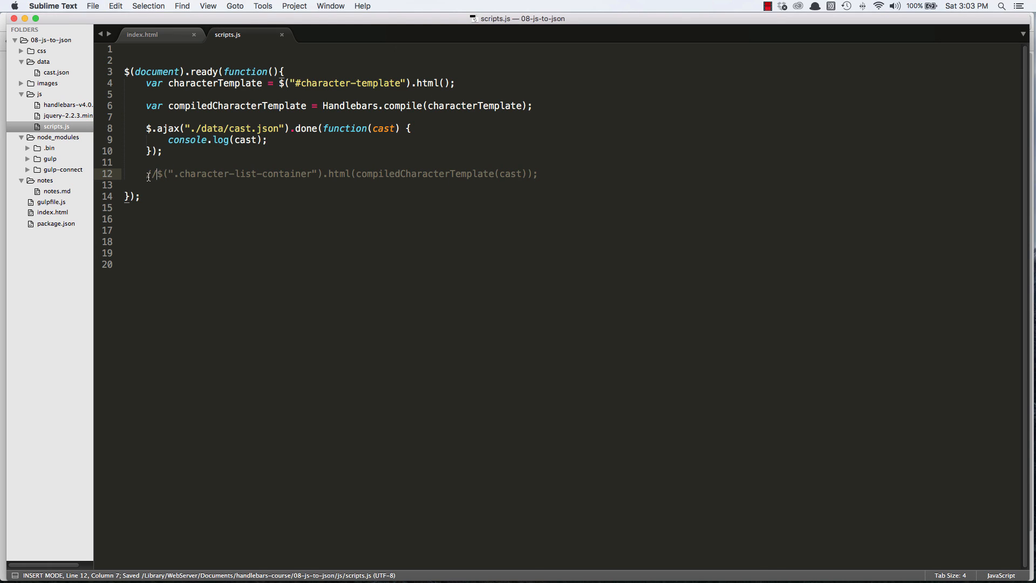
pyautogui.press('cmd+tab')
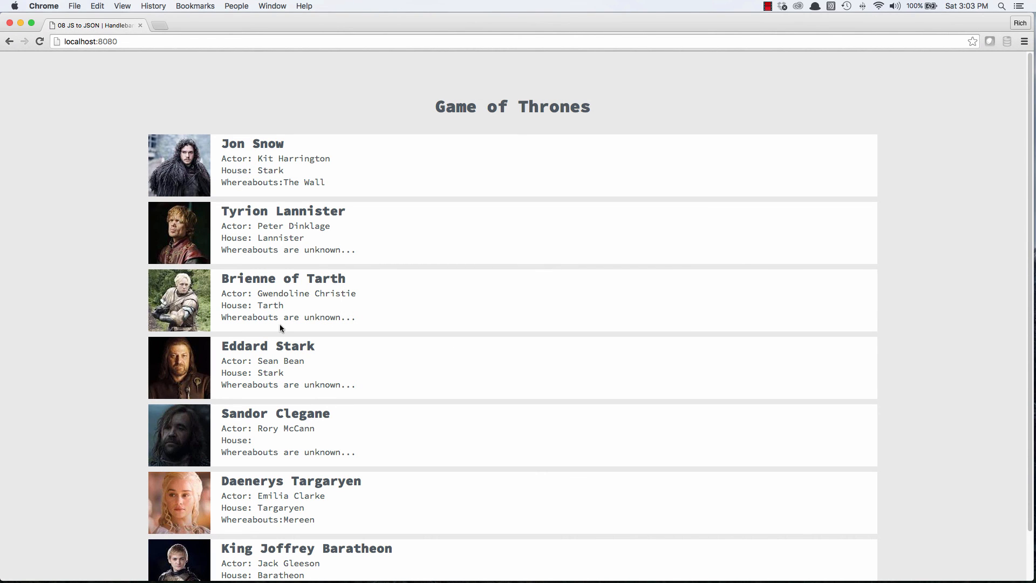
# Step: Bring up Chrome's developer tools console via Inspect on the page
pyautogui.rightClick(281, 328)
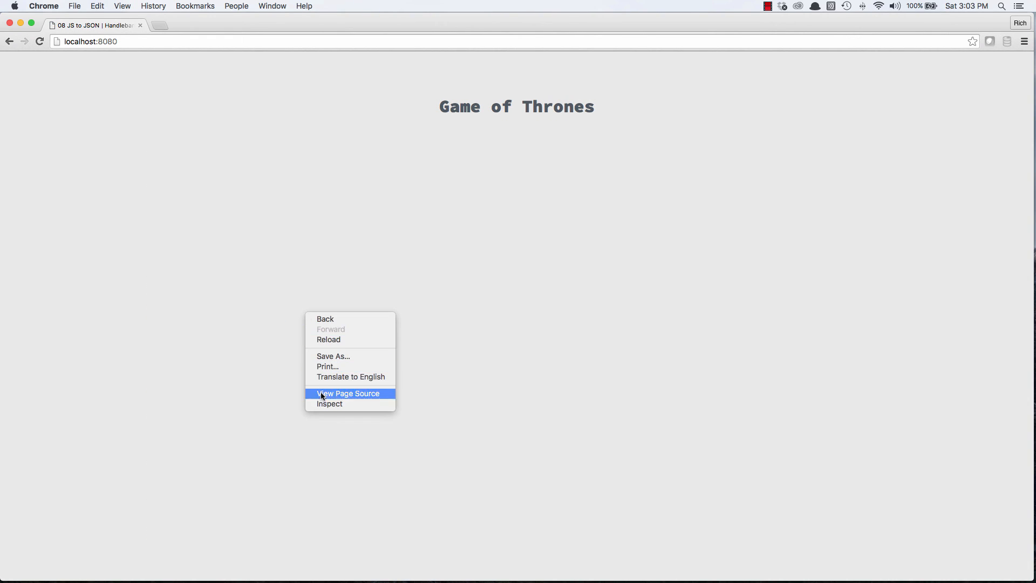
pyautogui.click(348, 392)
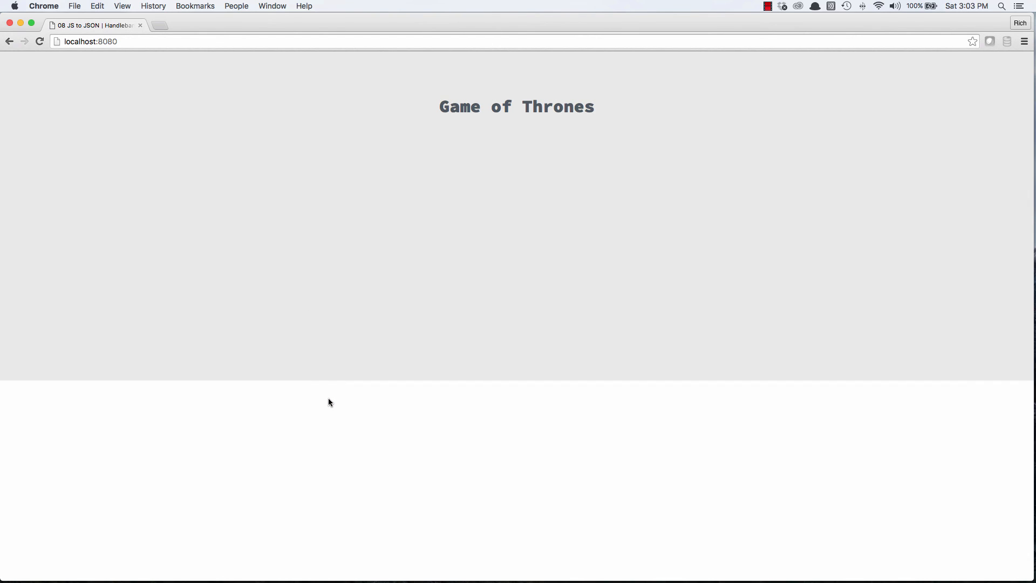
pyautogui.press('F12')
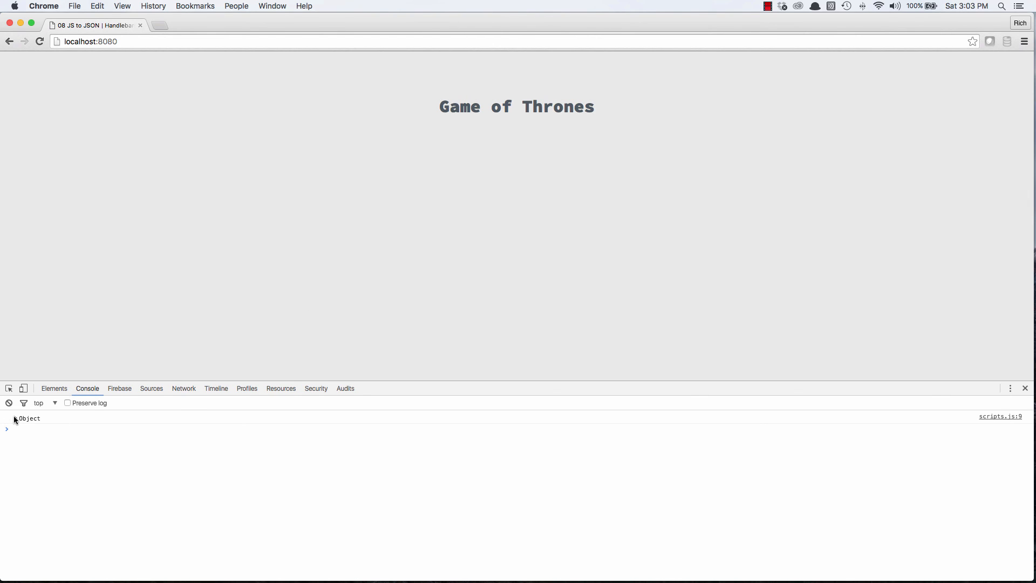
# Step: Expand the logged cast object, its seven-item characters array and Jon Snow's details
pyautogui.click(13, 418)
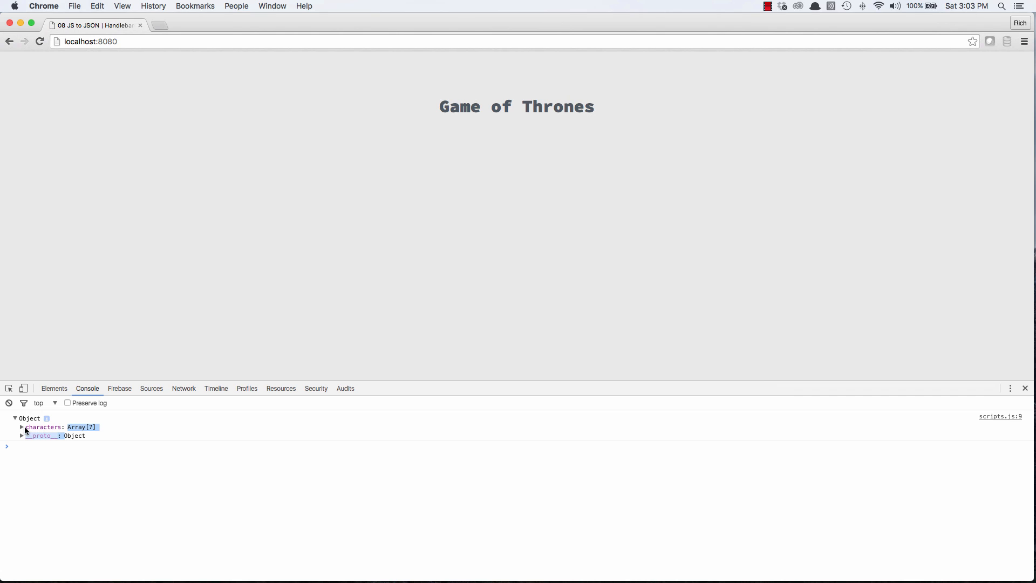
pyautogui.click(23, 428)
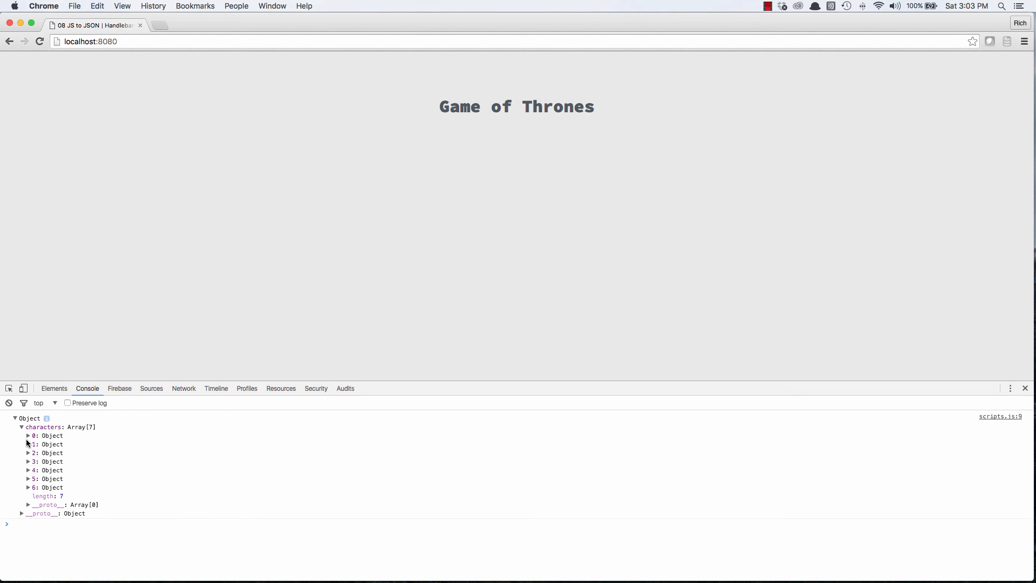
pyautogui.click(28, 435)
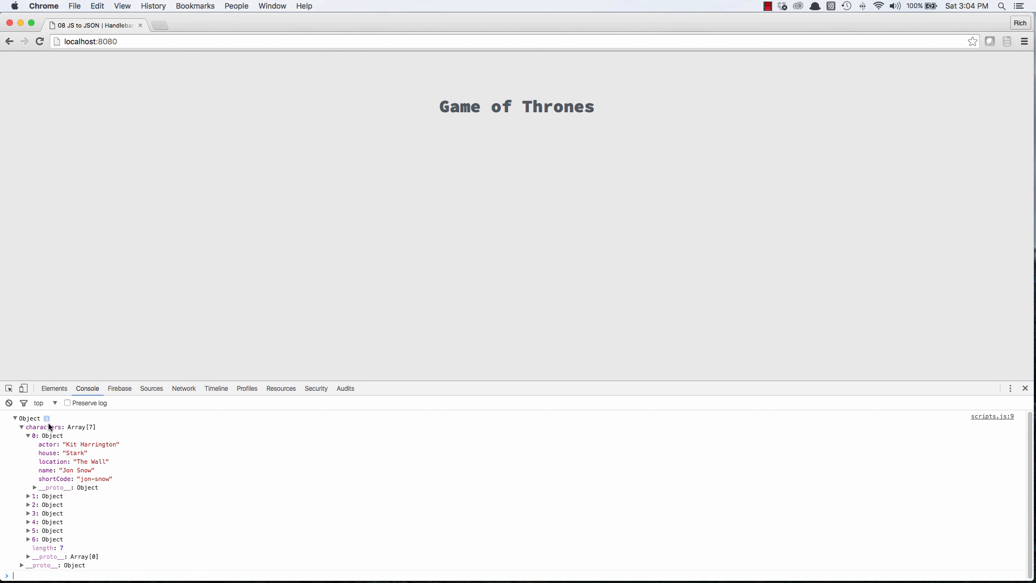
pyautogui.moveTo(112, 458)
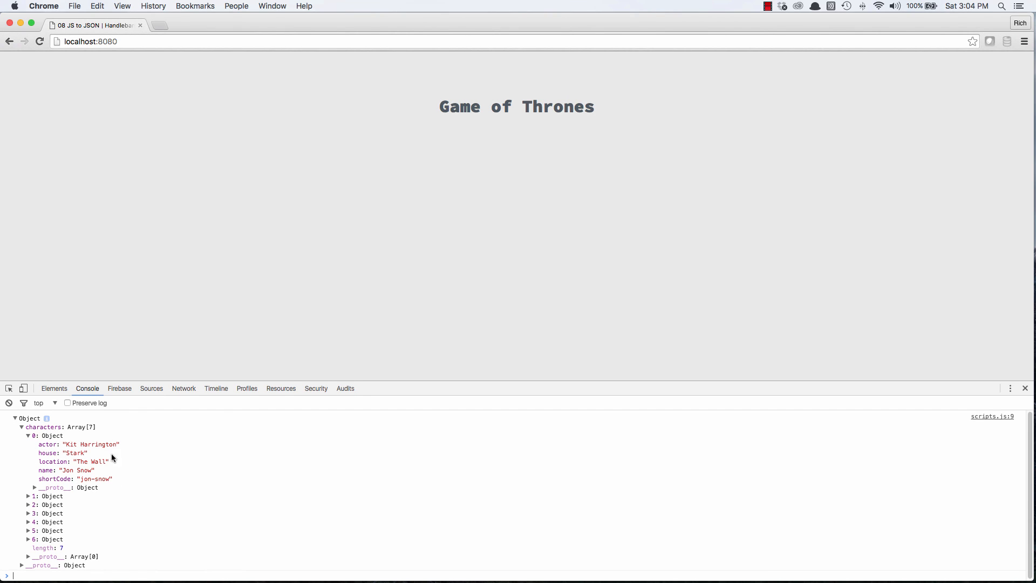
pyautogui.moveTo(127, 495)
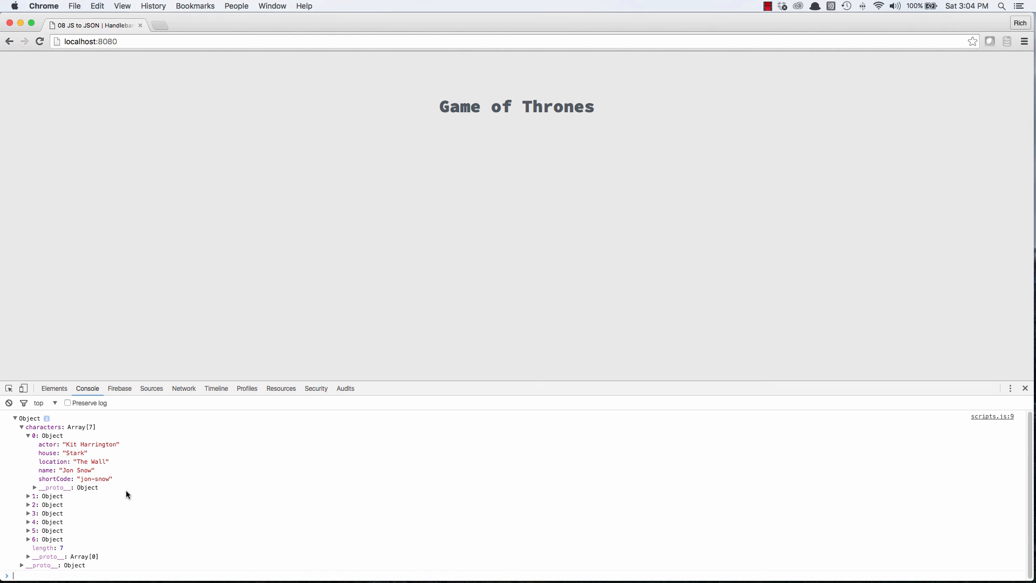
pyautogui.moveTo(127, 484)
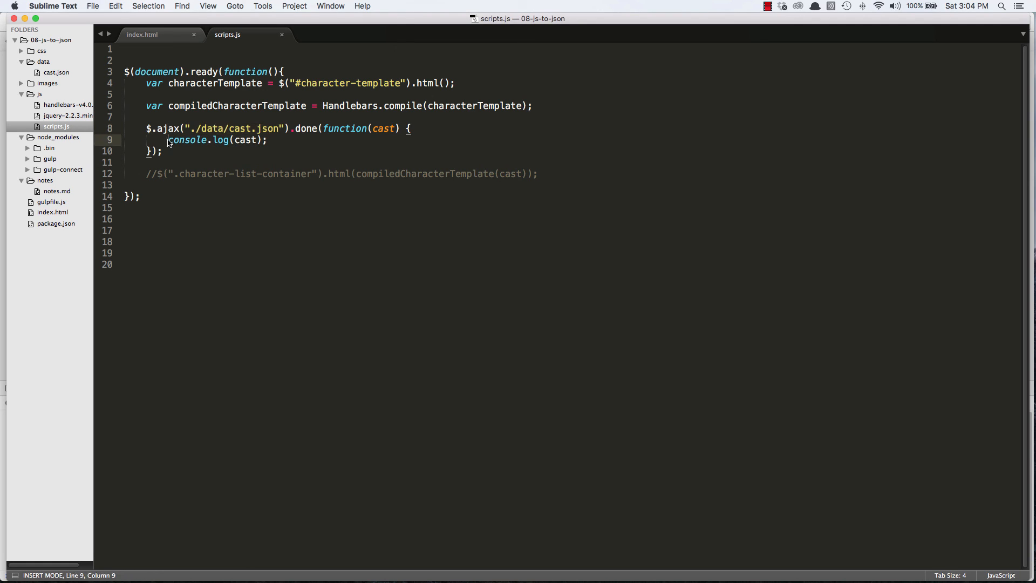
# Step: Replace console.log in .done() with $(".character-list-container").html(compiledCharacterTemplate(cast)); and check the rendered list in Chrome
pyautogui.moveTo(158, 173); pyautogui.dragTo(539, 174)
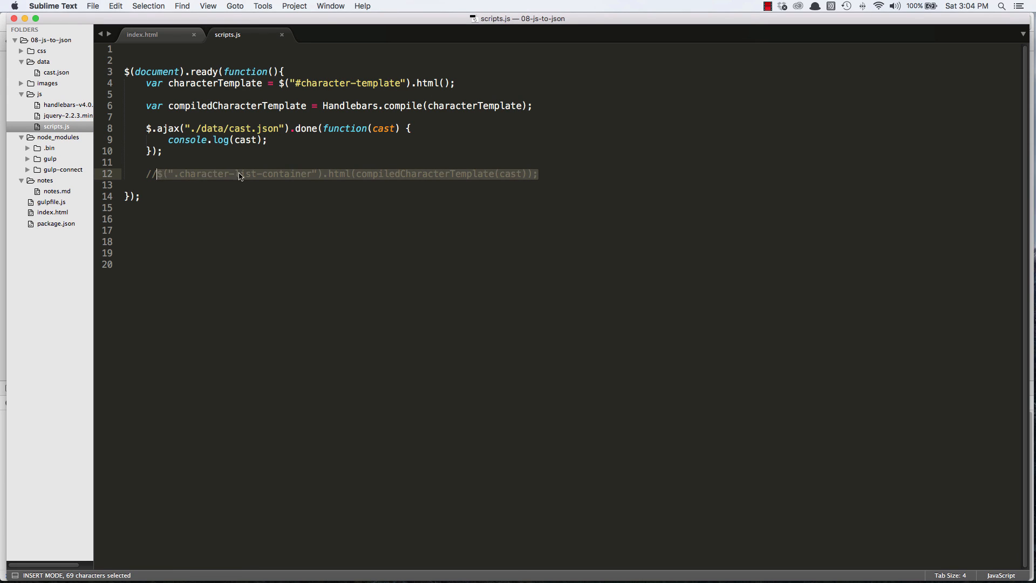
pyautogui.press('cmd+x')
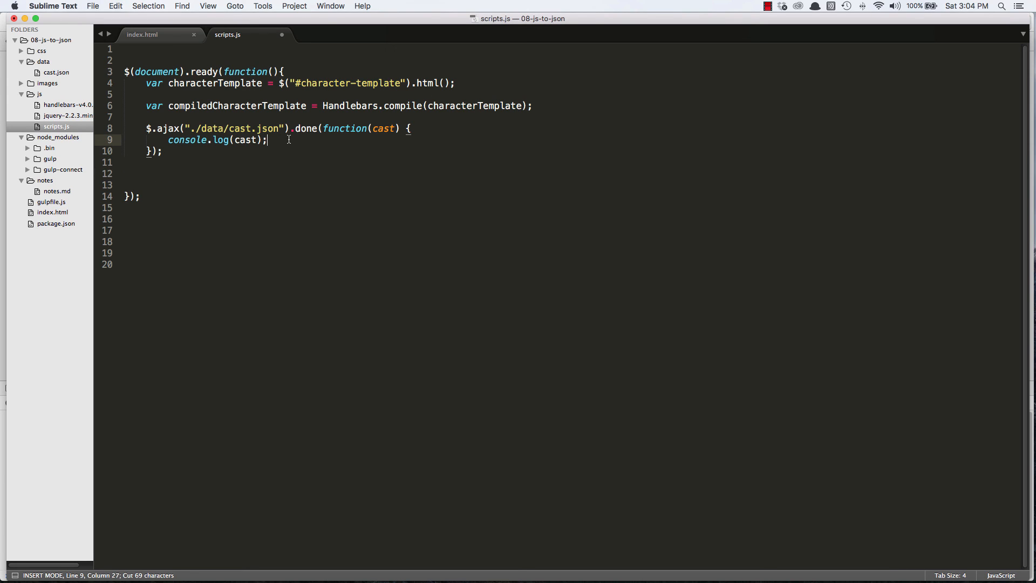
pyautogui.write('$(".character-list-container").html(compiledCharacterTemplate(cast));')
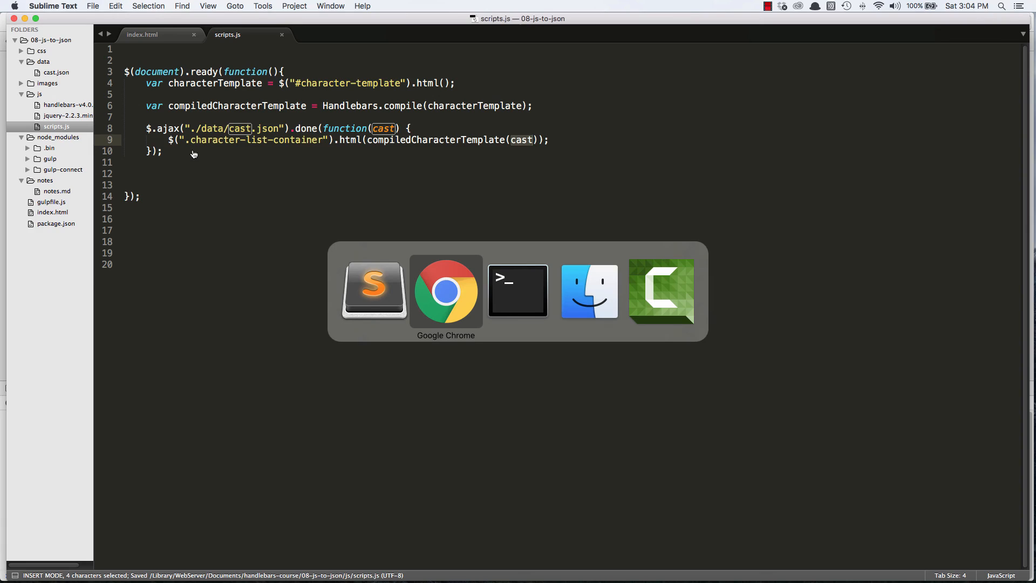
pyautogui.click(445, 291)
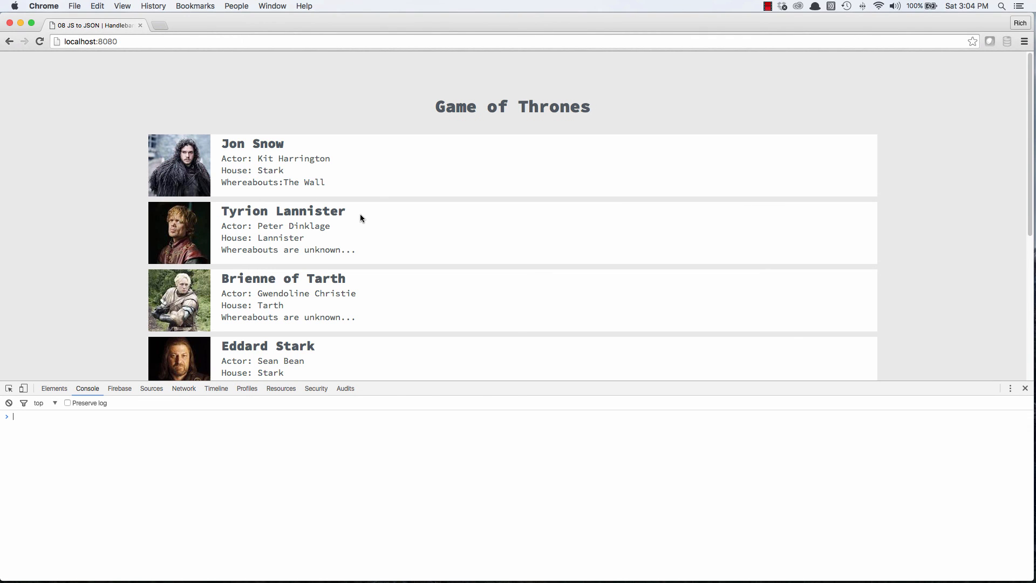